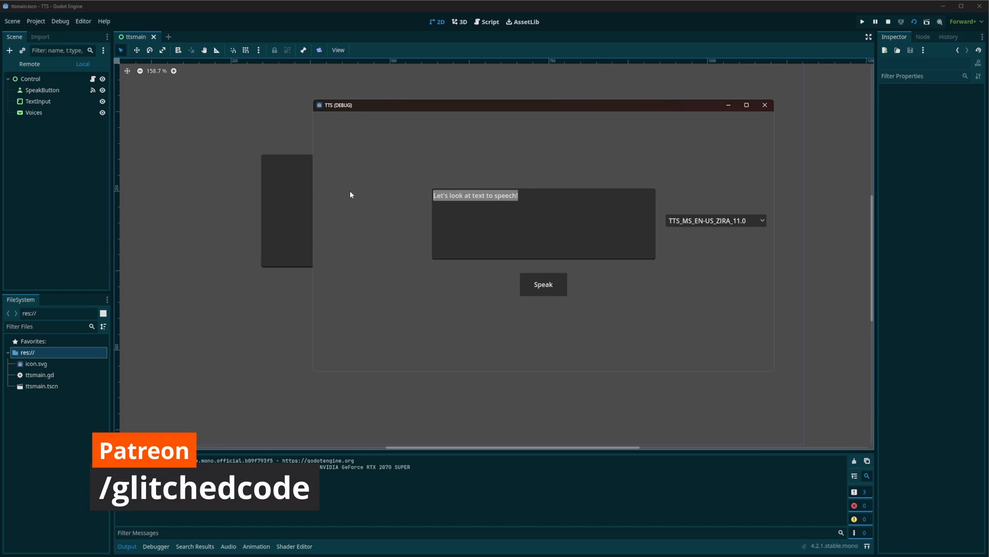
pyautogui.moveTo(370, 188)
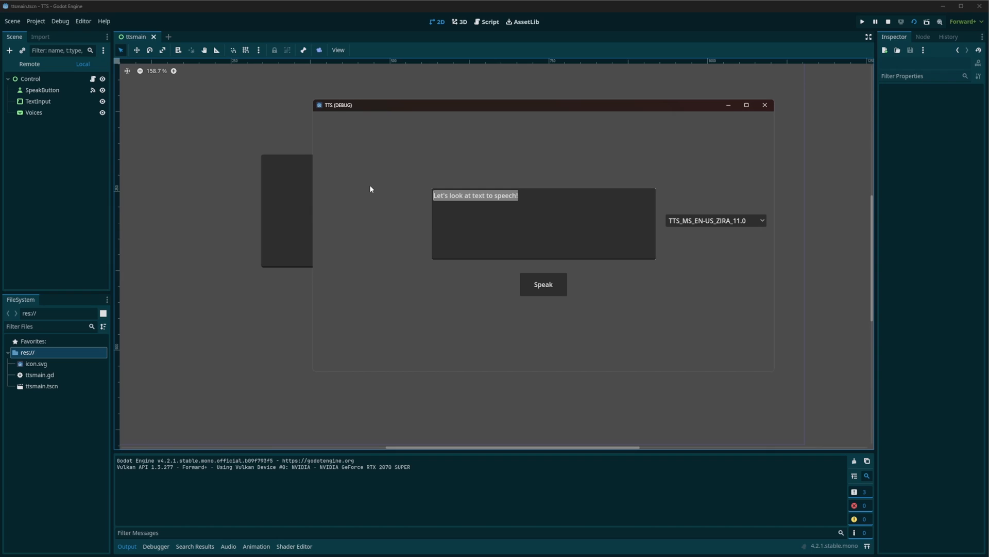
# Speak 'Hello World' in the demo, switch the voice via DAVID to IRINA, and speak again.
pyautogui.write('Hello World')
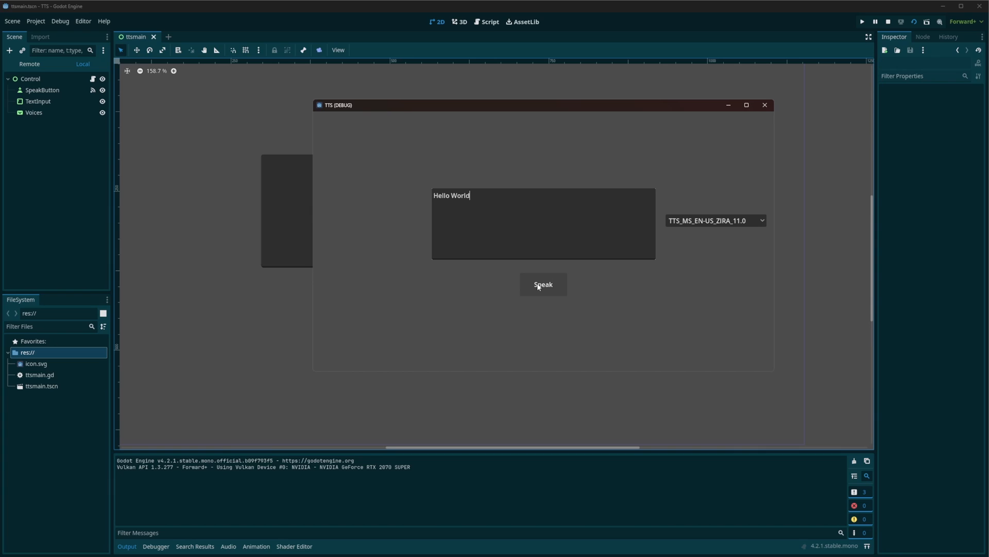
pyautogui.moveTo(537, 288)
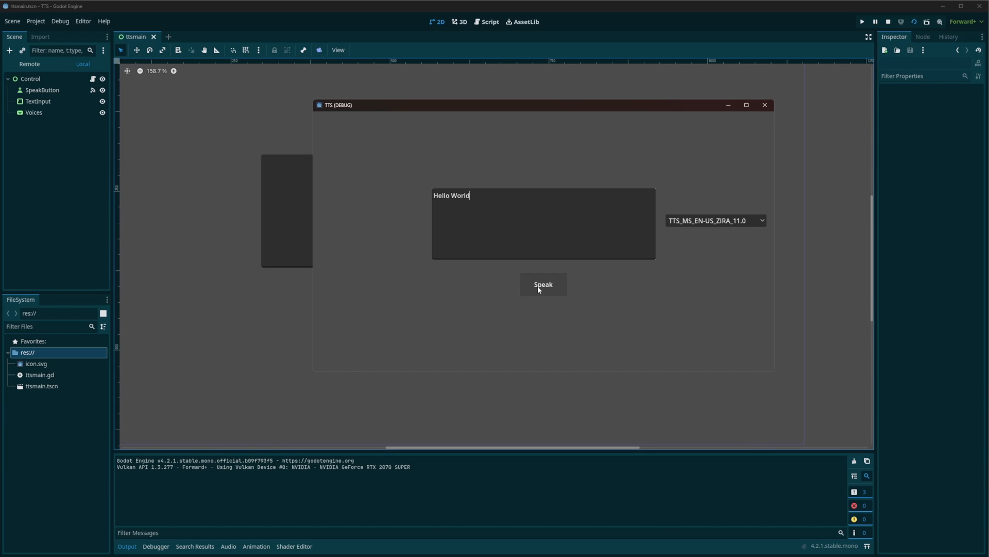
pyautogui.click(542, 284)
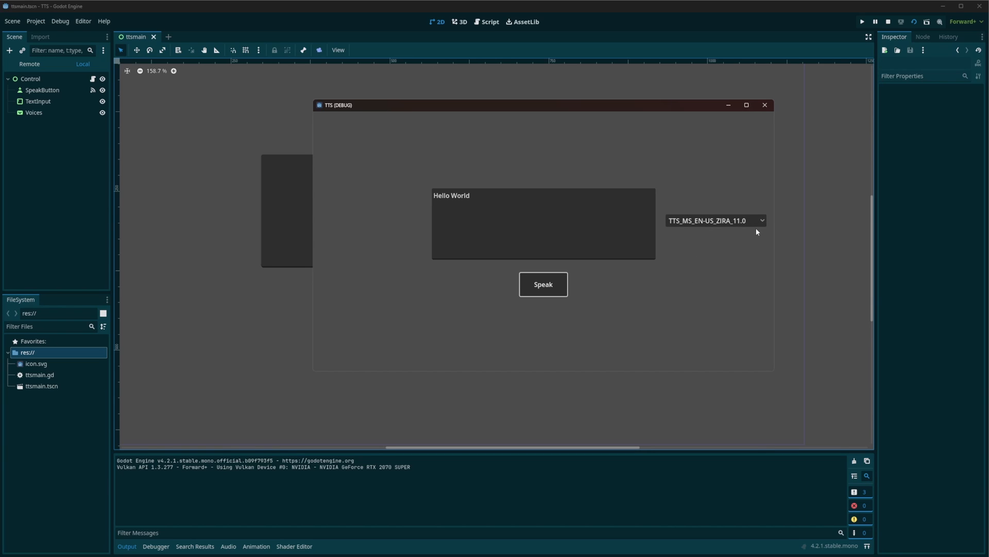
pyautogui.click(714, 220)
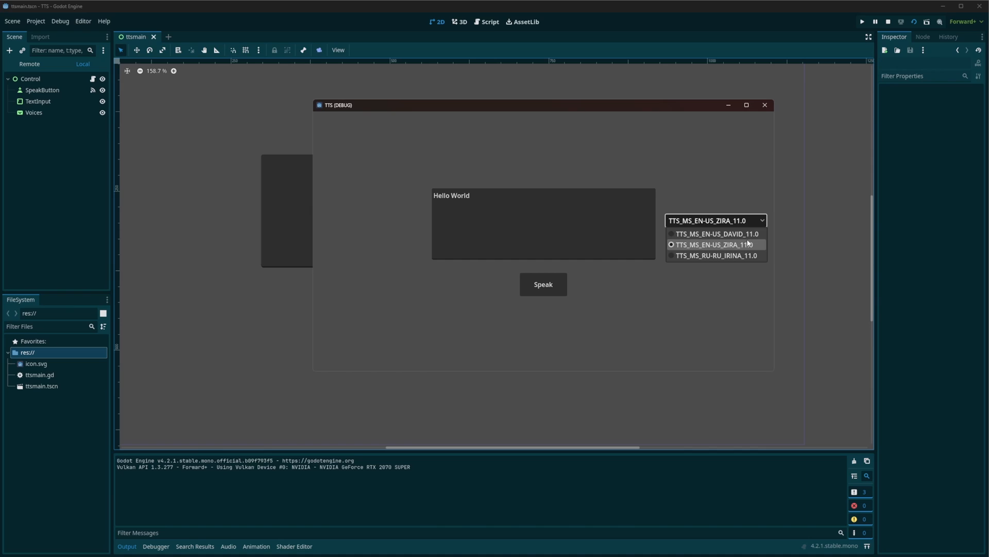
pyautogui.click(714, 233)
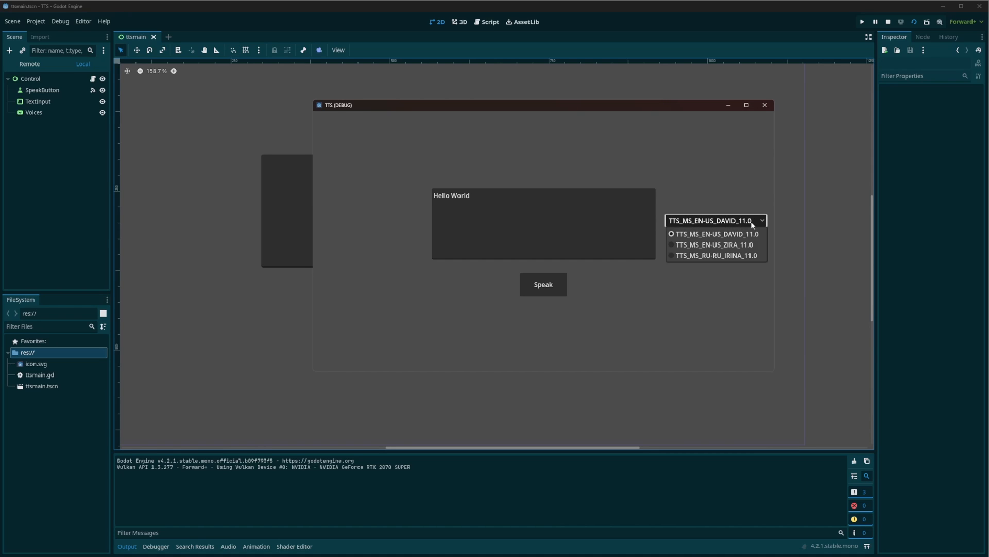
pyautogui.click(715, 256)
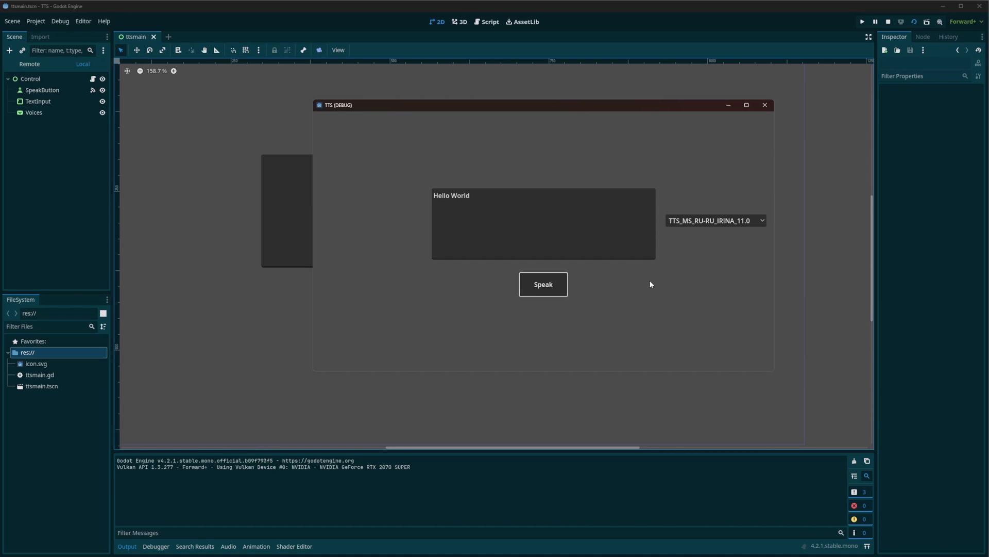
pyautogui.click(714, 220)
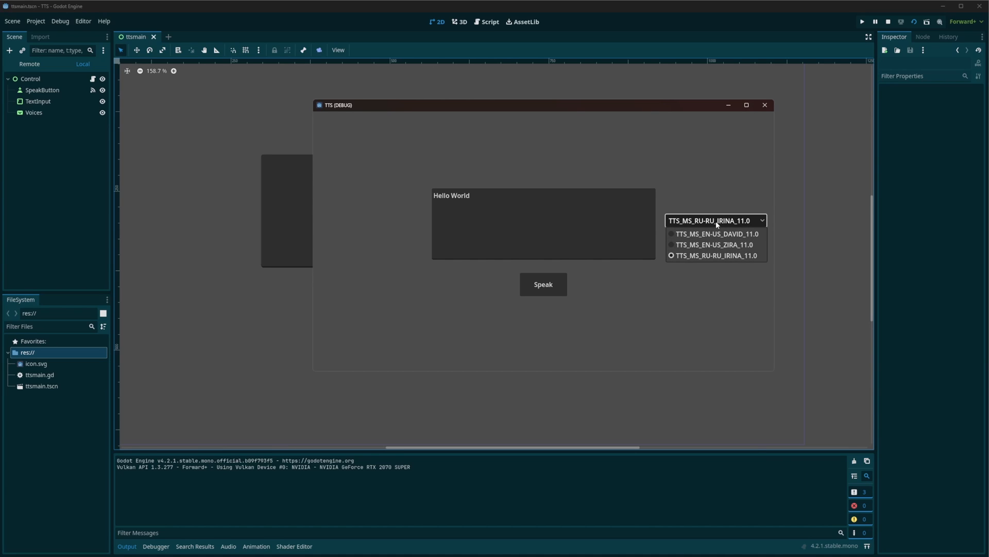
pyautogui.moveTo(714, 233)
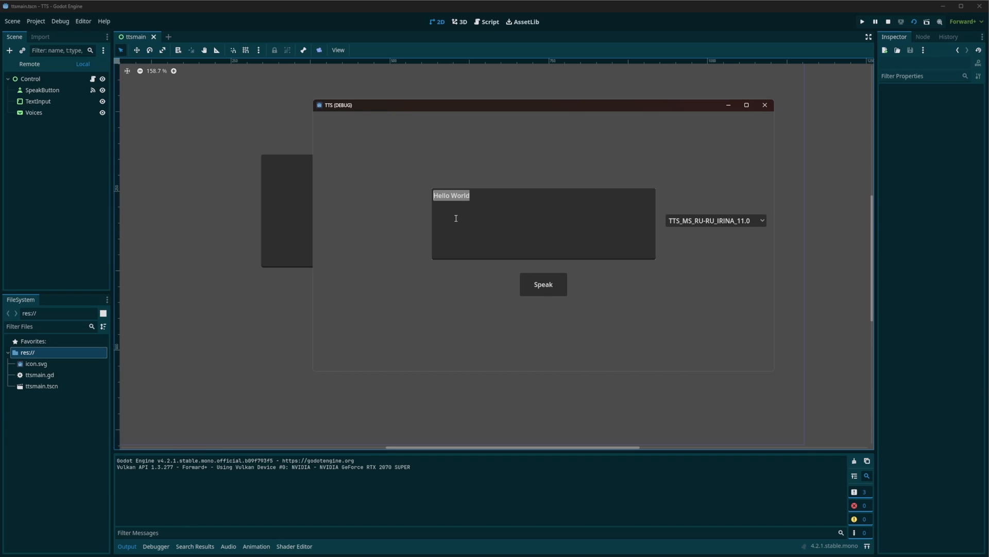
pyautogui.click(499, 204)
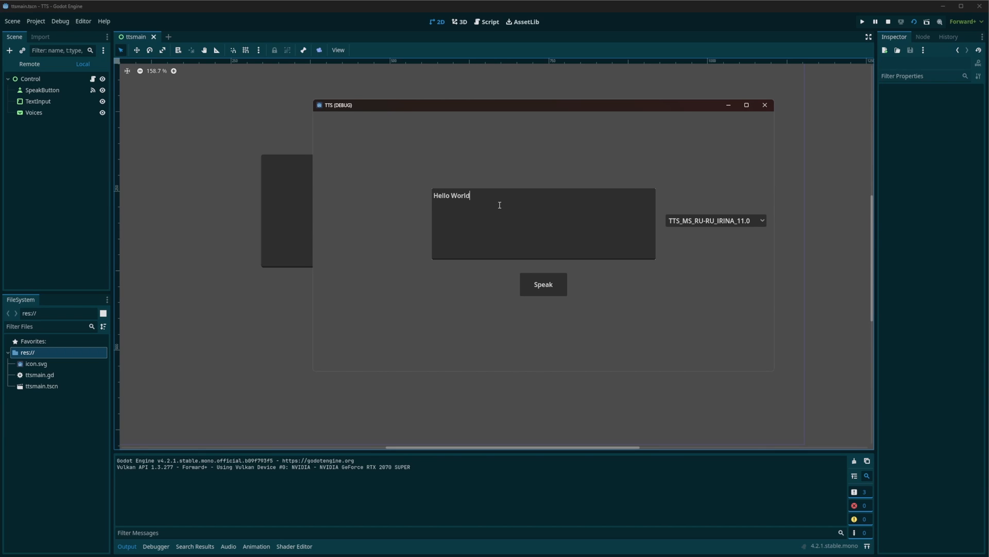
pyautogui.moveTo(718, 175)
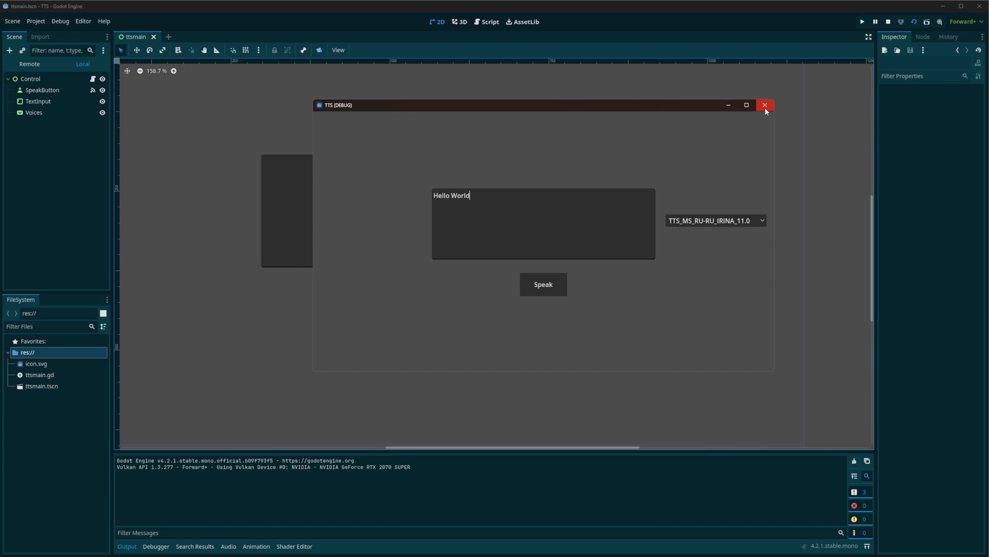
# Close the running TTS demo and inspect the Speak button and voice dropdown nodes.
pyautogui.click(764, 105)
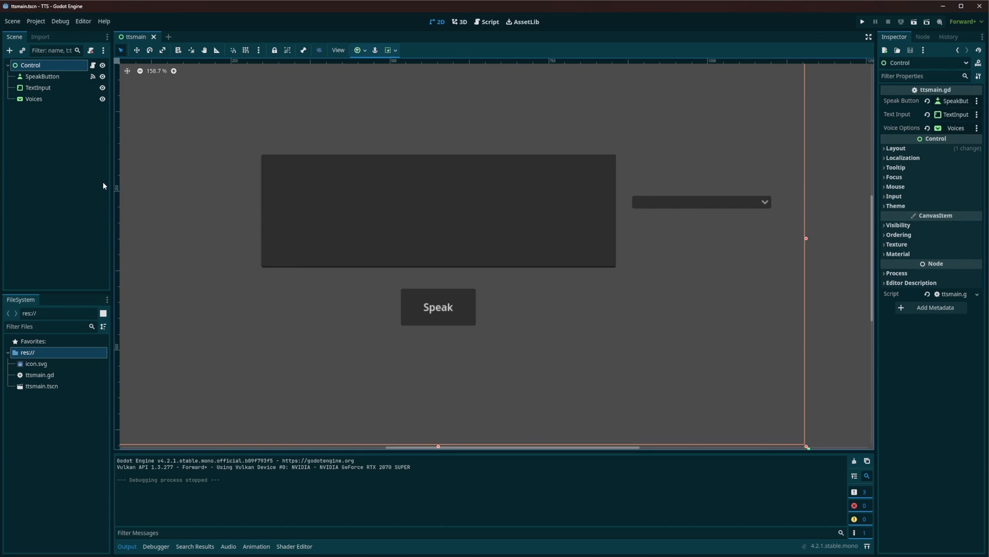
pyautogui.moveTo(461, 314)
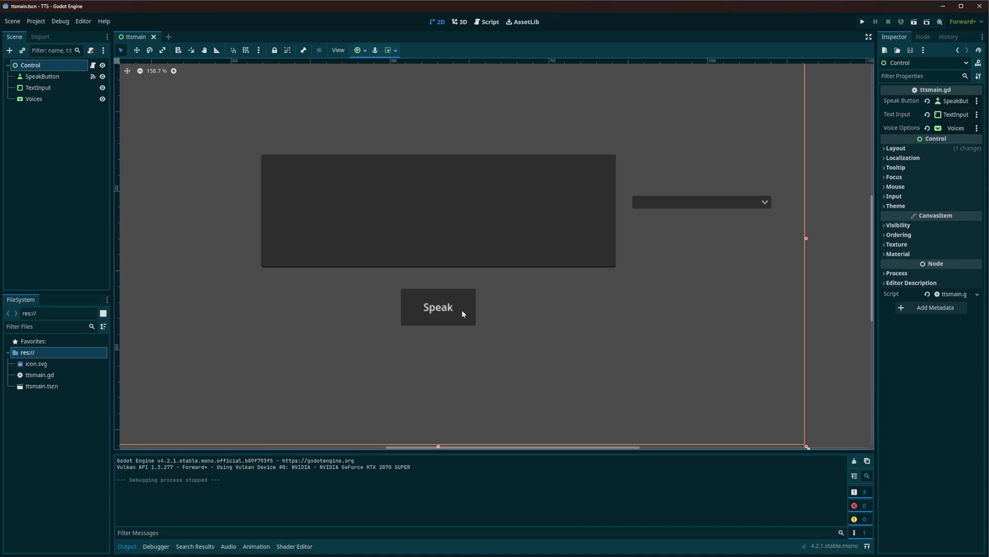
pyautogui.click(43, 76)
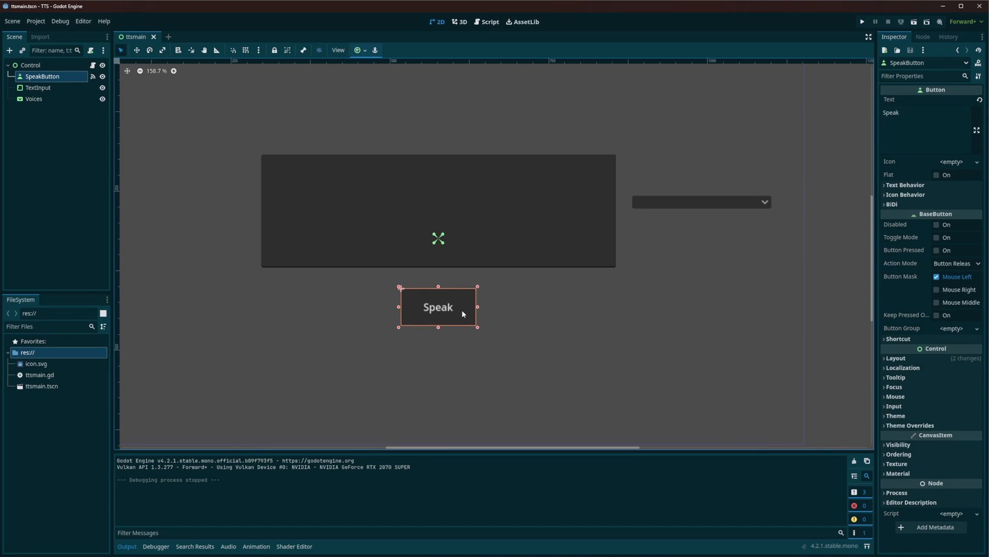
pyautogui.moveTo(463, 317)
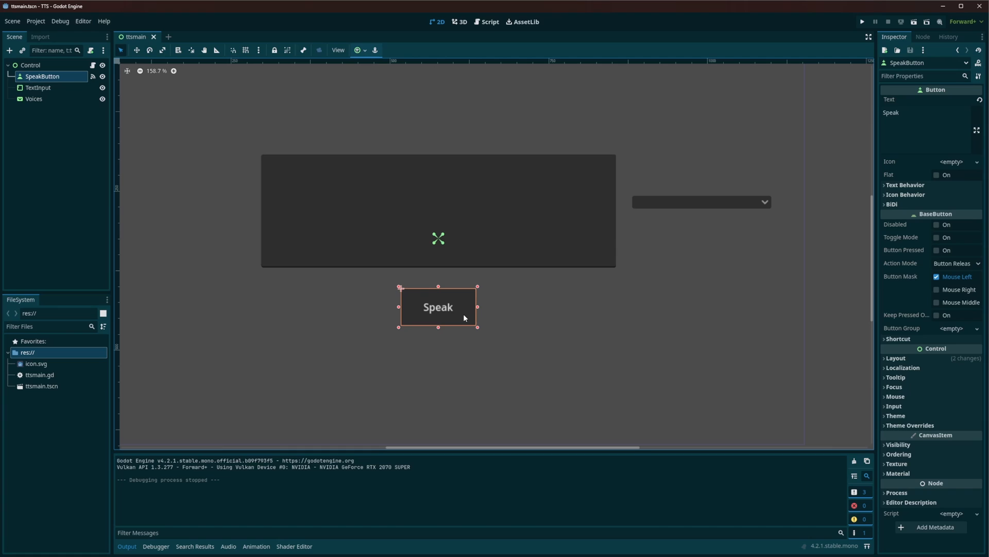
pyautogui.click(39, 88)
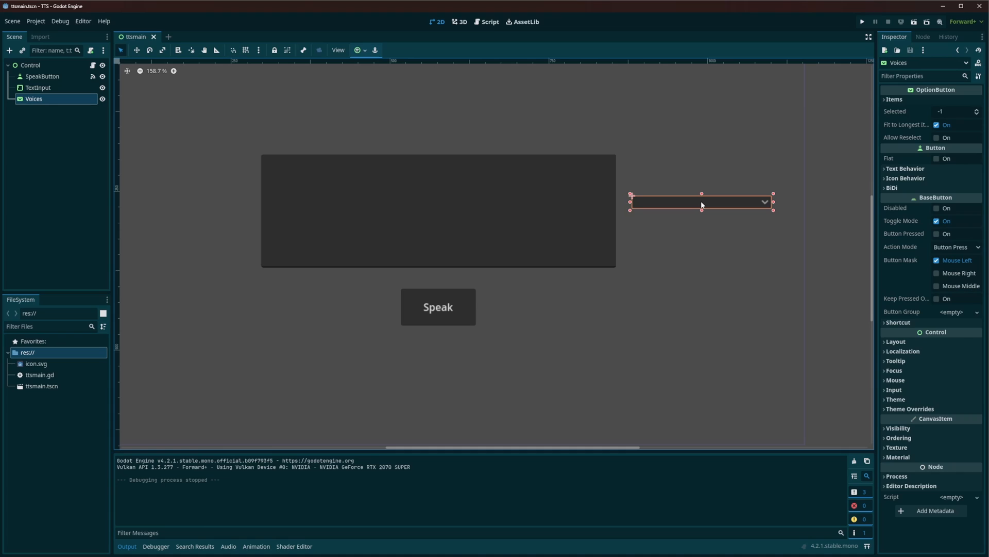
pyautogui.moveTo(701, 206)
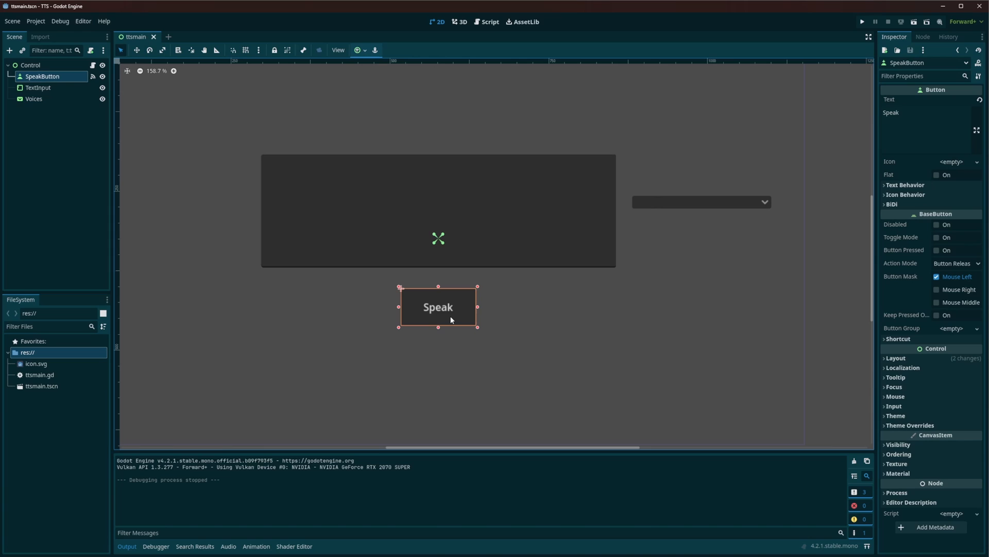
pyautogui.moveTo(35, 21)
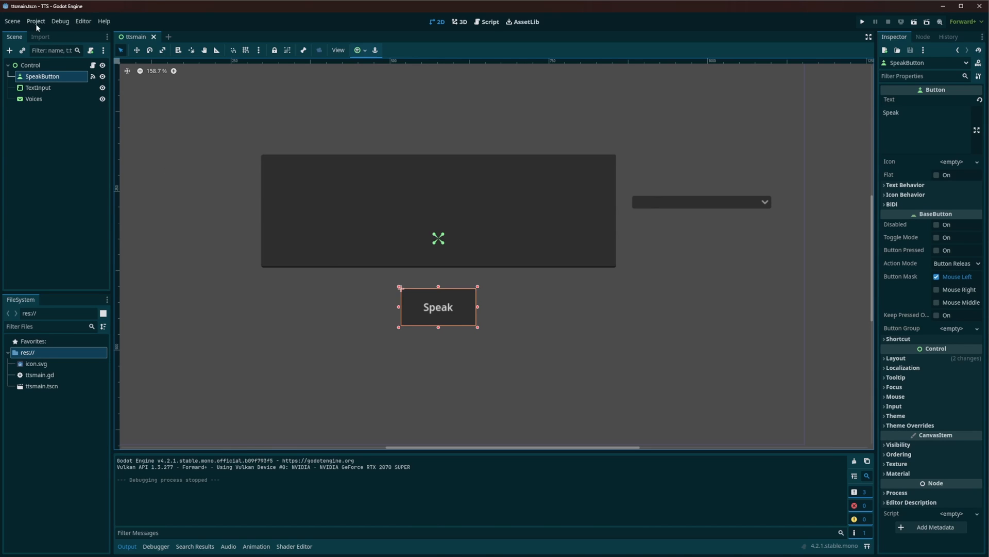
pyautogui.click(35, 21)
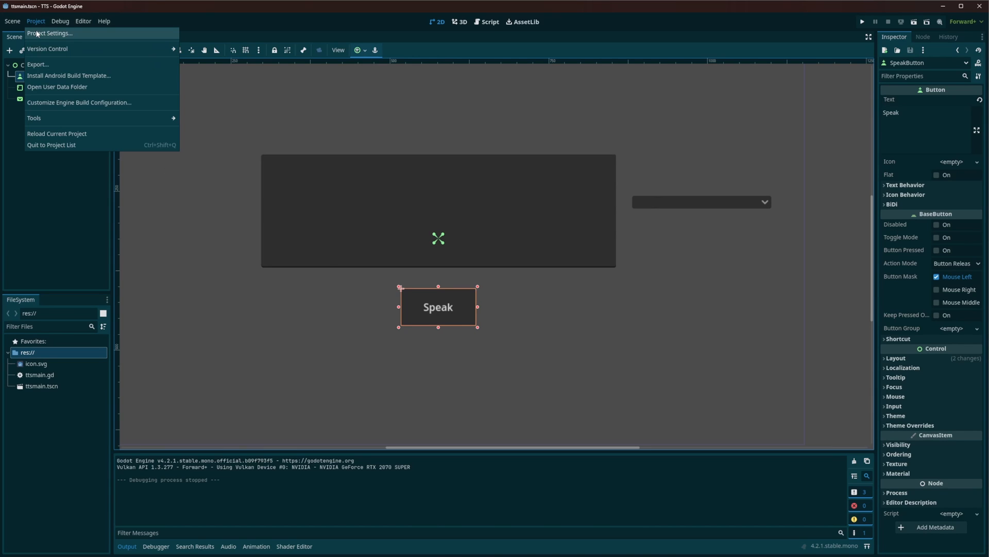
pyautogui.click(50, 33)
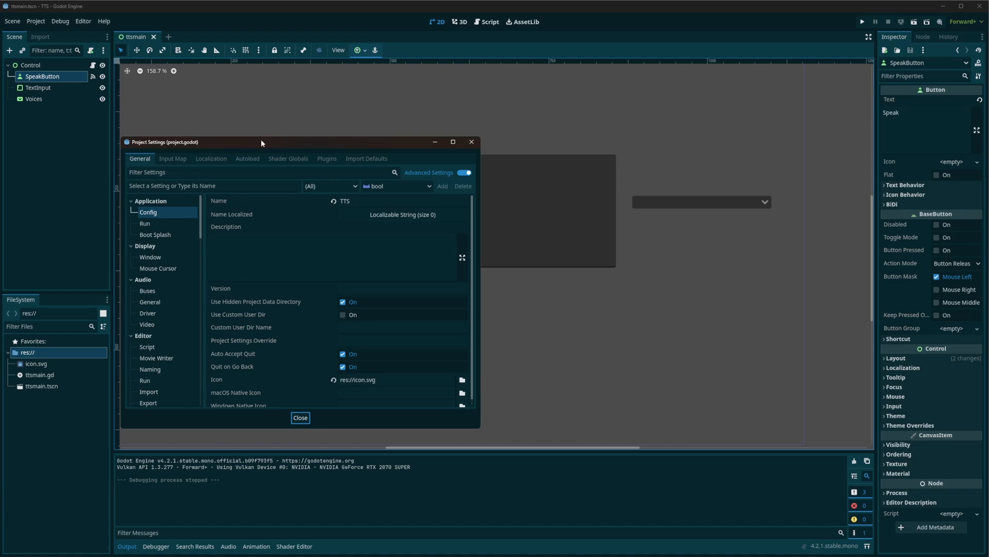
pyautogui.moveTo(261, 141); pyautogui.dragTo(361, 132)
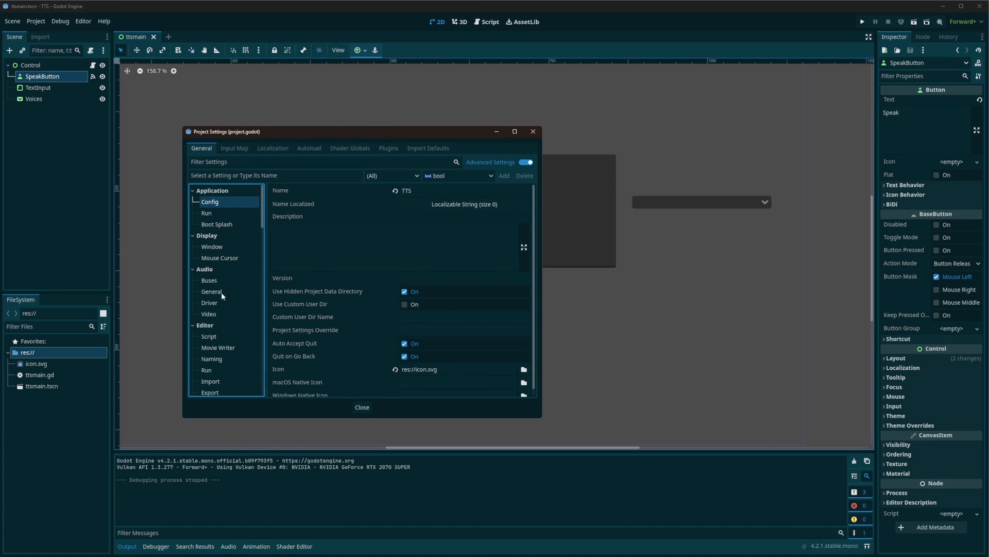
pyautogui.click(211, 291)
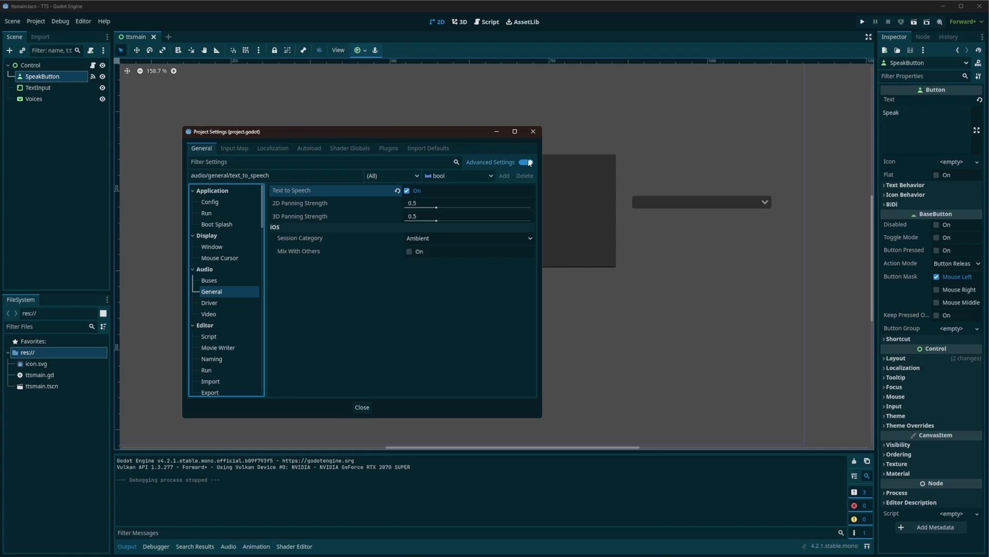
pyautogui.moveTo(533, 132)
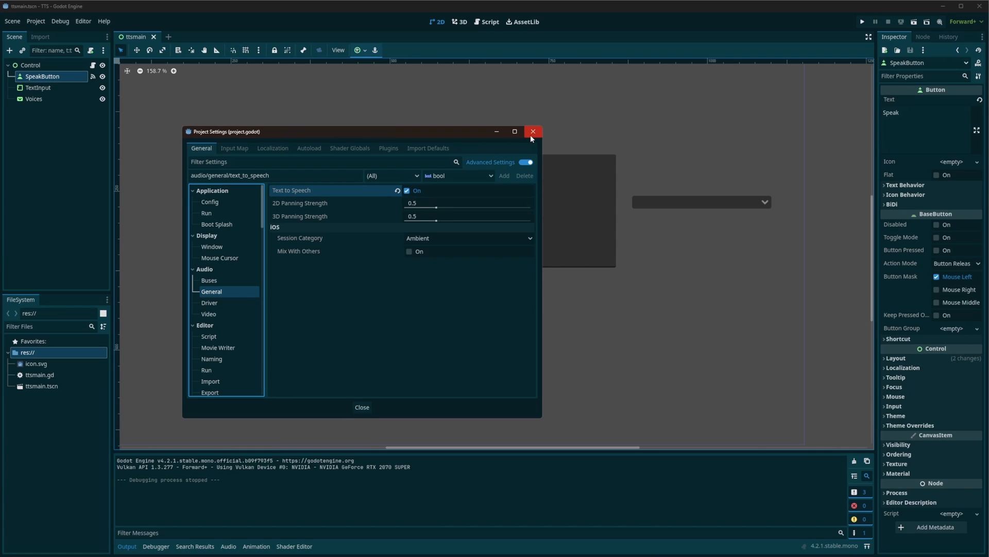
pyautogui.moveTo(533, 131)
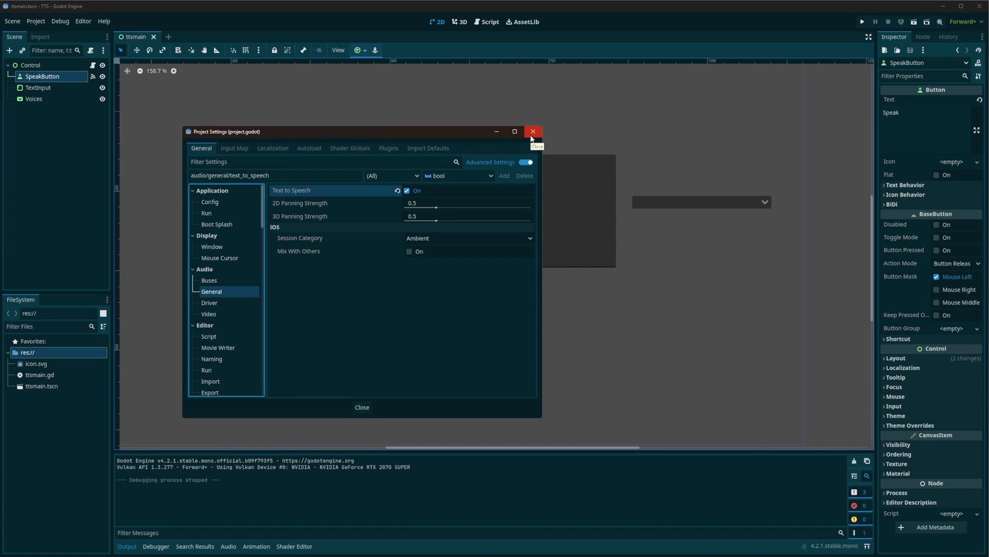
pyautogui.click(534, 132)
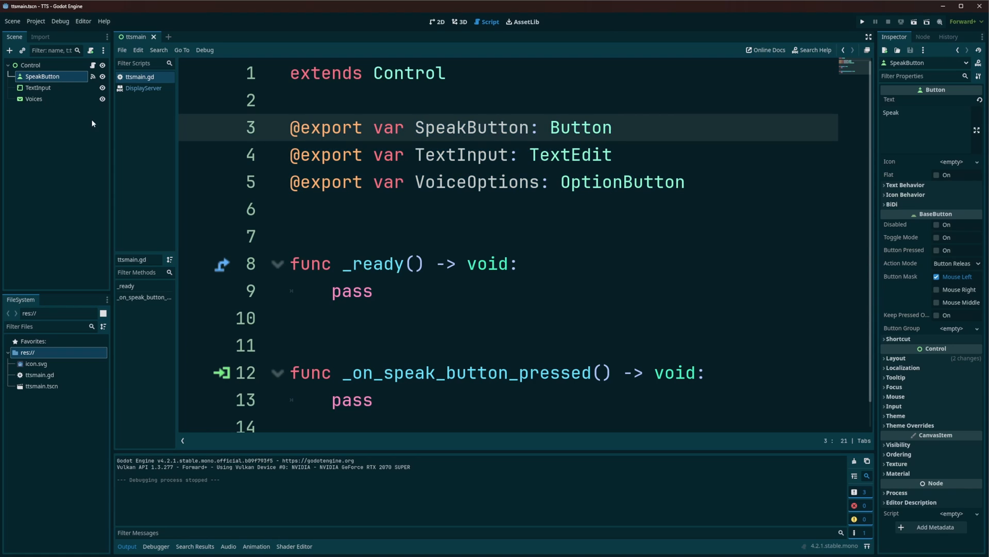
# Declare a Voices variable of type Array[Dictionary] below the exported variables.
pyautogui.doubleClick(461, 154)
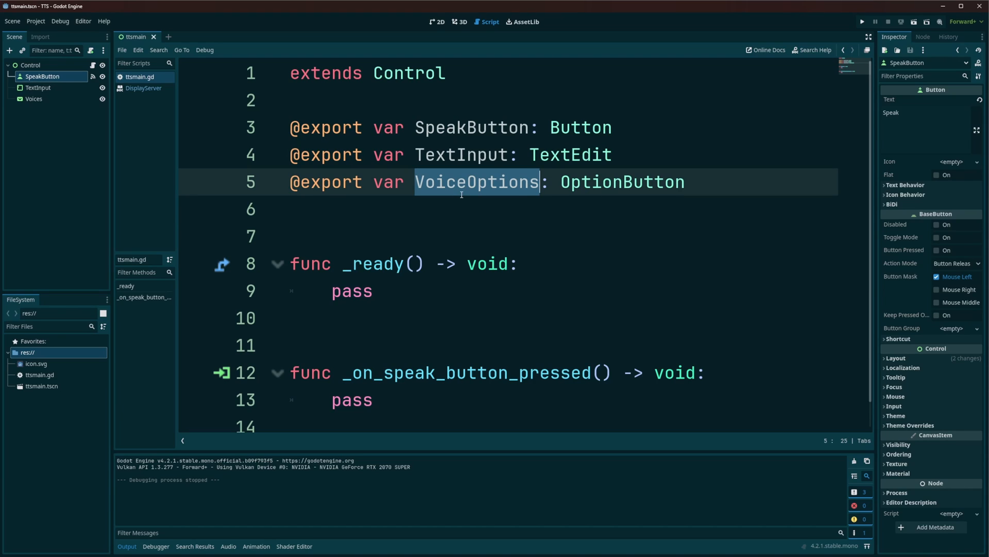
pyautogui.click(414, 209)
pyautogui.write('var Voices')
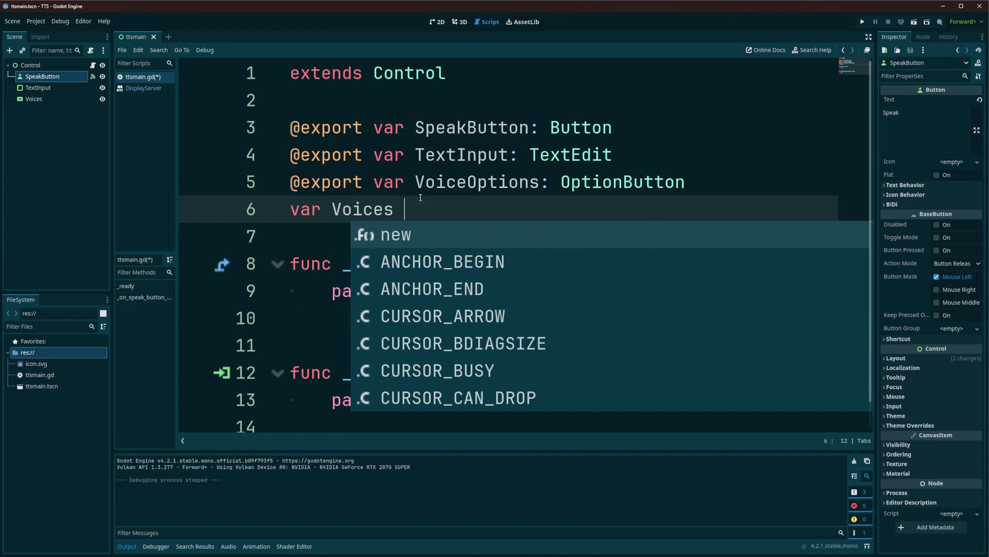
pyautogui.write(':')
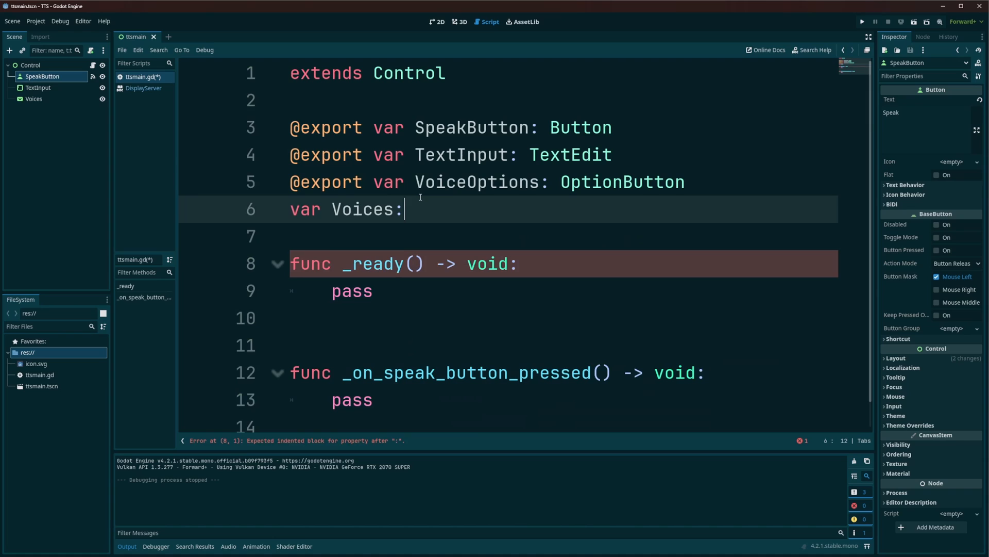
pyautogui.write('Array')
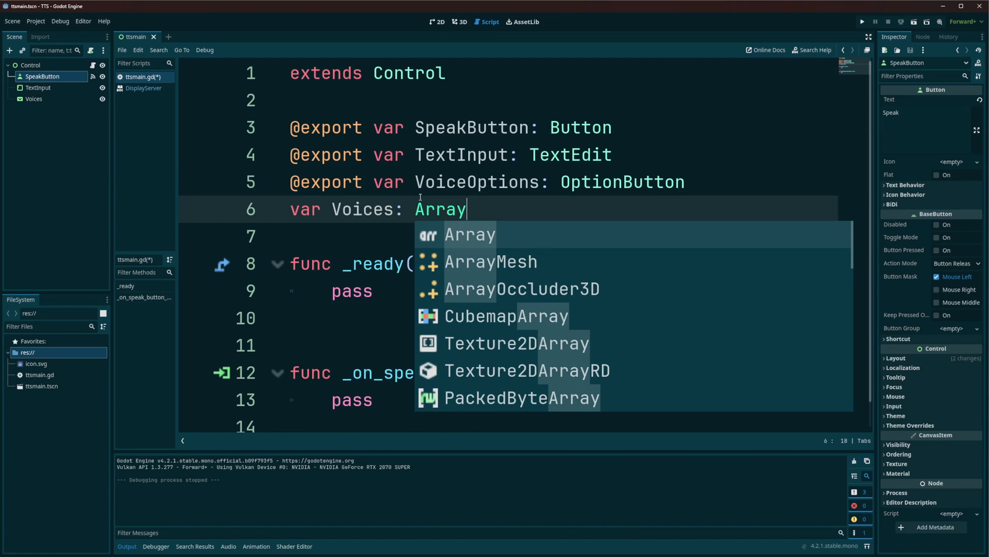
pyautogui.write('[]')
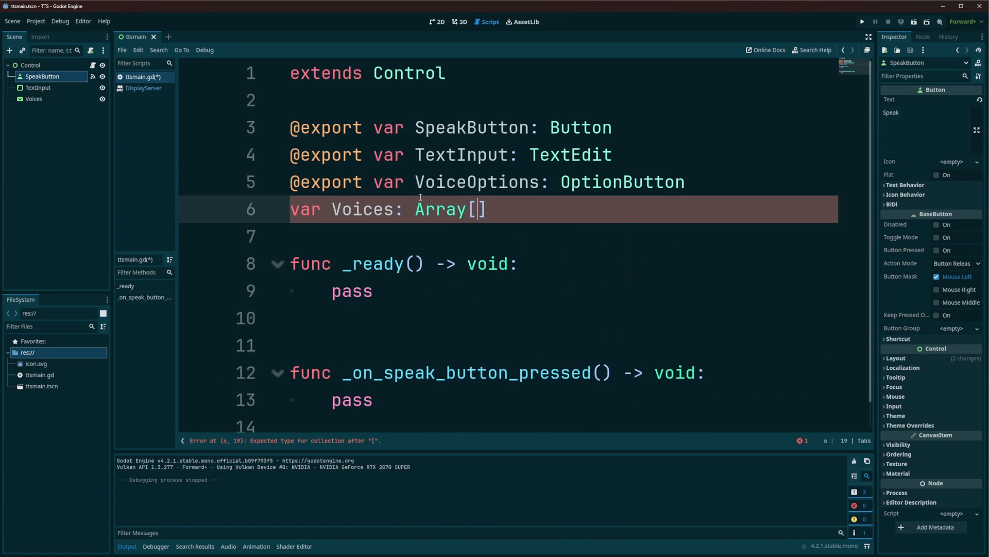
pyautogui.write('Dictionary')
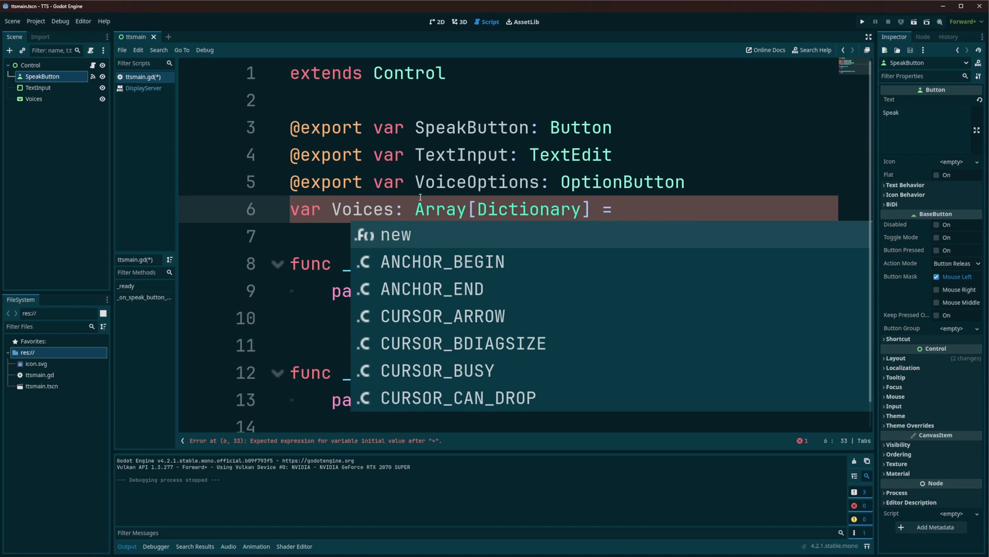
# Initialise Voices from DisplayServer.tts_get_voices(), replacing the mistyped get_tt.
pyautogui.write('DisplayServer')
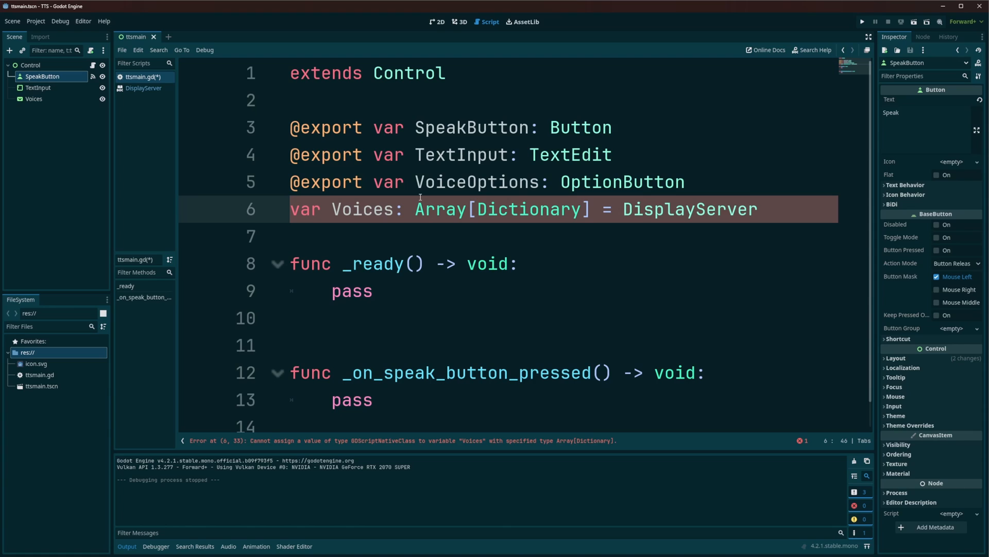
pyautogui.write('.')
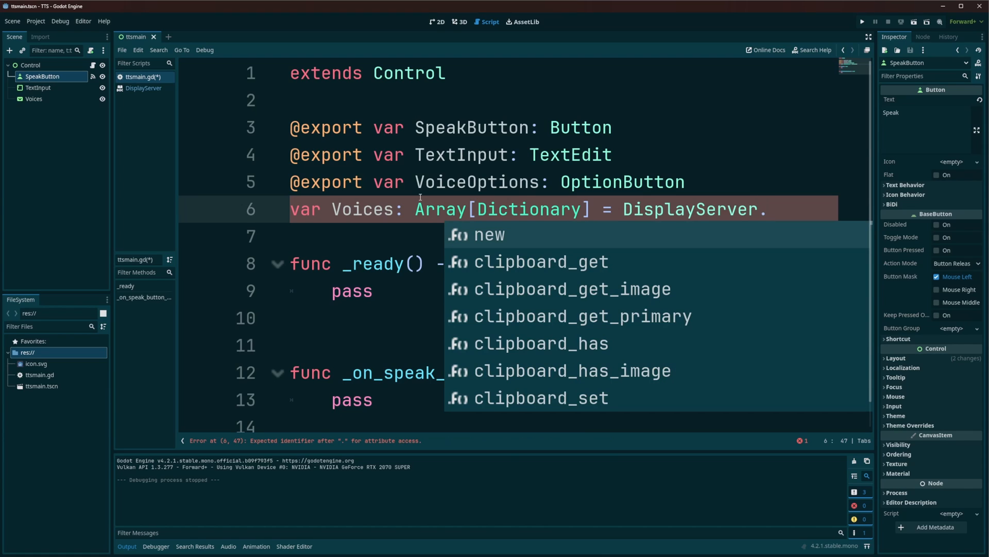
pyautogui.write('get_tt')
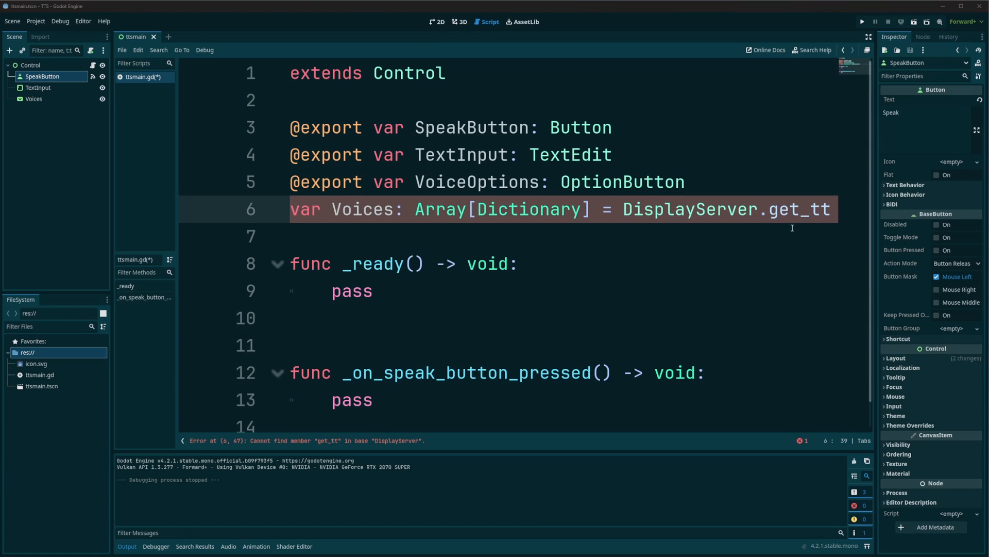
pyautogui.doubleClick(798, 209)
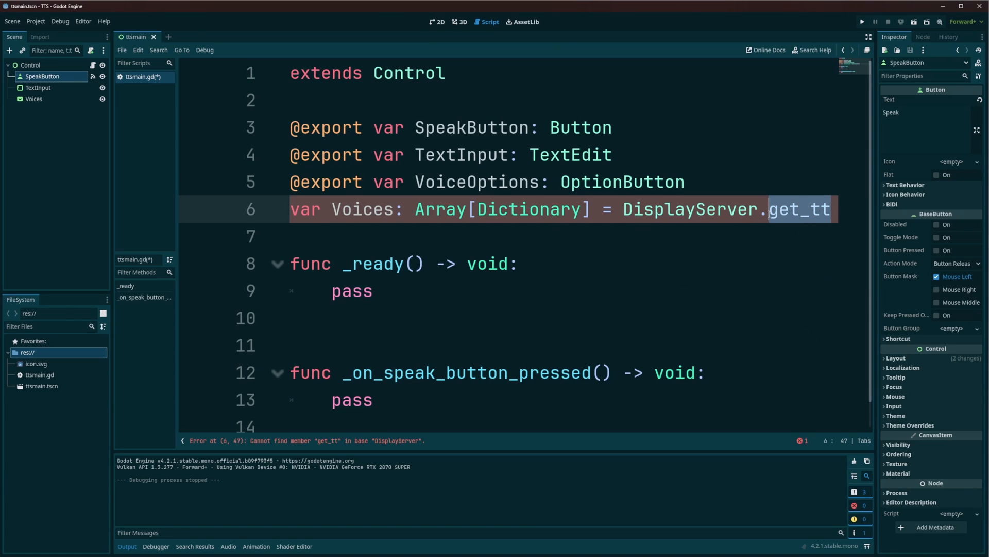
pyautogui.write('tts_')
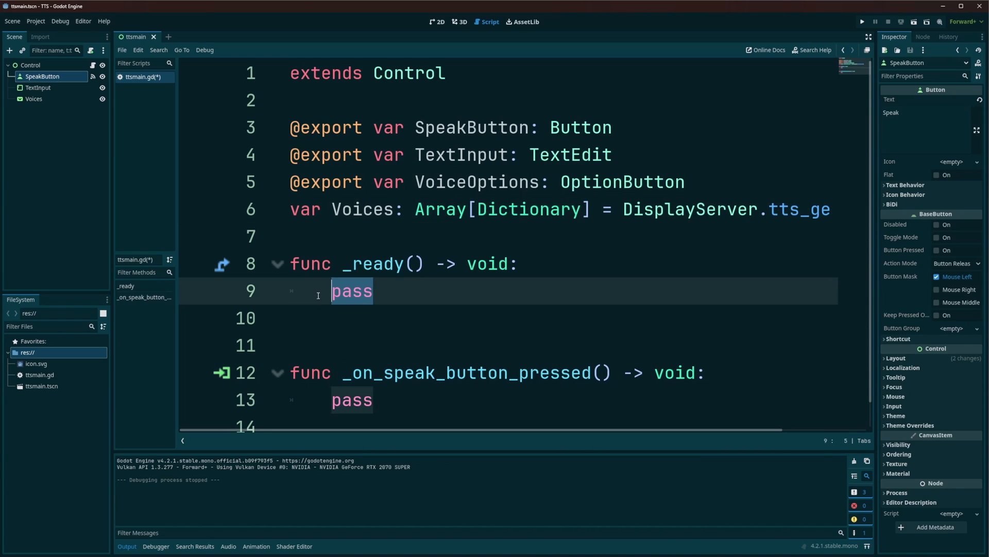
# Put print(Voices) in _ready and run the project to list the voices.
pyautogui.write('print(')
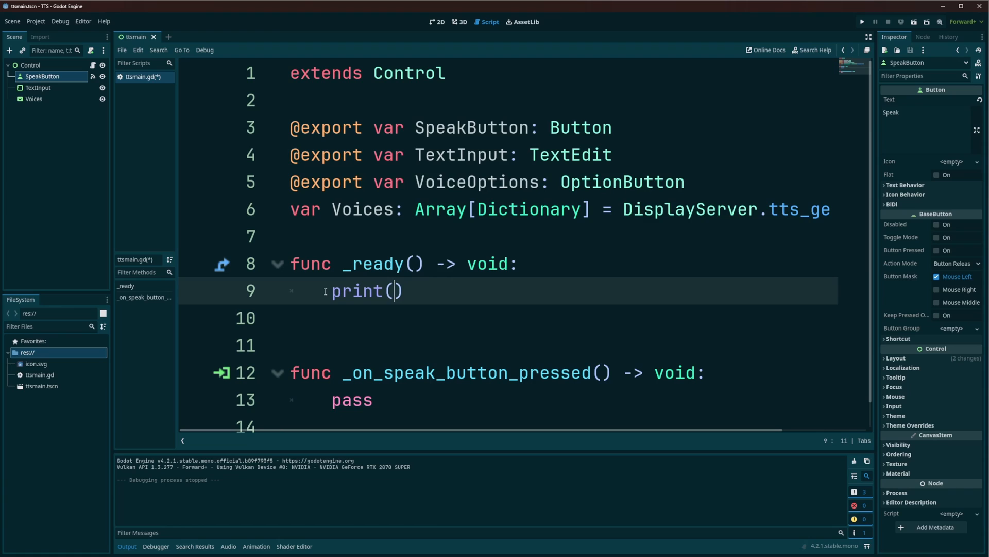
pyautogui.write('Voices')
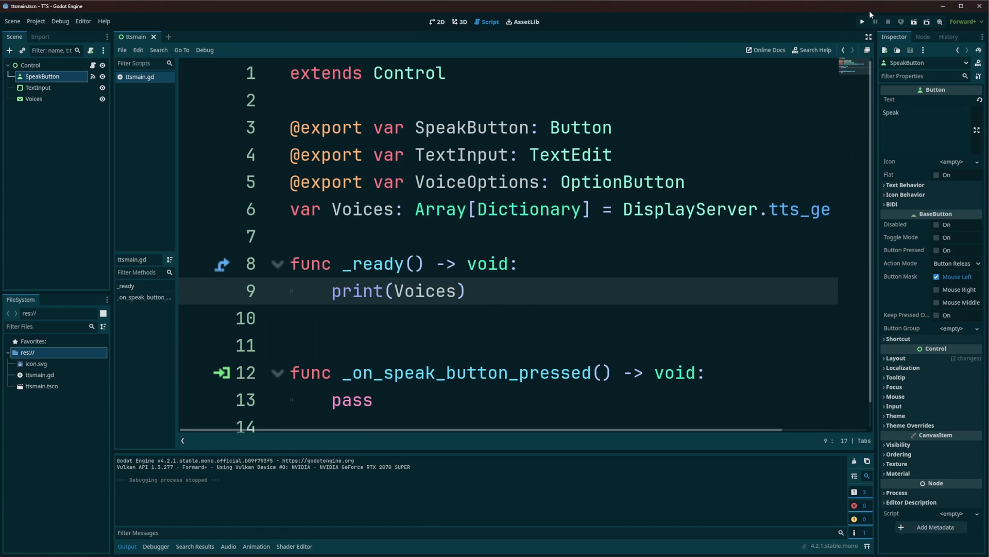
pyautogui.click(863, 22)
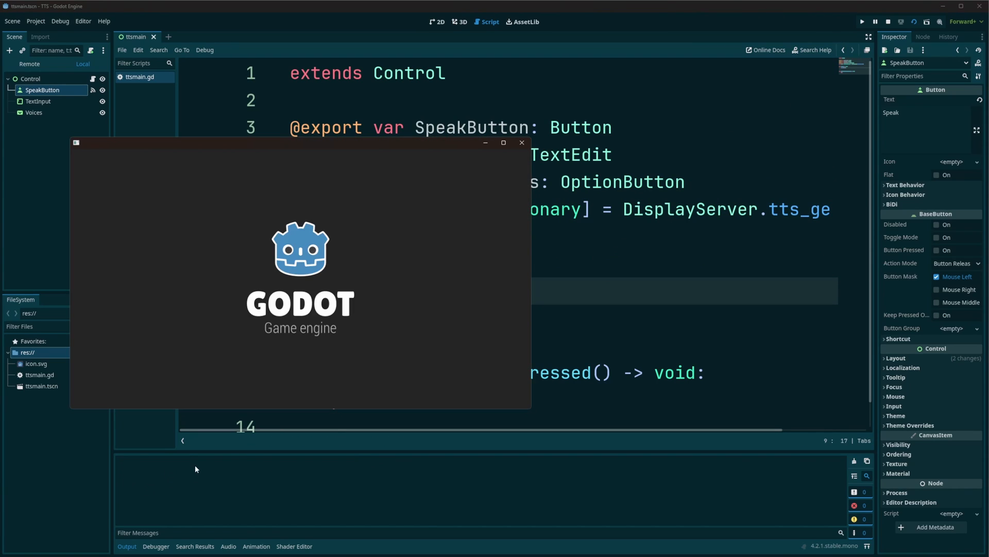
pyautogui.click(863, 21)
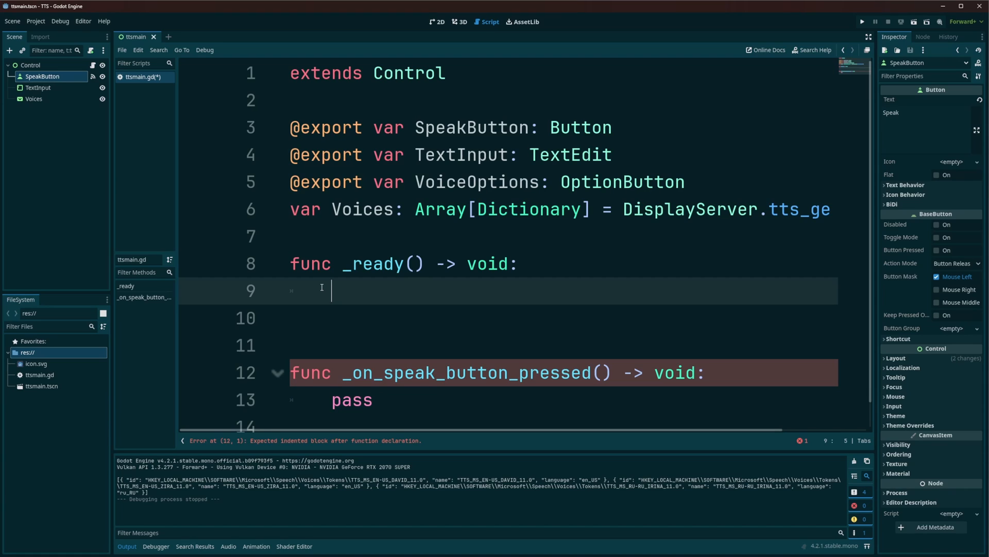
# Loop over Voices in _ready, adding each v["name"] to VoiceOptions, then save.
pyautogui.write('for v')
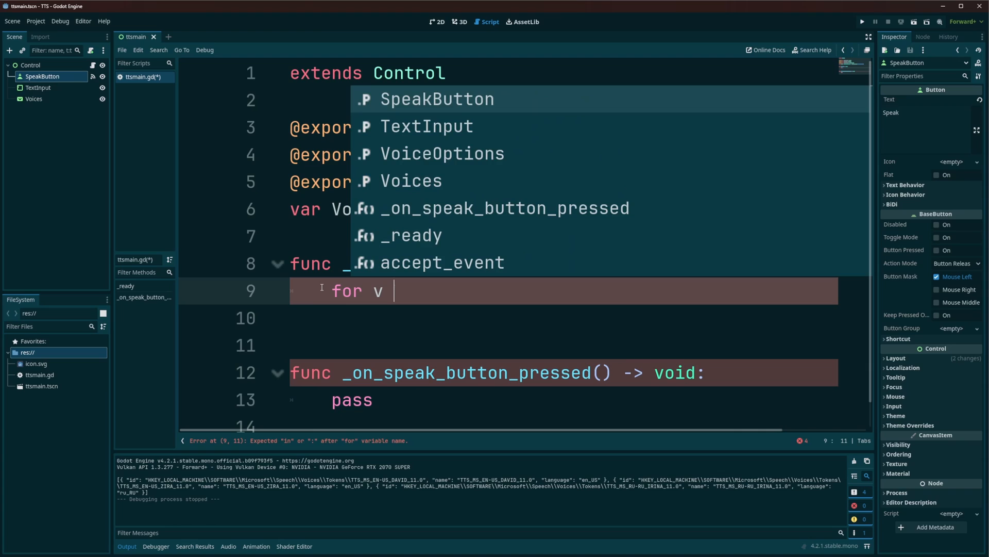
pyautogui.write('in Voices:')
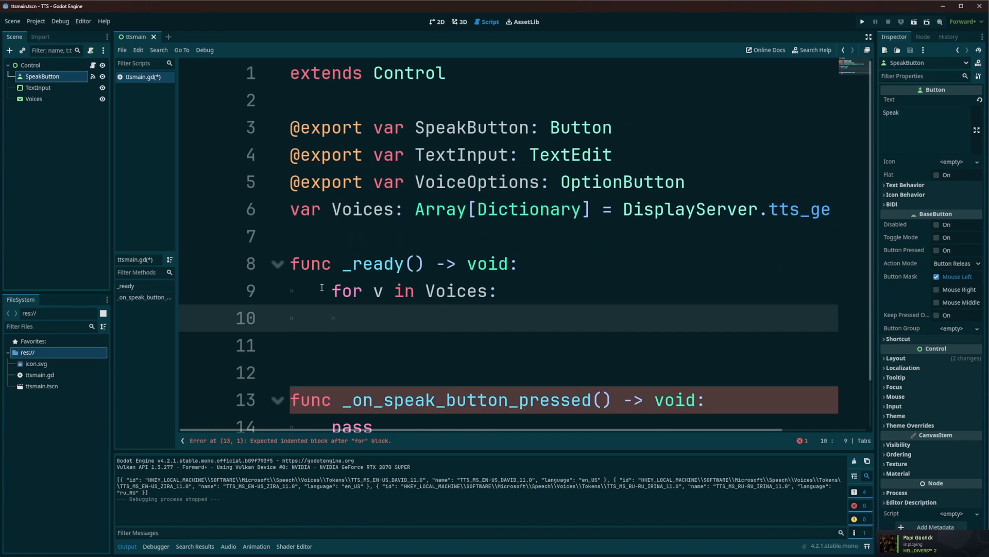
pyautogui.write('voiceop')
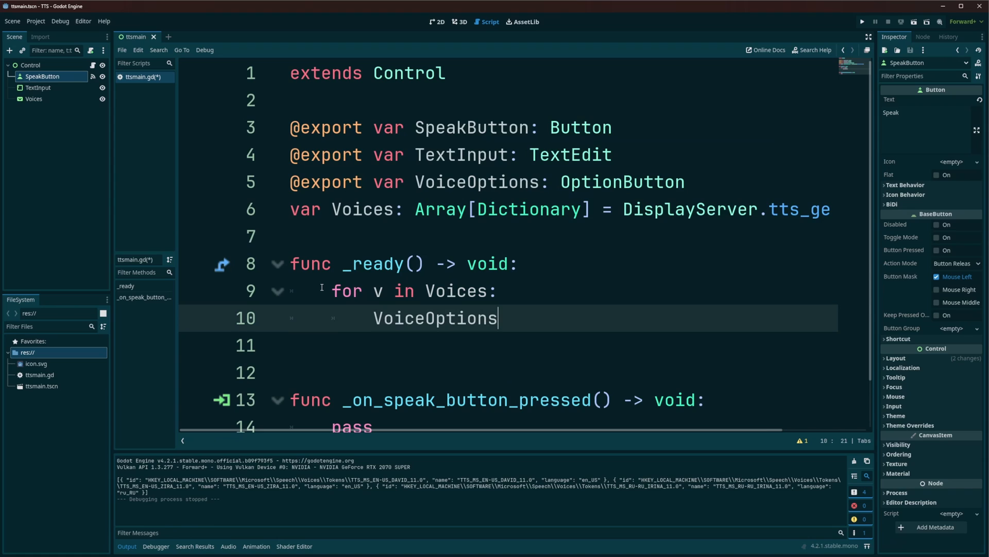
pyautogui.write('.a')
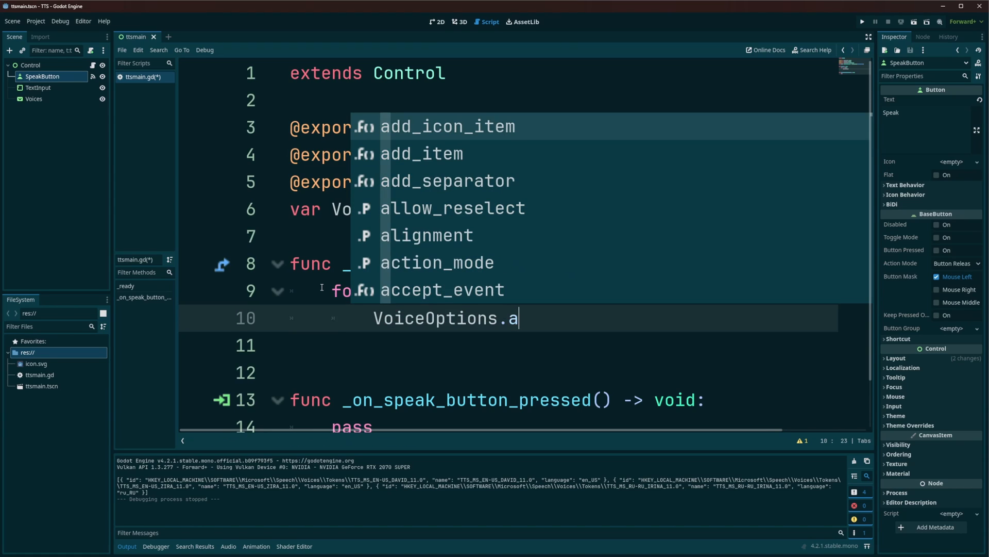
pyautogui.write('dd_item(')
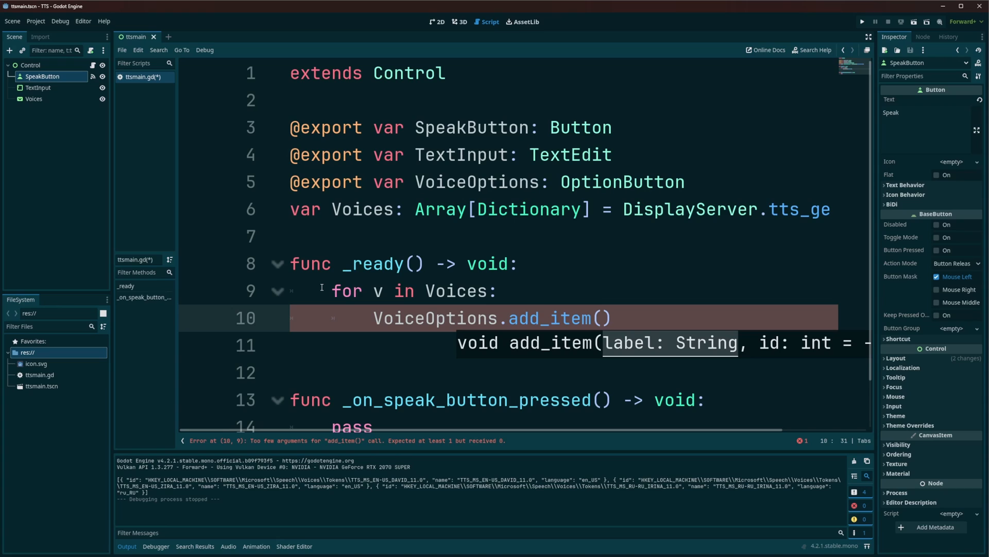
pyautogui.write('v[')
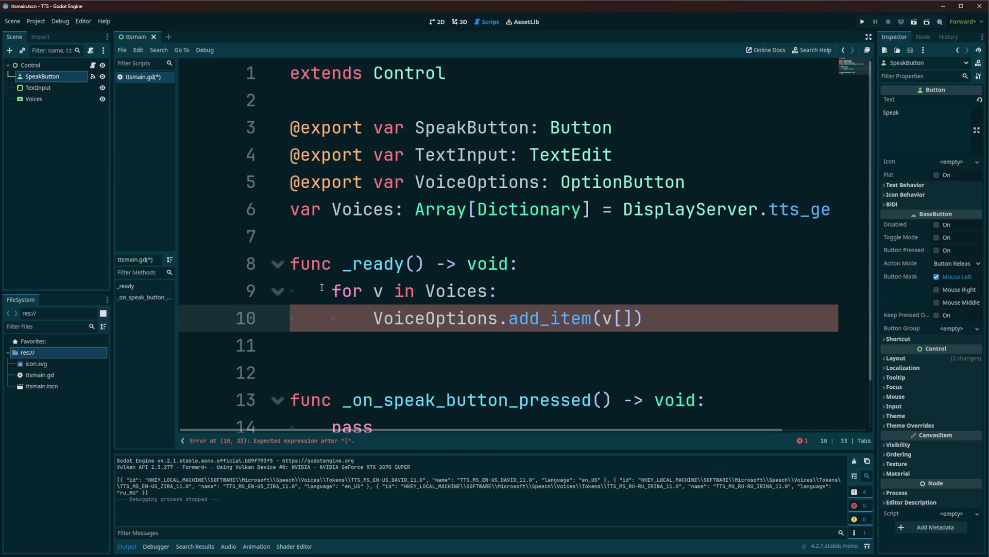
pyautogui.write('"')
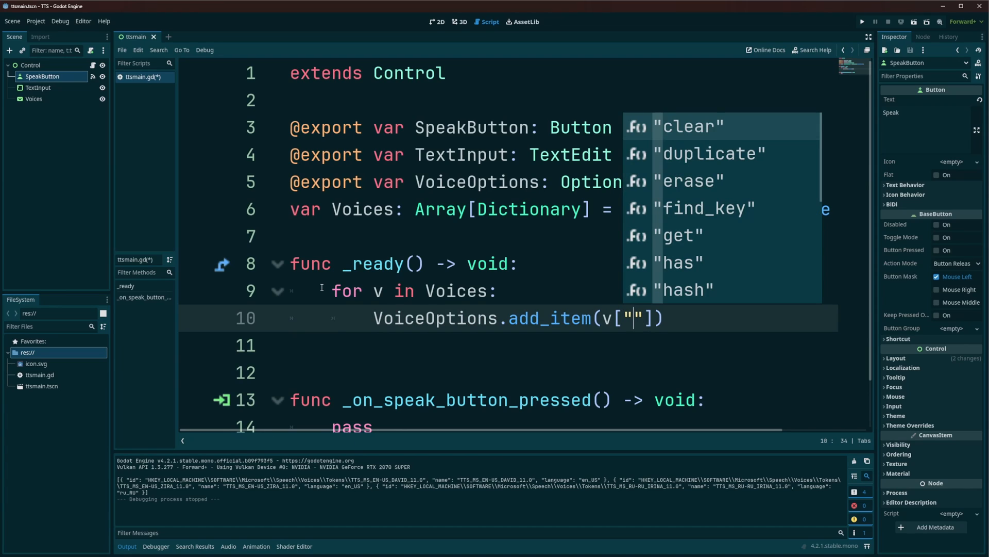
pyautogui.write('name')
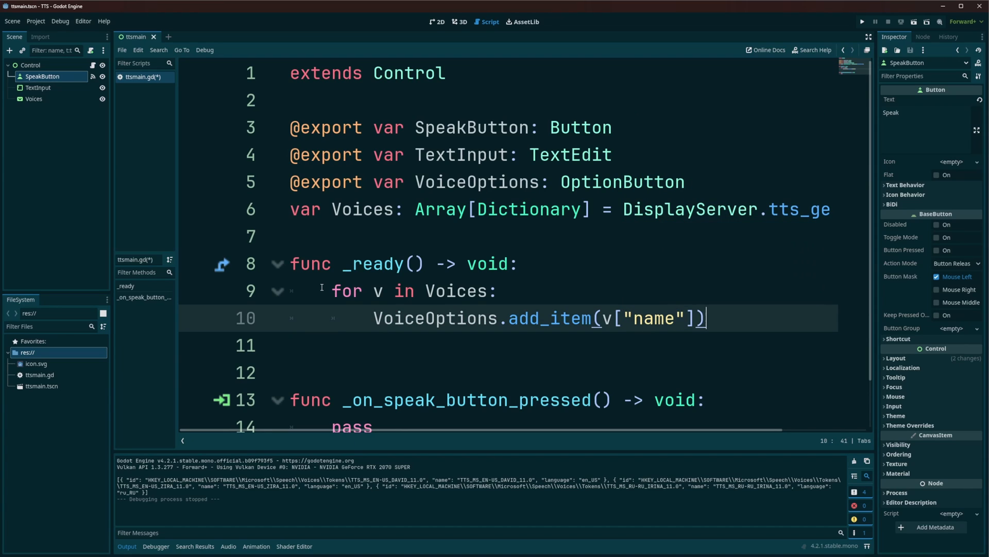
pyautogui.press('ctrl+s')
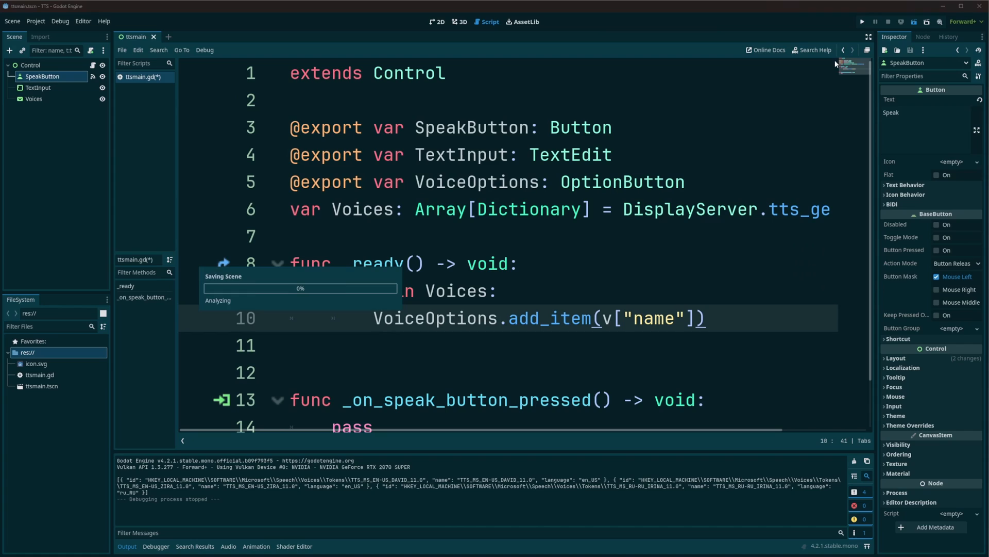
# Run the demo, try the IRINA, DAVID and other voices, then close the window.
pyautogui.click(861, 20)
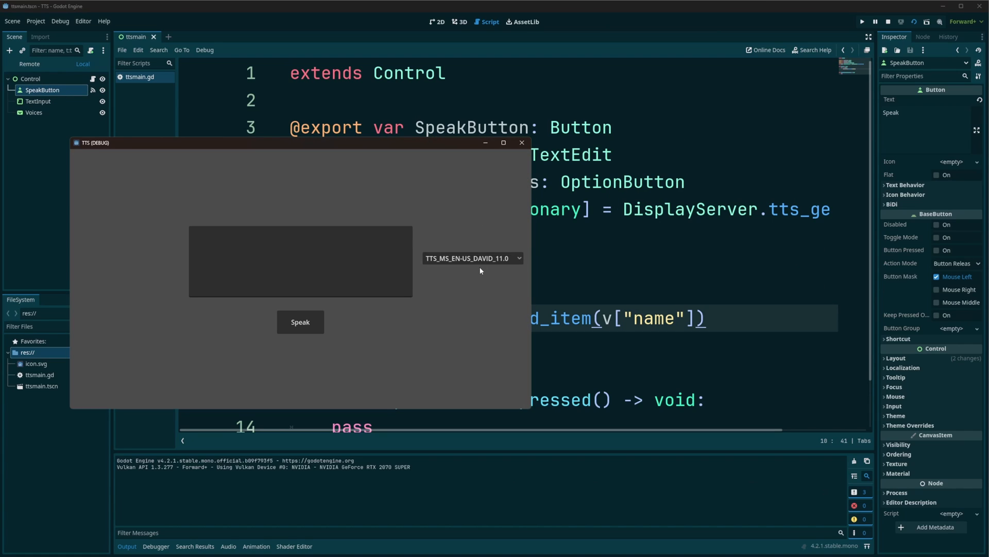
pyautogui.click(472, 259)
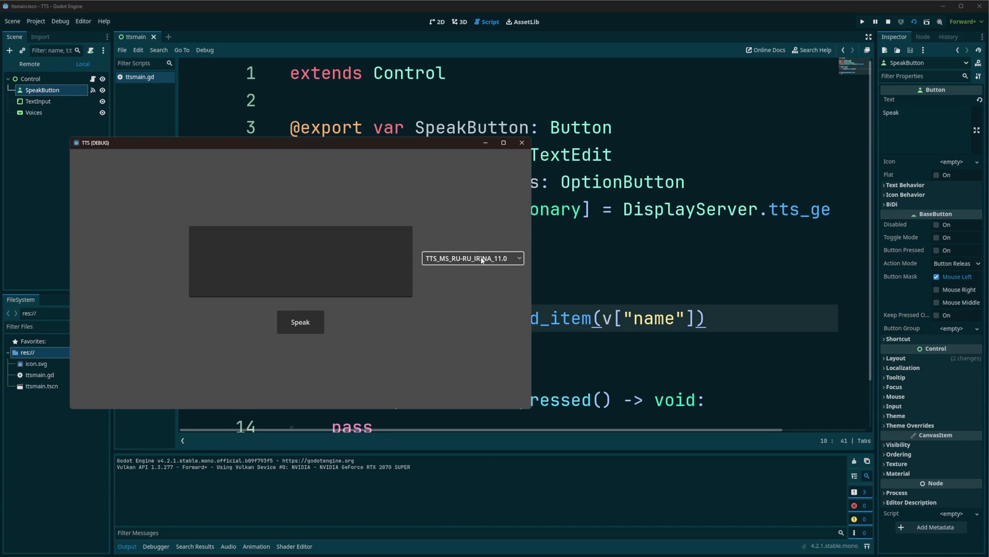
pyautogui.click(472, 258)
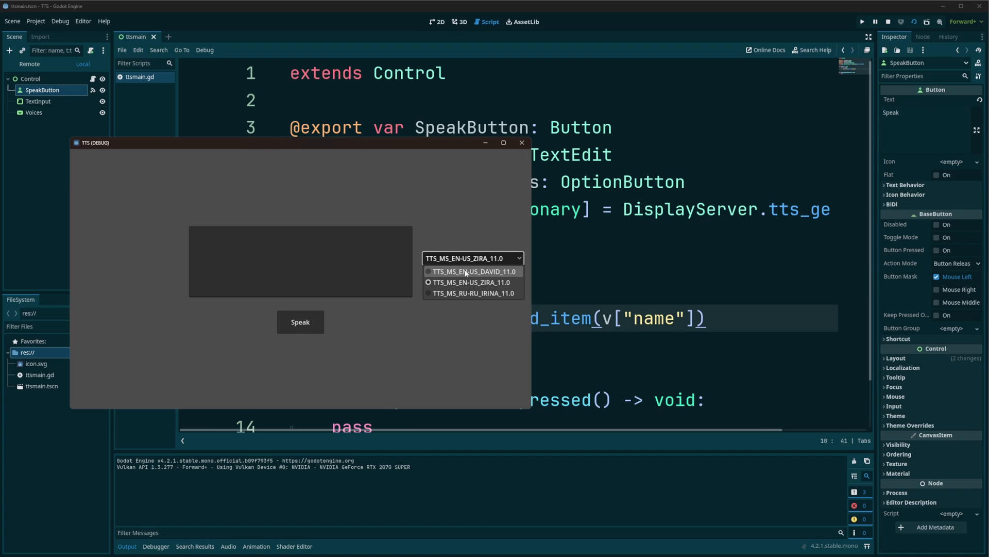
pyautogui.click(472, 293)
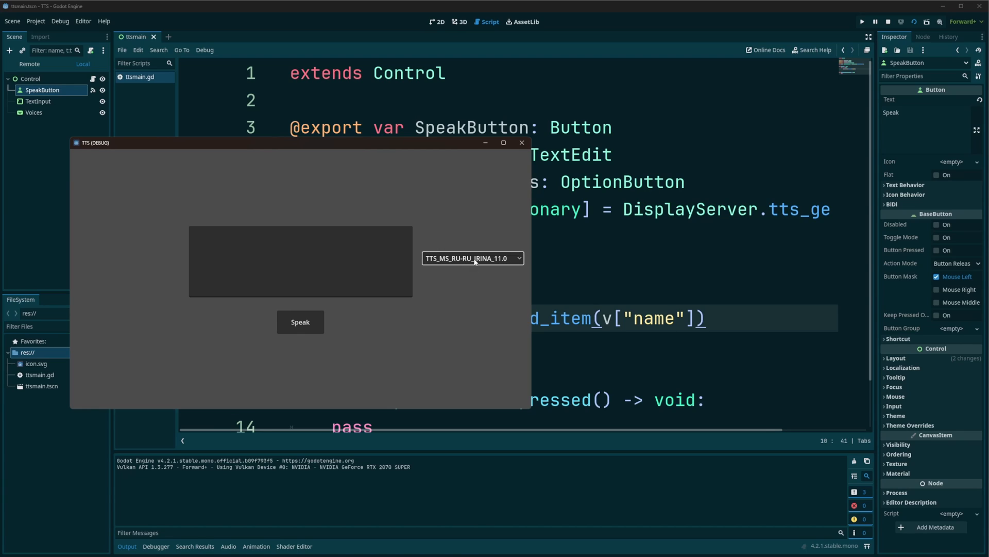
pyautogui.click(472, 258)
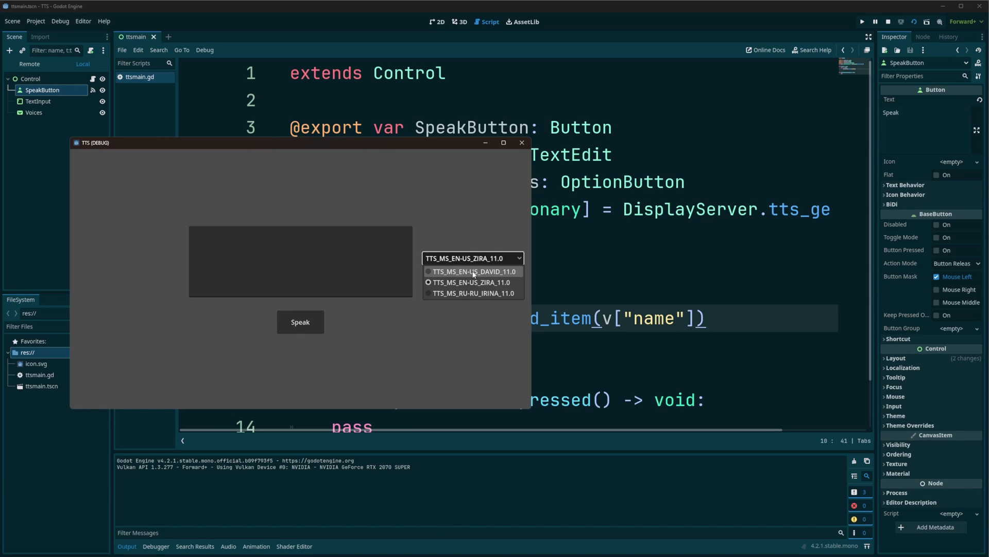
pyautogui.click(471, 271)
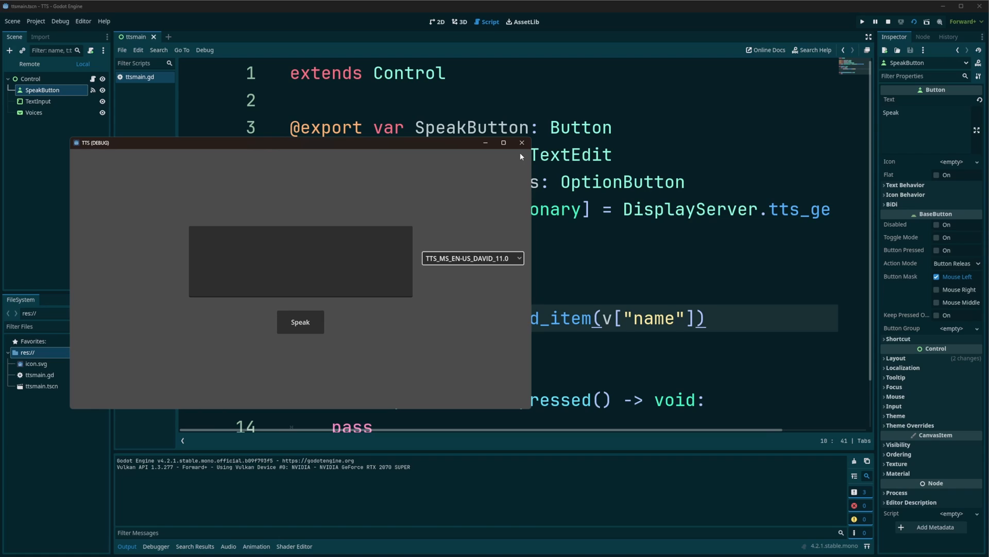
pyautogui.moveTo(495, 273)
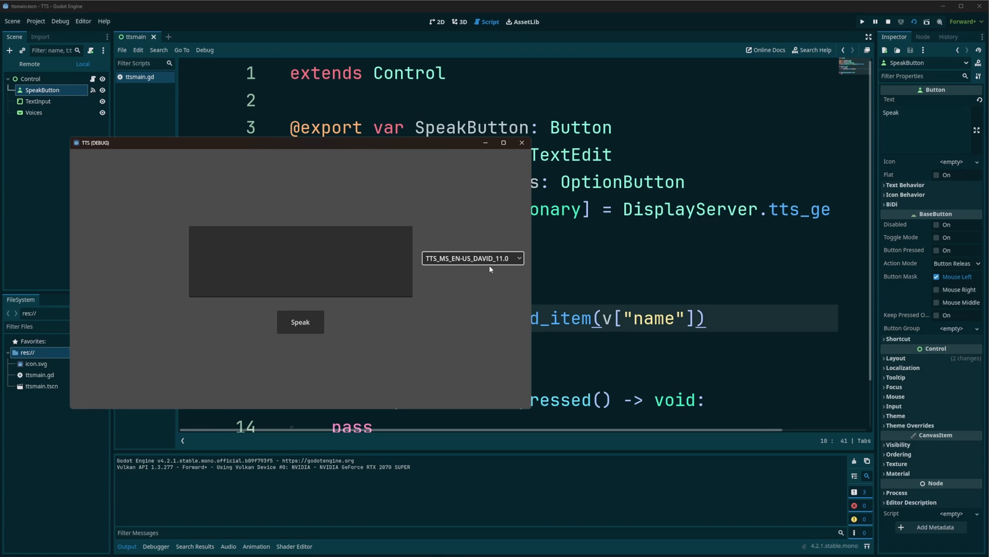
pyautogui.moveTo(511, 155)
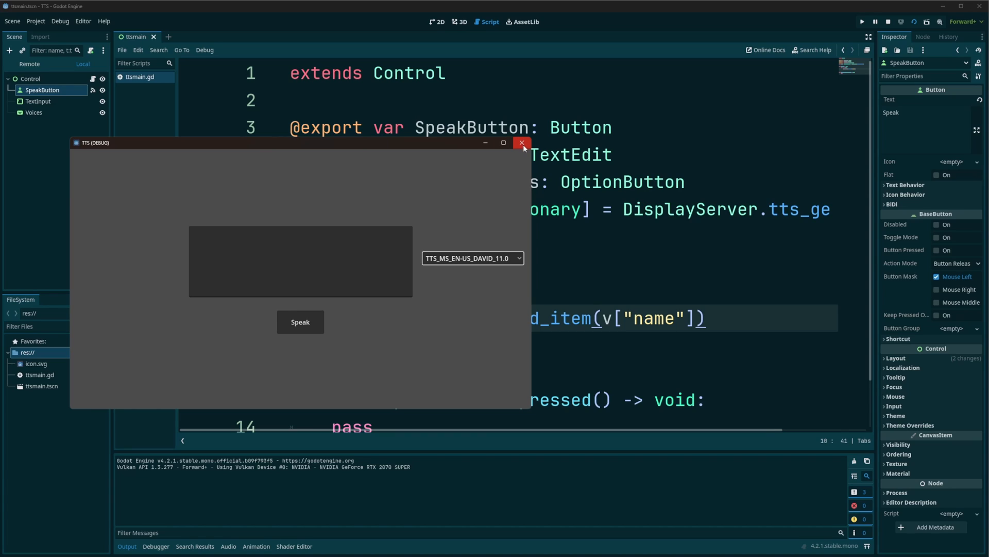
pyautogui.click(521, 142)
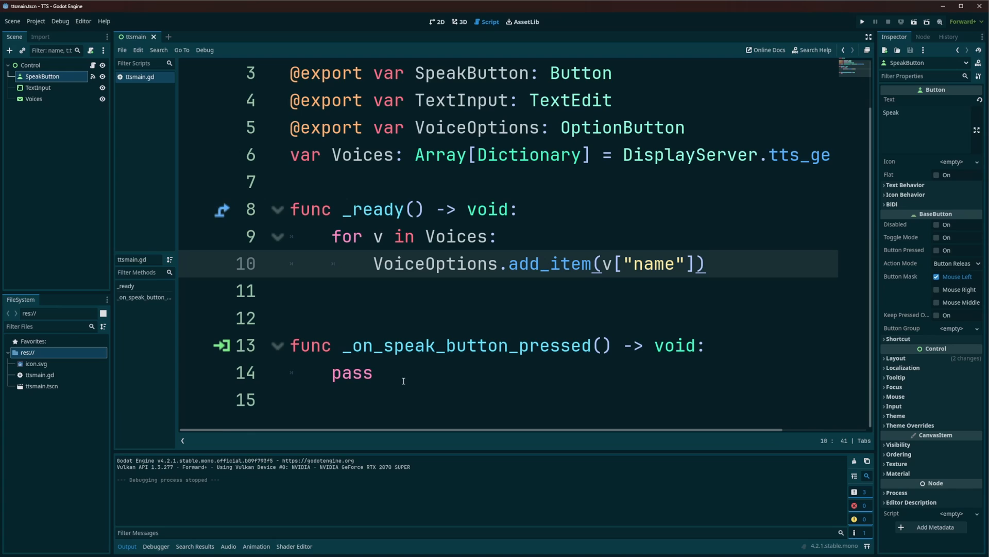
# Replace pass in the speak handler with 'var text: String = TextInput.text'.
pyautogui.doubleClick(352, 372)
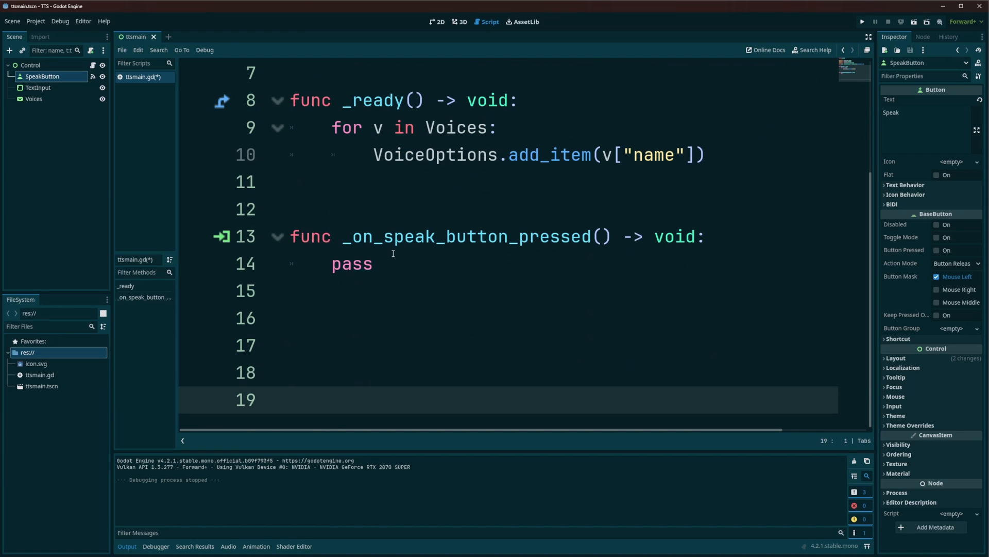
pyautogui.doubleClick(352, 263)
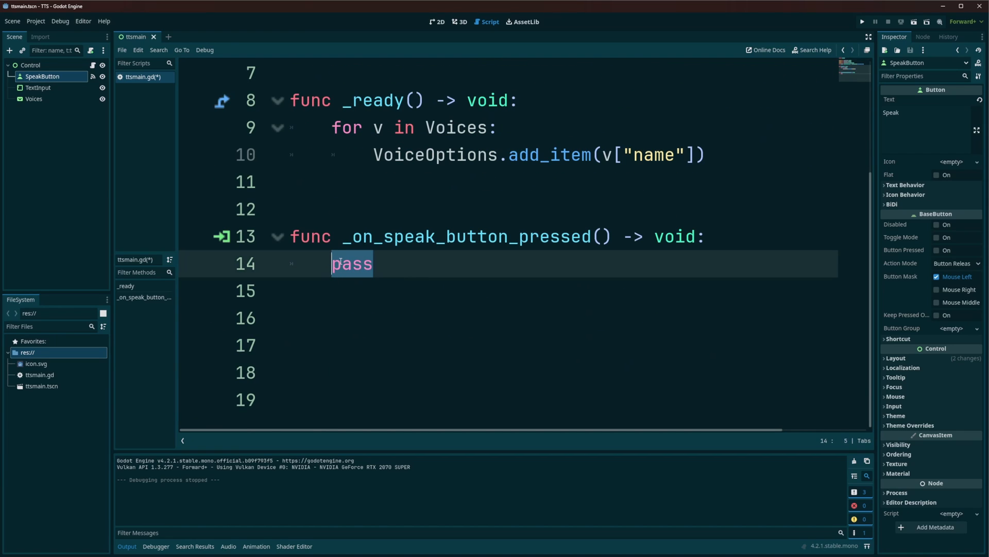
pyautogui.write('var text')
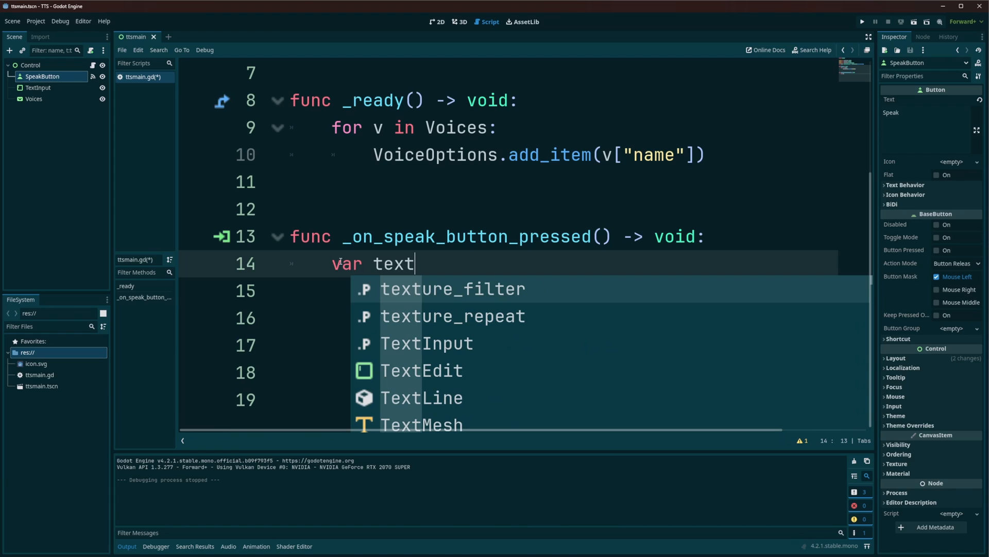
pyautogui.write(': S')
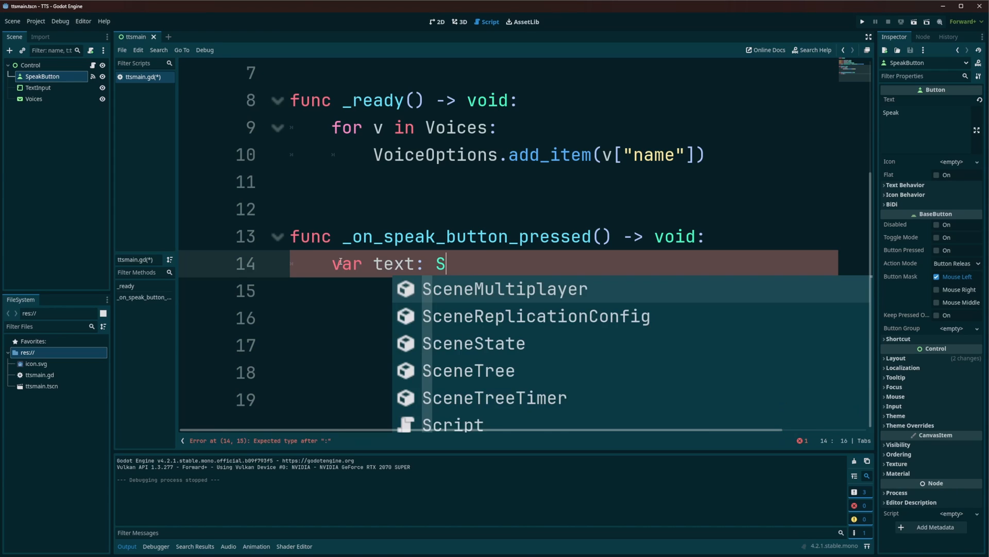
pyautogui.write('tring =')
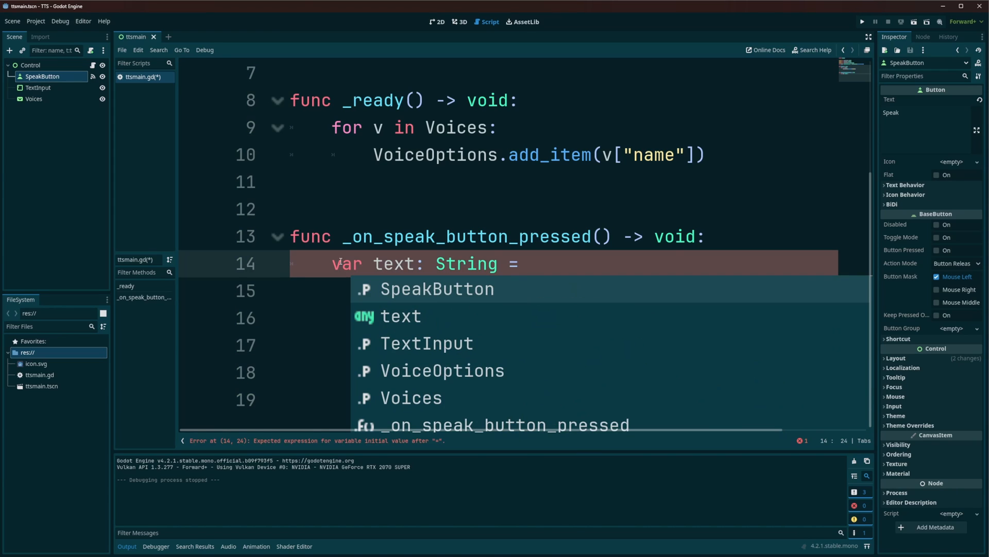
pyautogui.write('text')
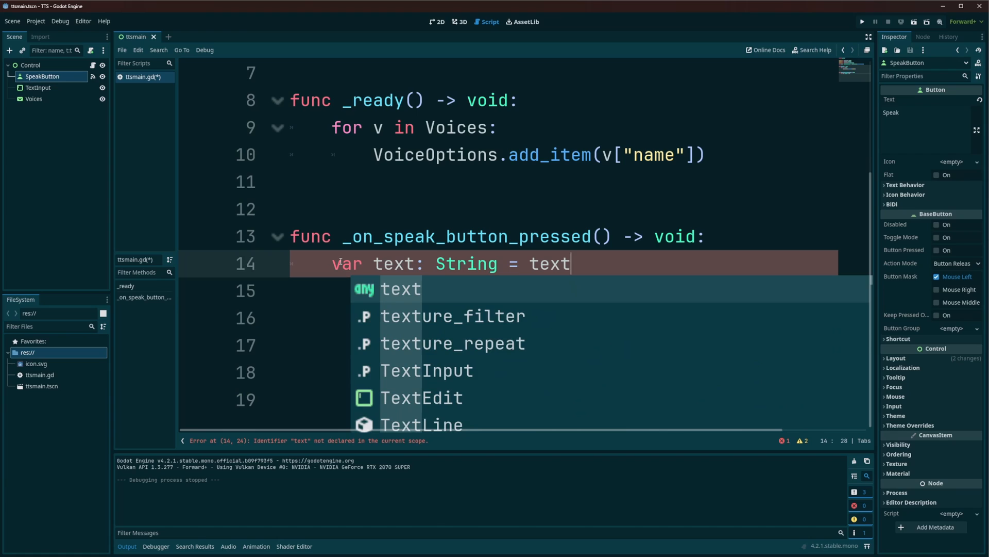
pyautogui.write('inp')
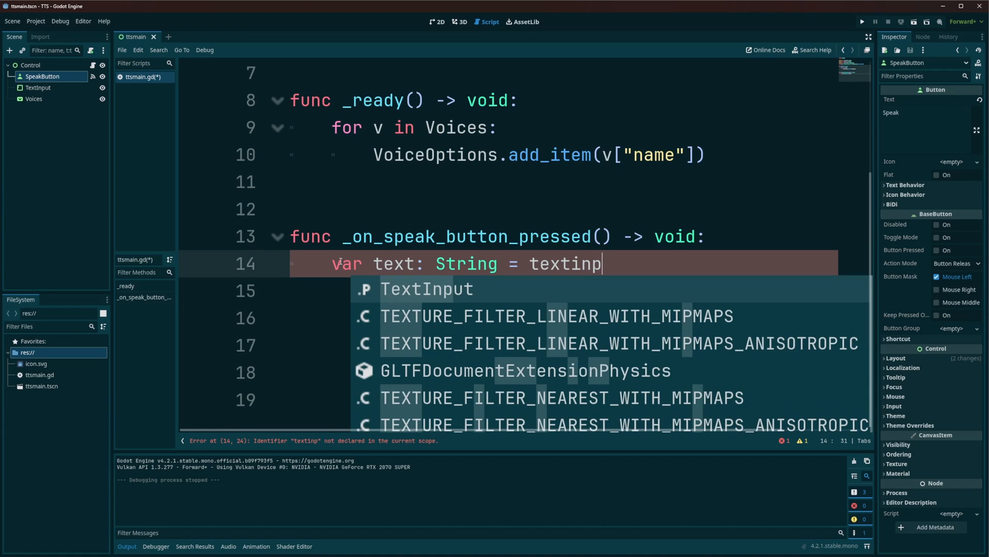
pyautogui.write('TextInput.te')
pyautogui.click(565, 290)
pyautogui.write('var VID:')
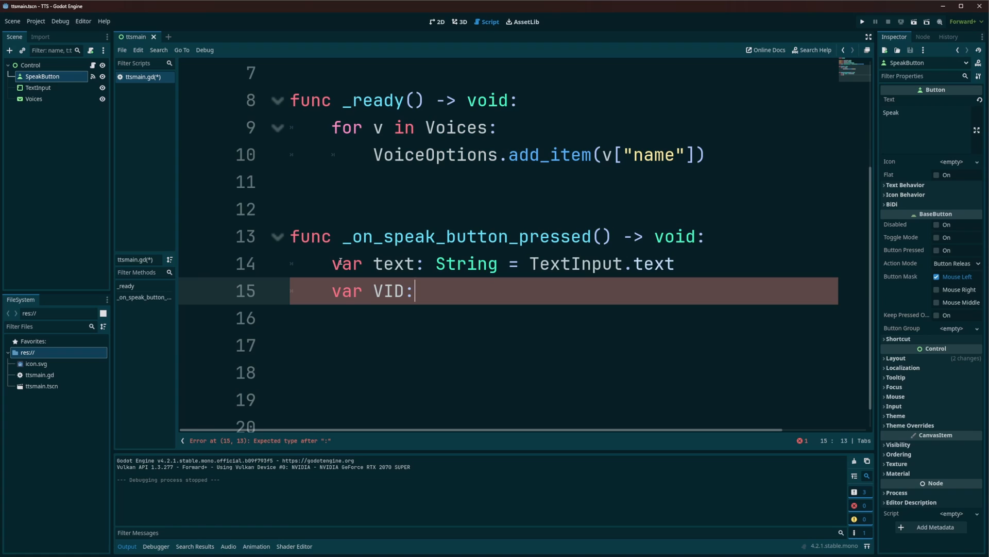
# Complete line 15 as 'var VID: int = VoiceOptions.get_selected_id()' via autocomplete.
pyautogui.write('int')
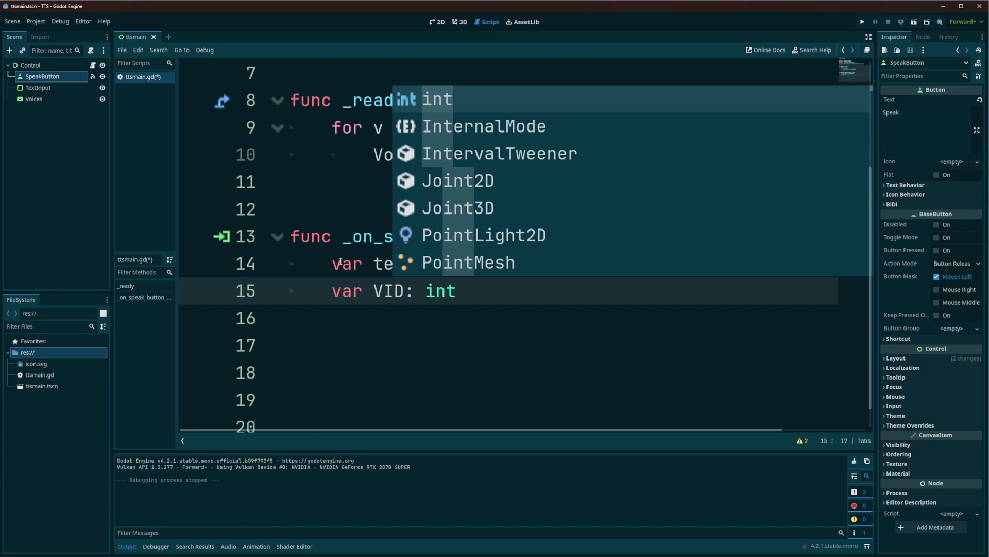
pyautogui.write('= VoiceOptions')
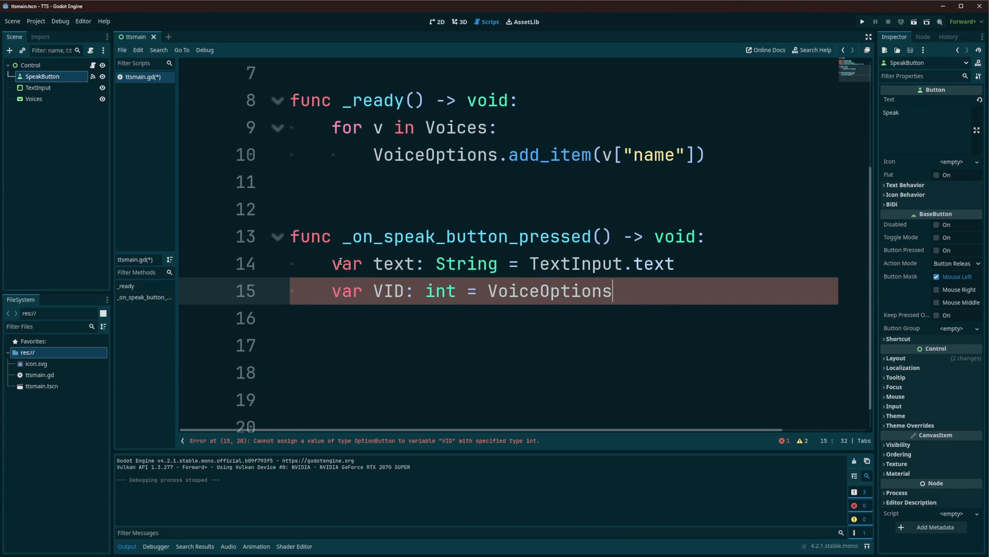
pyautogui.write('.')
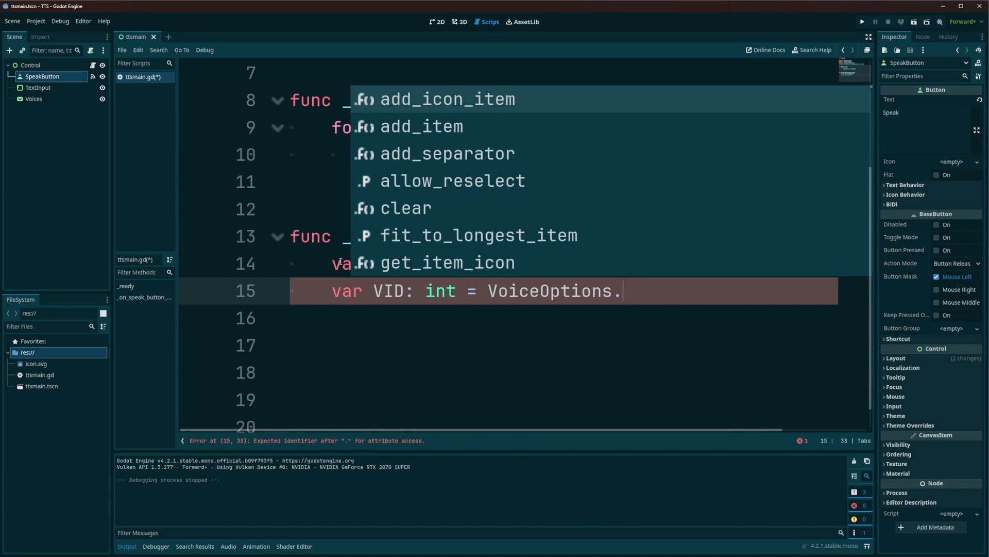
pyautogui.write('get_selected')
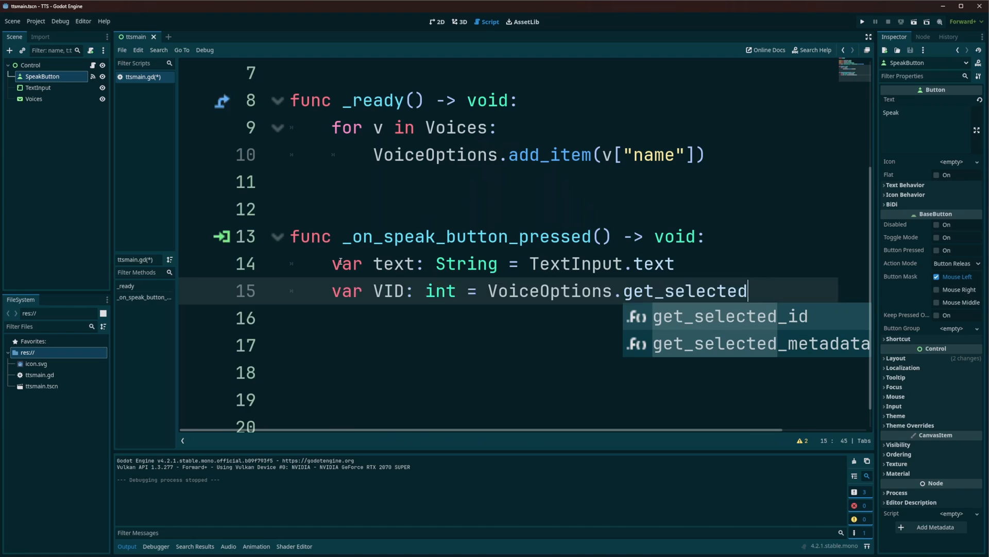
pyautogui.click(730, 316)
pyautogui.write('var spea')
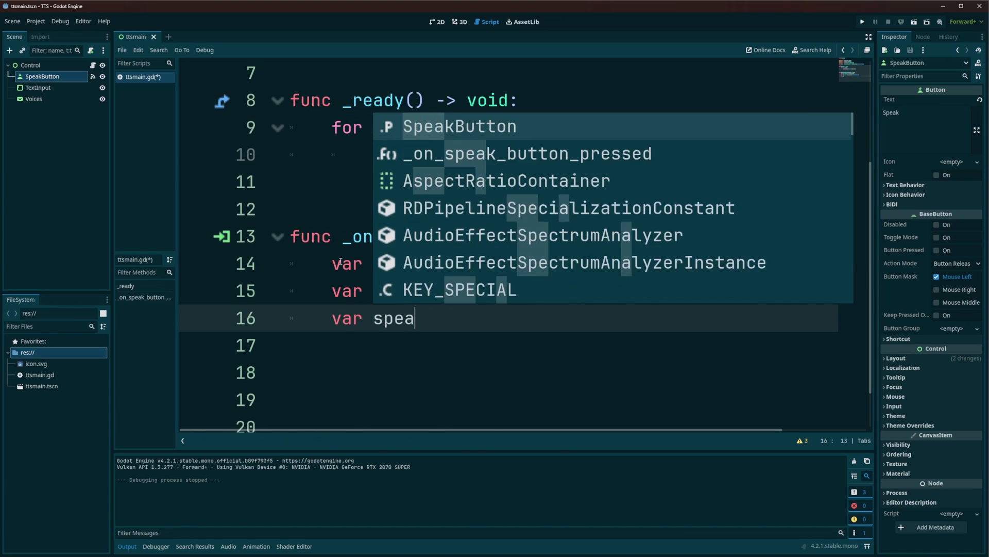
# Write 'var speaker: String = Voices[VID]["id"]' on line 16.
pyautogui.write('ker: String =')
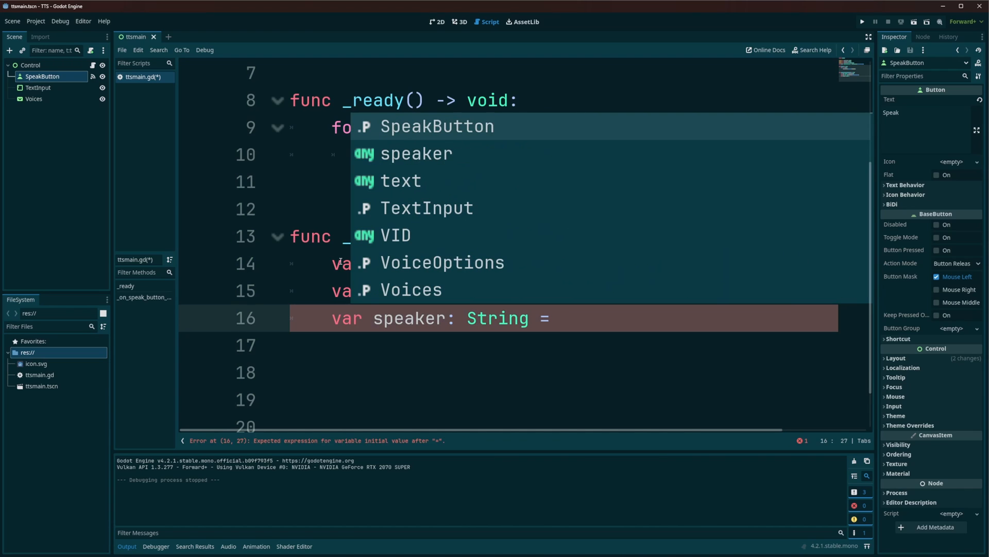
pyautogui.write('voices[')
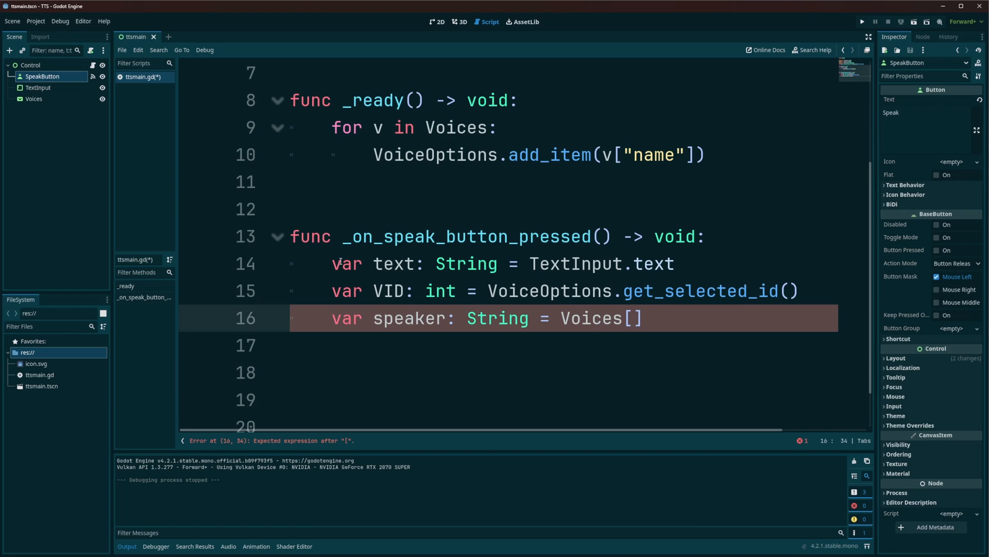
pyautogui.write('VID')
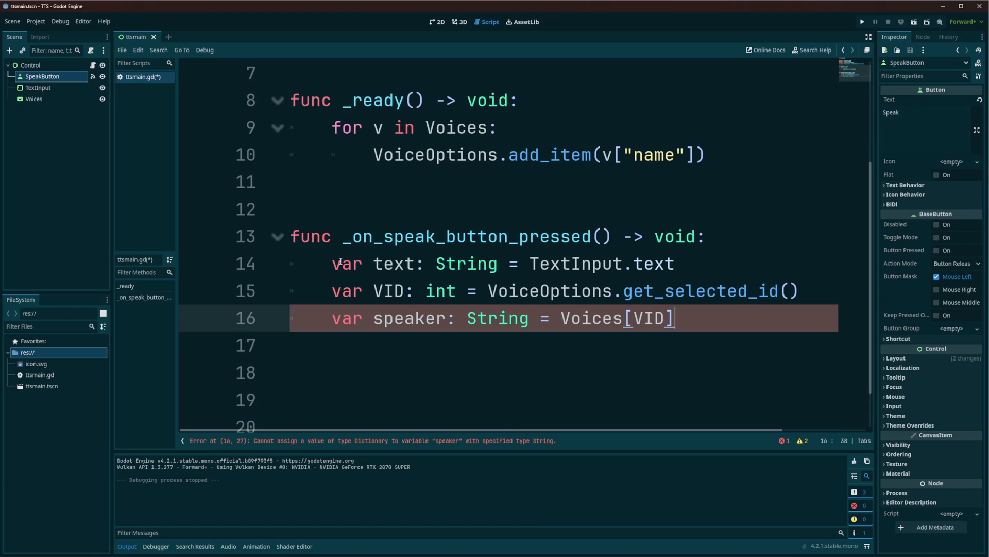
pyautogui.write('[]')
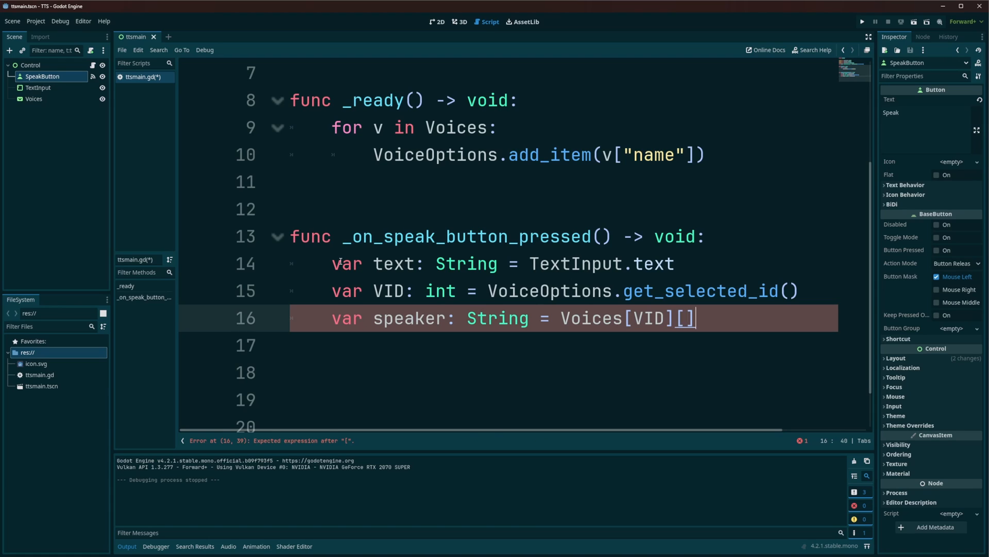
pyautogui.write('"')
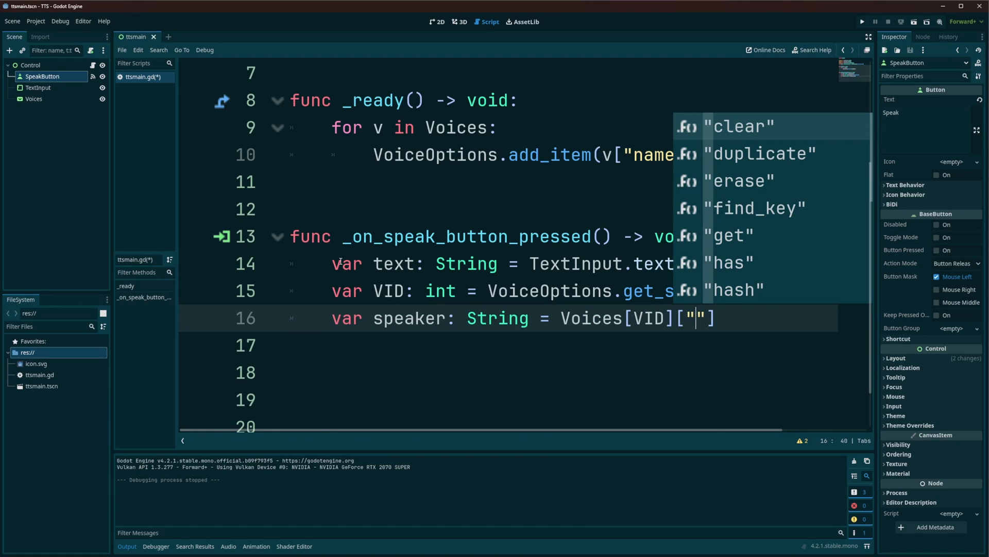
pyautogui.write('id')
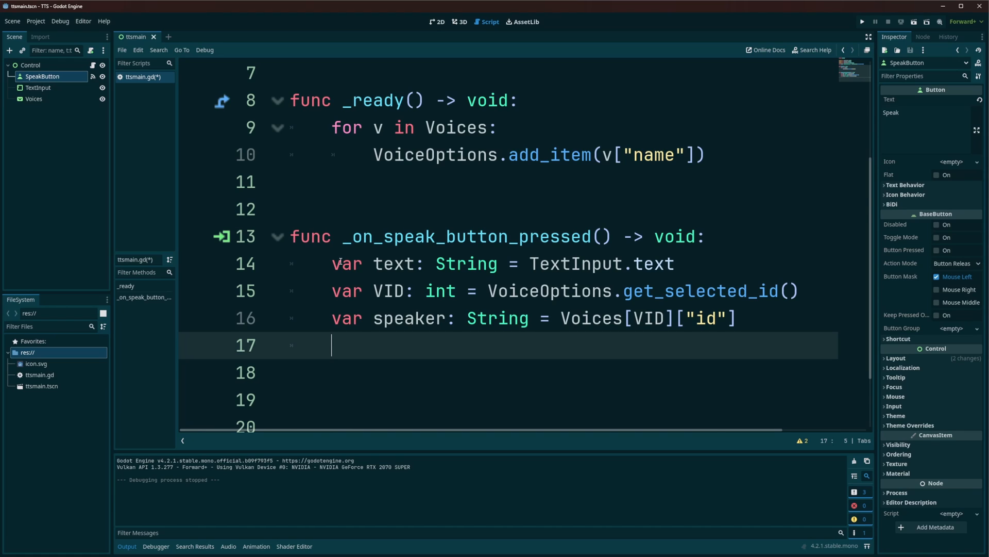
pyautogui.write('tts')
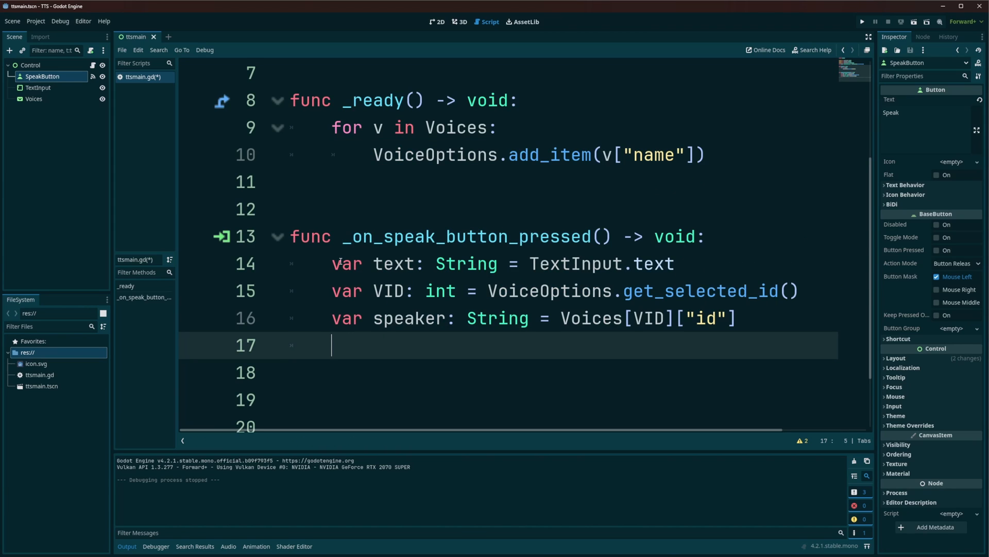
# Type 'DisplayServer.tts_' on line 17, browsing autocomplete toward tts_speak.
pyautogui.write('DisplayServer')
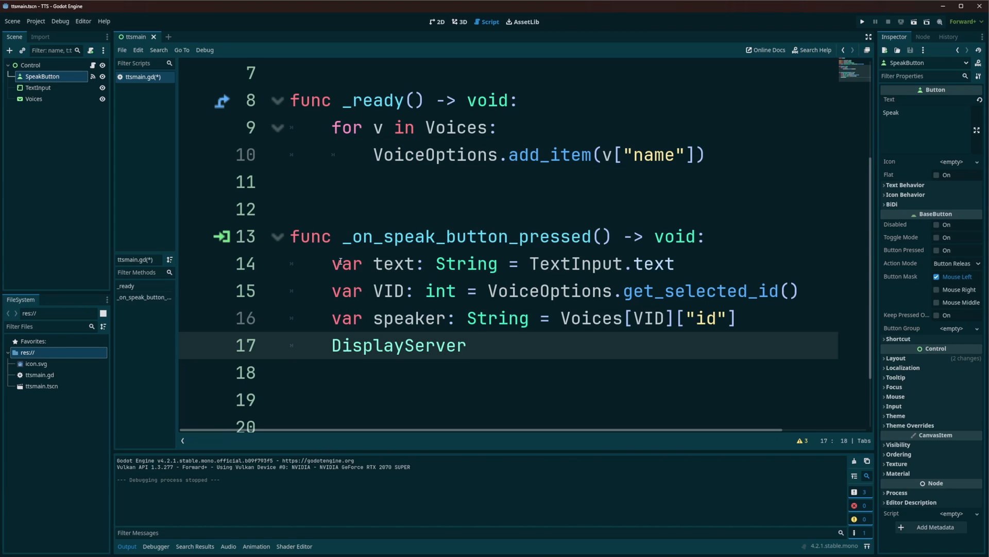
pyautogui.write('.tts')
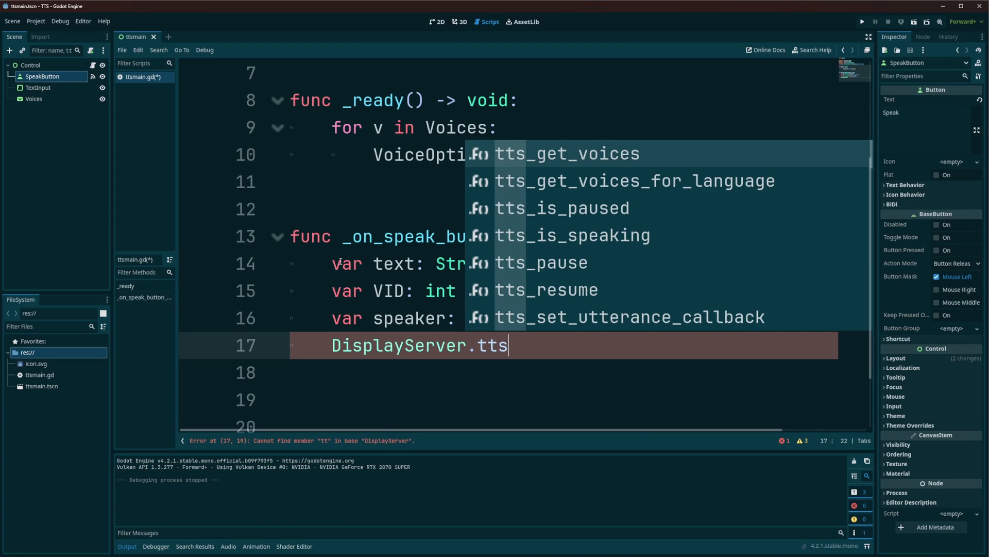
pyautogui.write('spe')
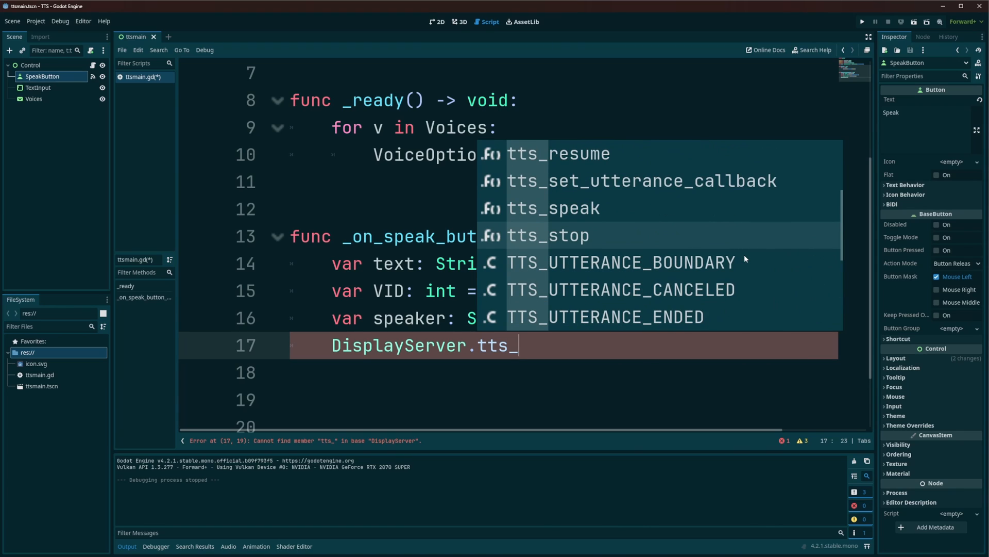
pyautogui.moveTo(607, 210)
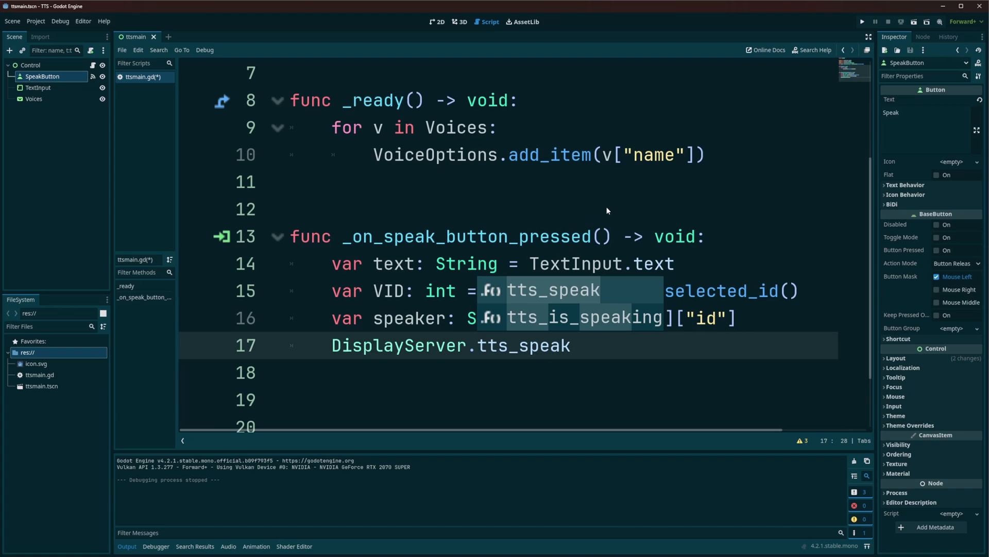
# Complete line 17 as DisplayServer.tts_speak(text, speaker).
pyautogui.write('(')
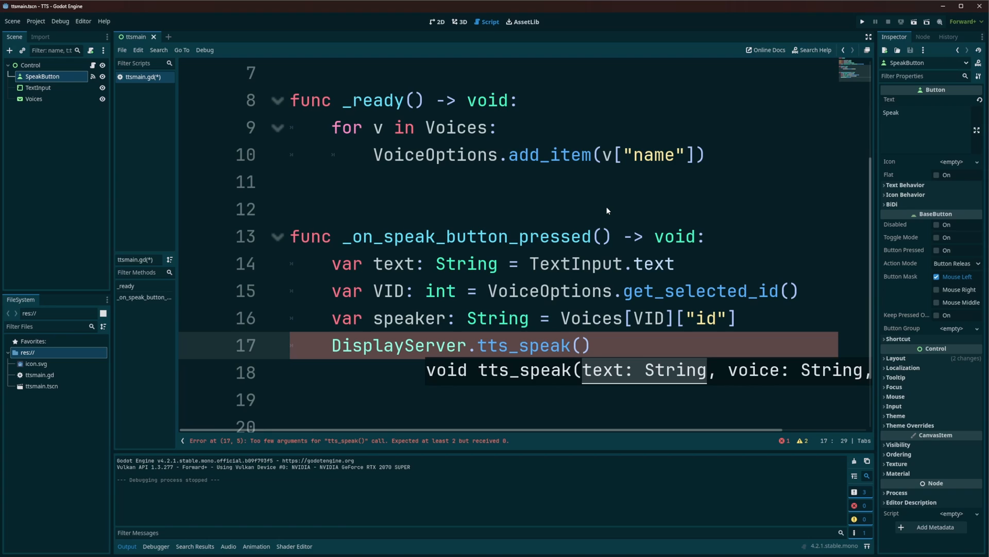
pyautogui.write('te')
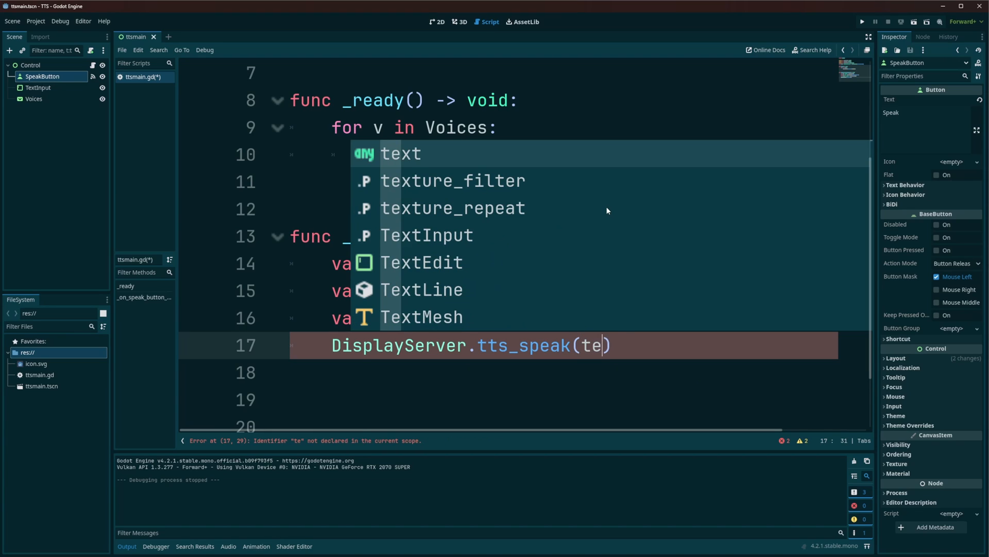
pyautogui.write('xt,')
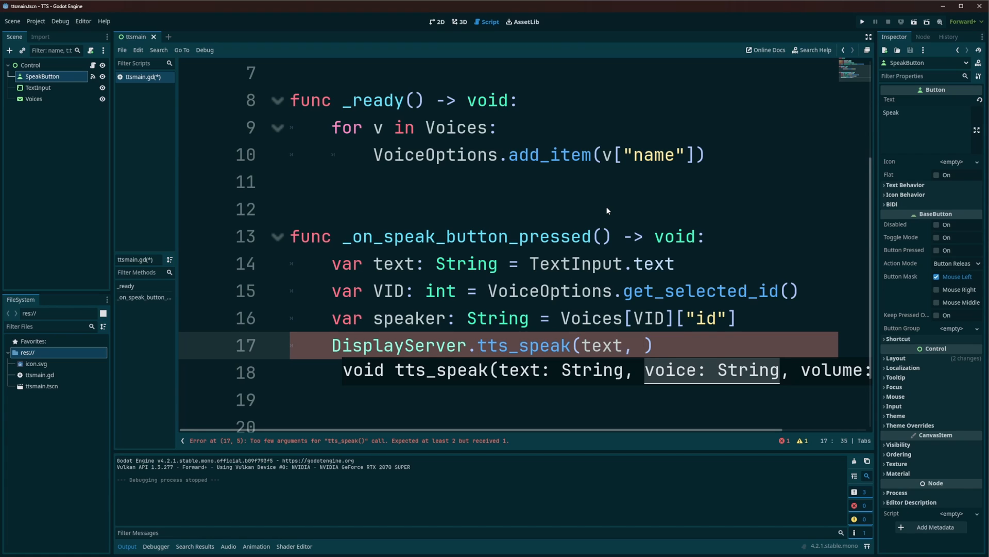
pyautogui.write('speaker')
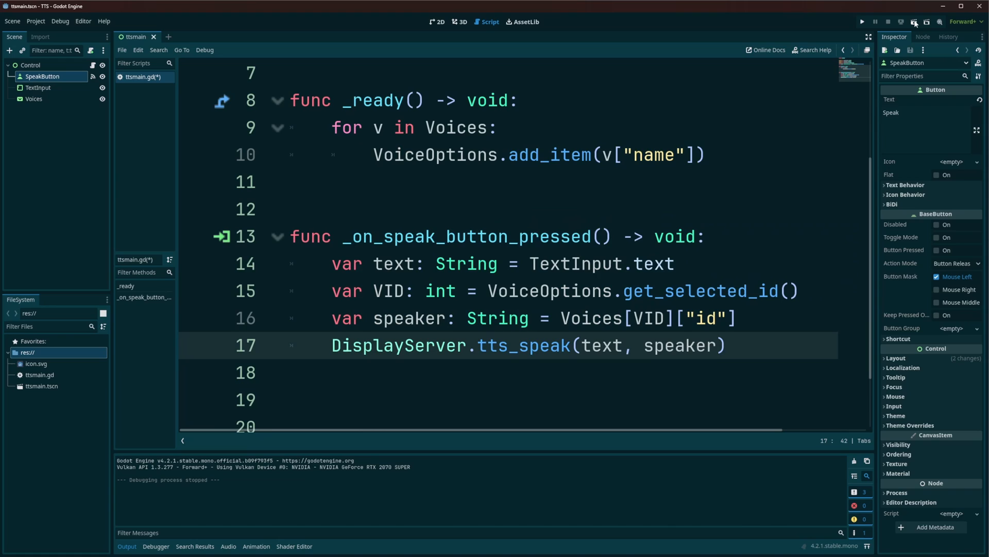
# Run the TTS project and enter 'Hey this is text to speach working inside the godot engine'.
pyautogui.click(863, 20)
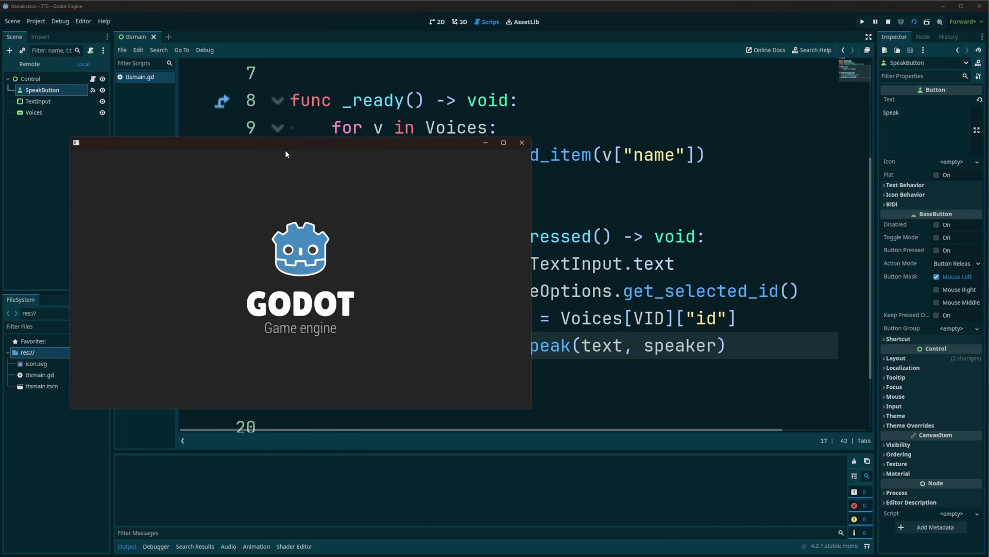
pyautogui.write('Hey')
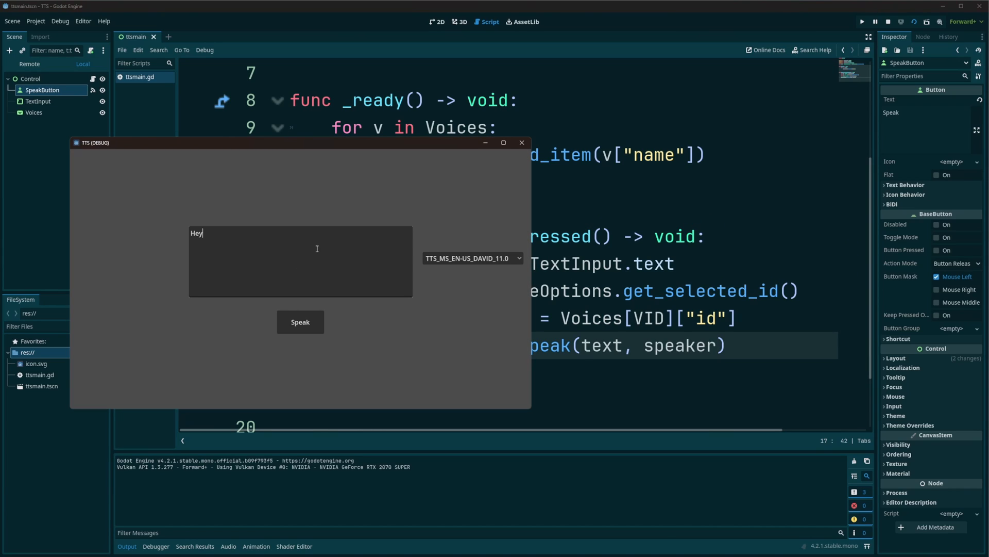
pyautogui.write('this is tex')
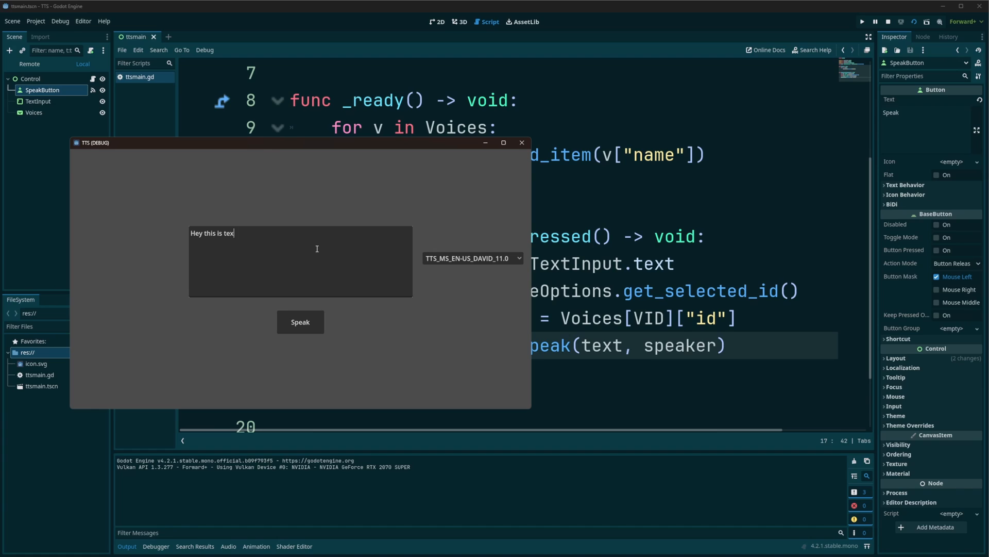
pyautogui.write('t to speach worki')
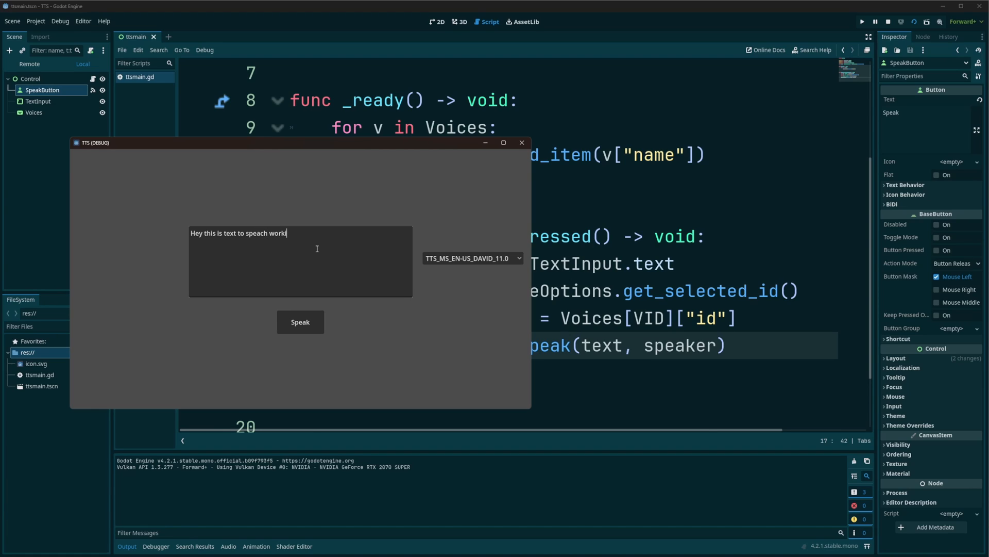
pyautogui.write('ng inside the godot engine')
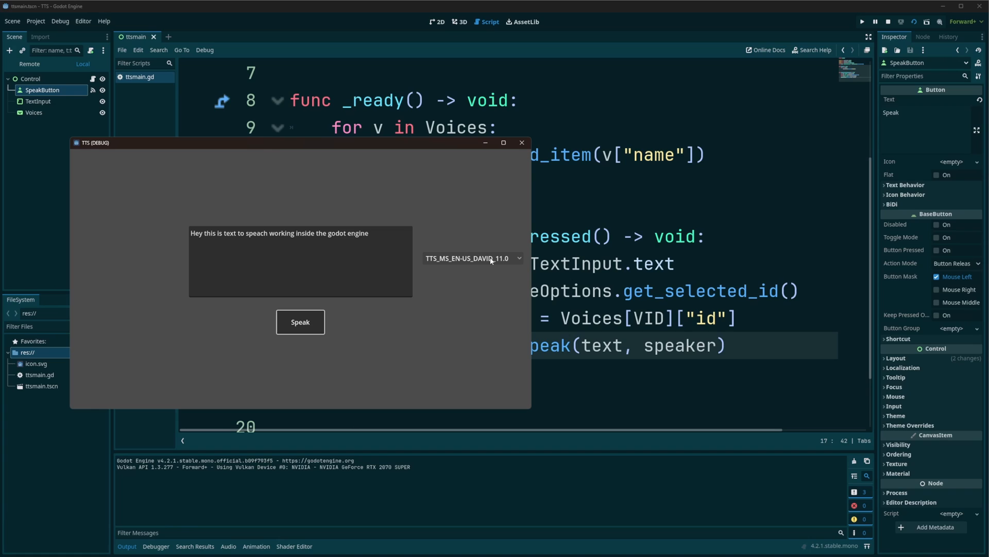
# Speak the sentence with the ZIRA voice, then switch to TTS_MS_RU-RU_IRINA_11.0.
pyautogui.click(472, 257)
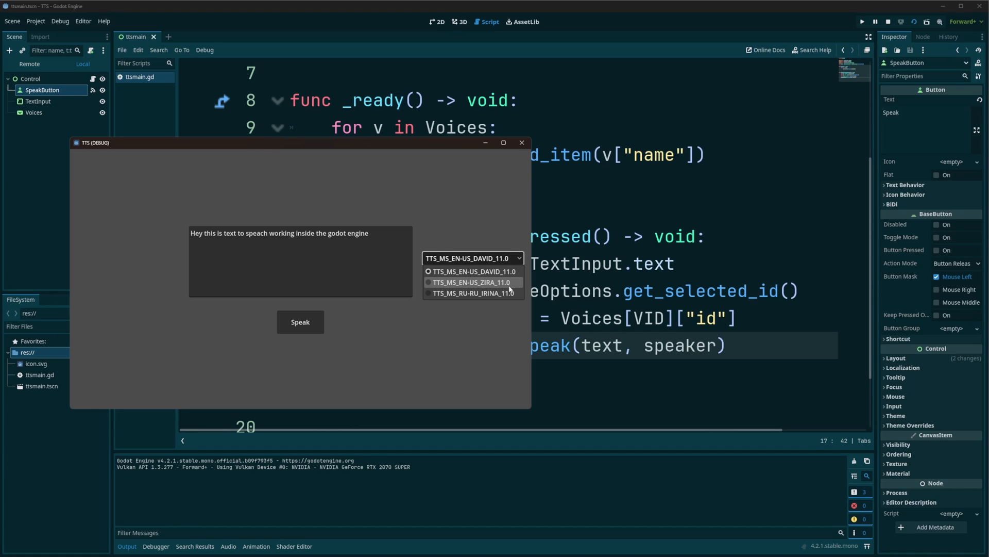
pyautogui.click(472, 282)
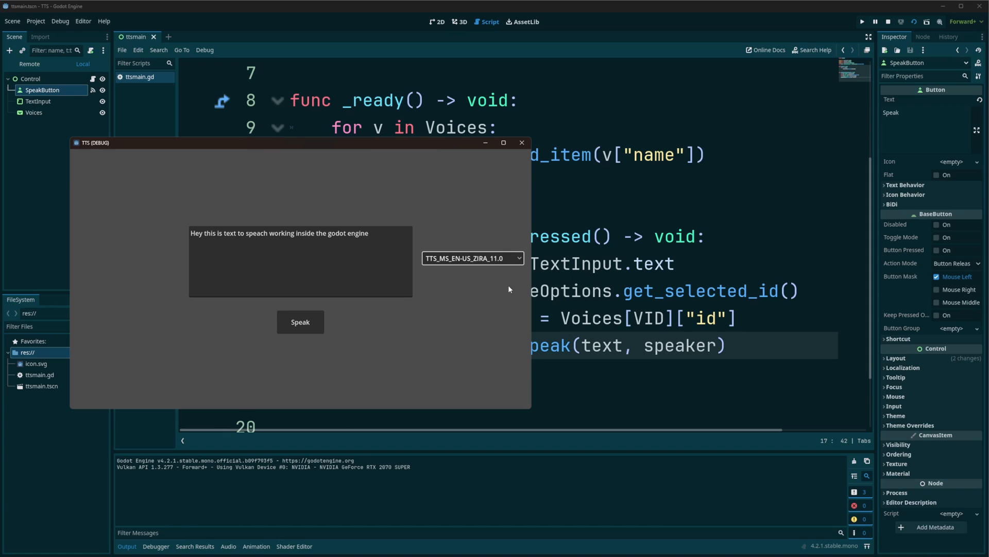
pyautogui.moveTo(714, 330)
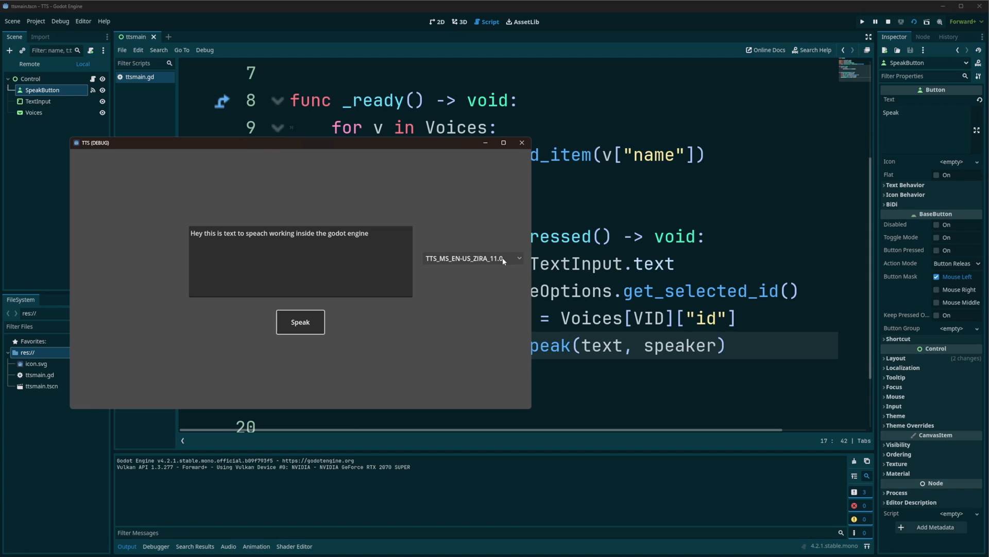
pyautogui.click(472, 258)
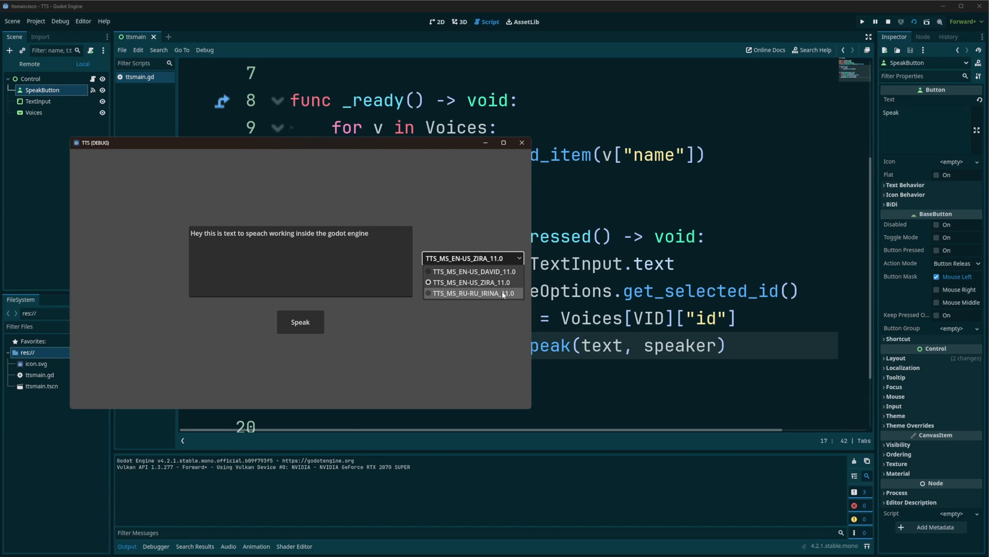
pyautogui.click(473, 292)
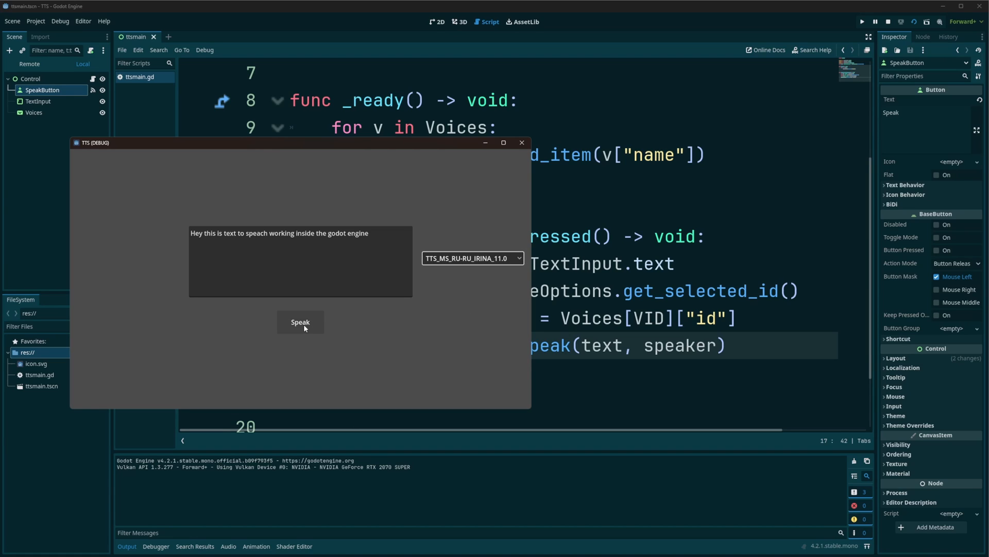
pyautogui.click(301, 322)
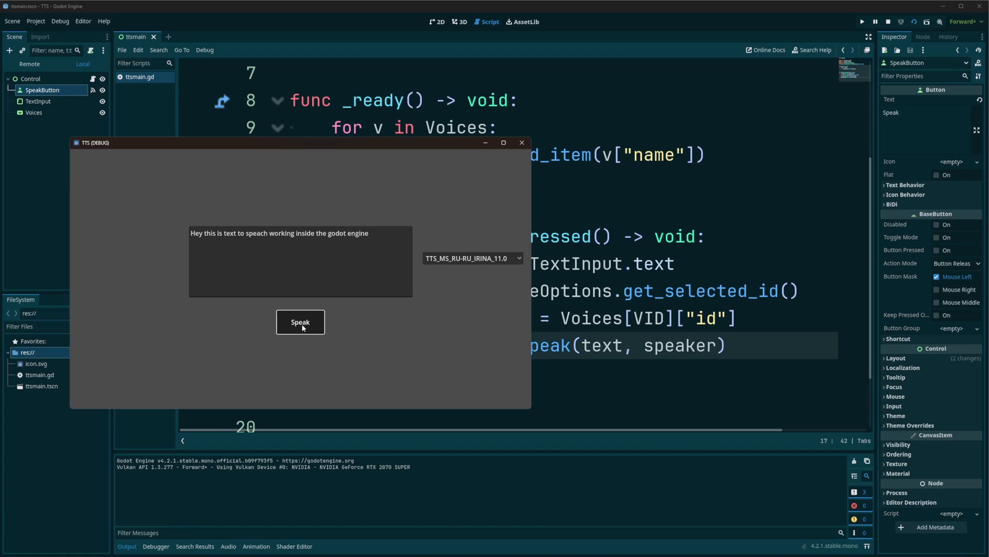
pyautogui.moveTo(520, 143)
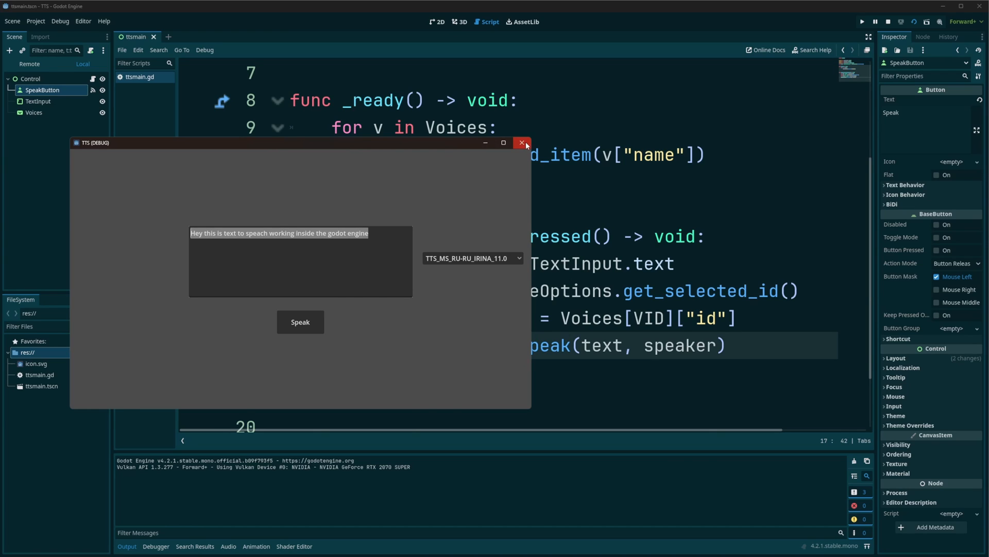
# Close the demo and add 'await get_tree().create_timer(1).timeout' below tts_speak.
pyautogui.click(522, 143)
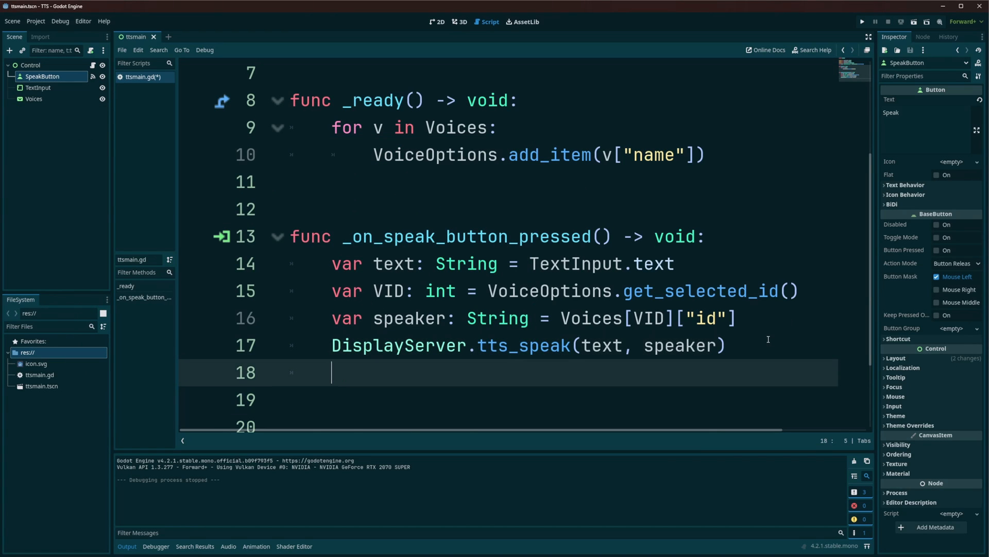
pyautogui.write('await get_tree(')
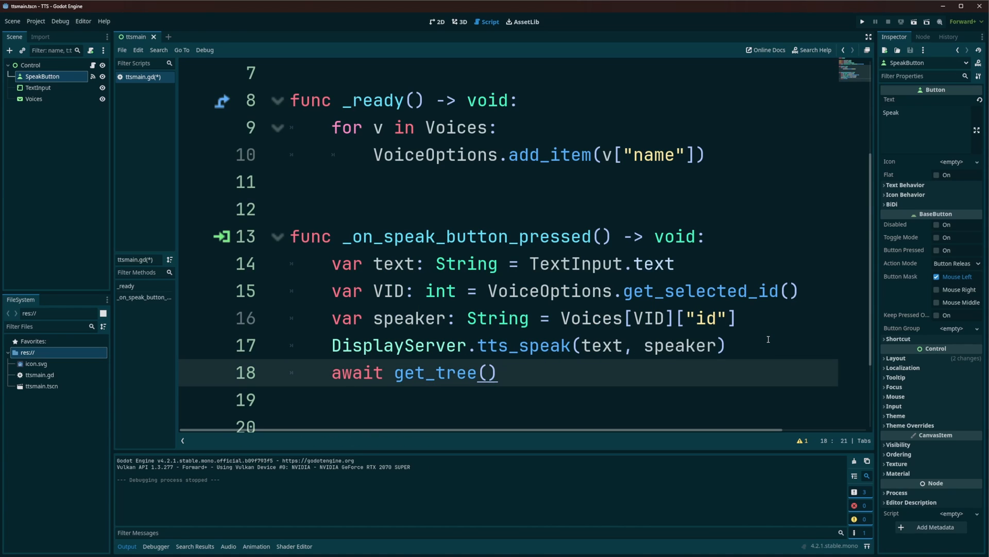
pyautogui.write('.create_timer()')
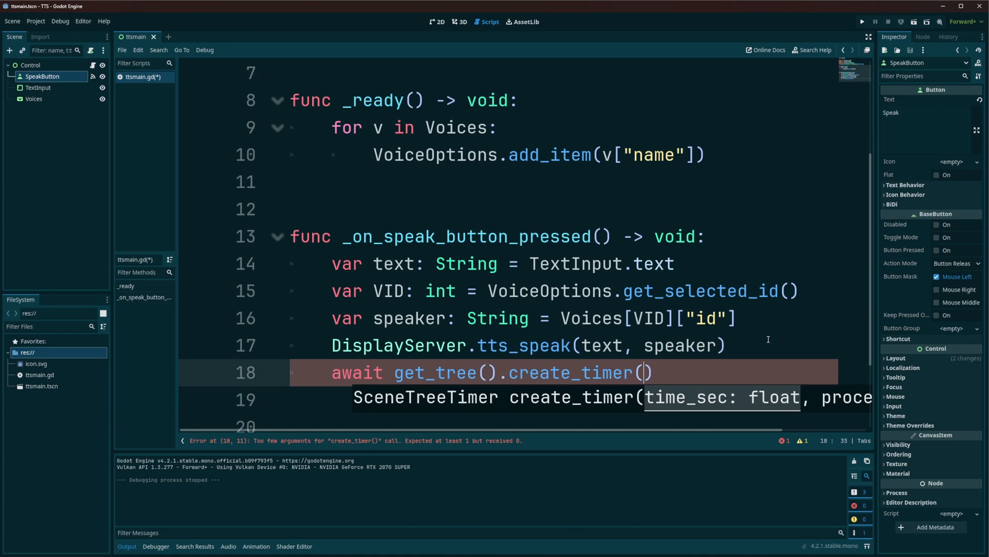
pyautogui.write('1).timeout')
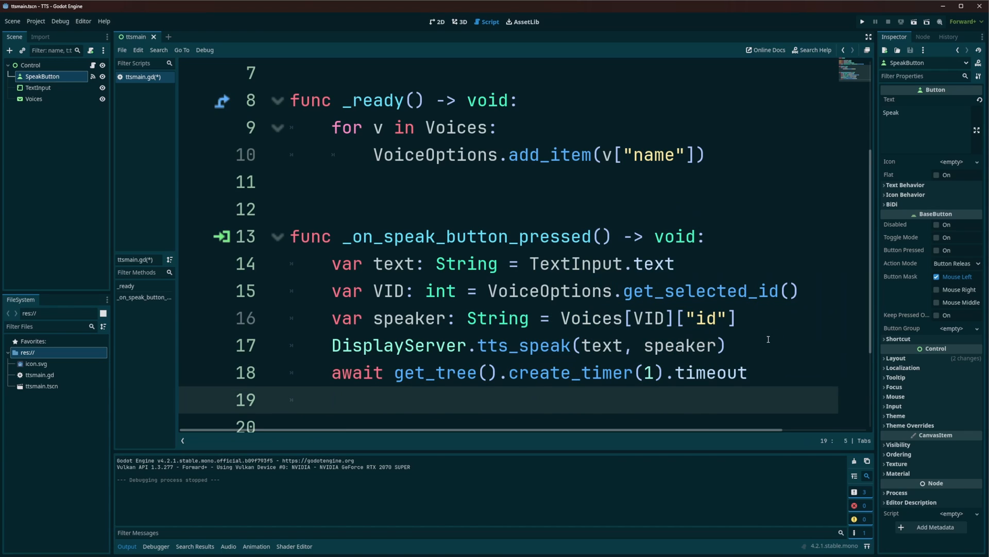
# Add DisplayServer.tts_pause() and begin another await line.
pyautogui.write('DisplayServer')
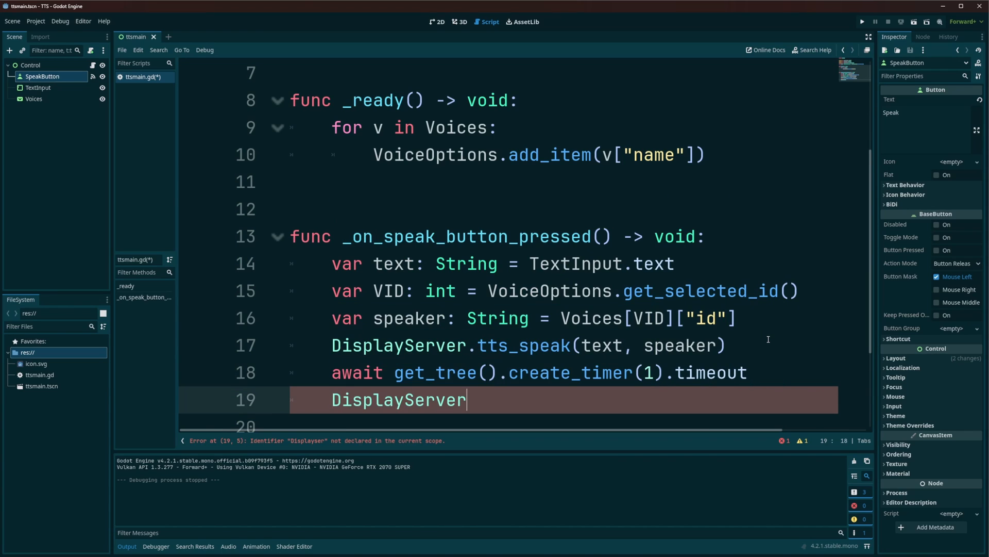
pyautogui.write('.tts')
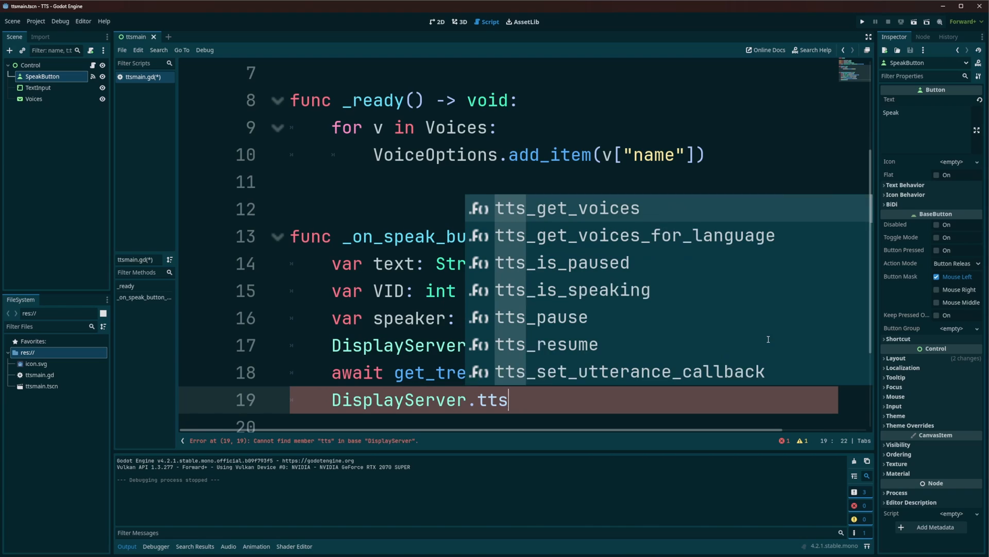
pyautogui.write('_pause()')
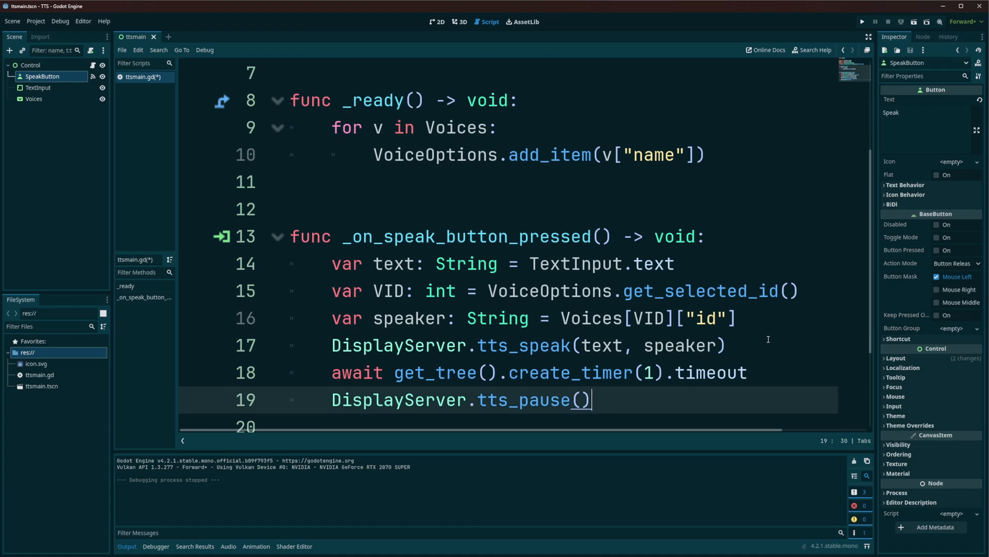
pyautogui.write('await')
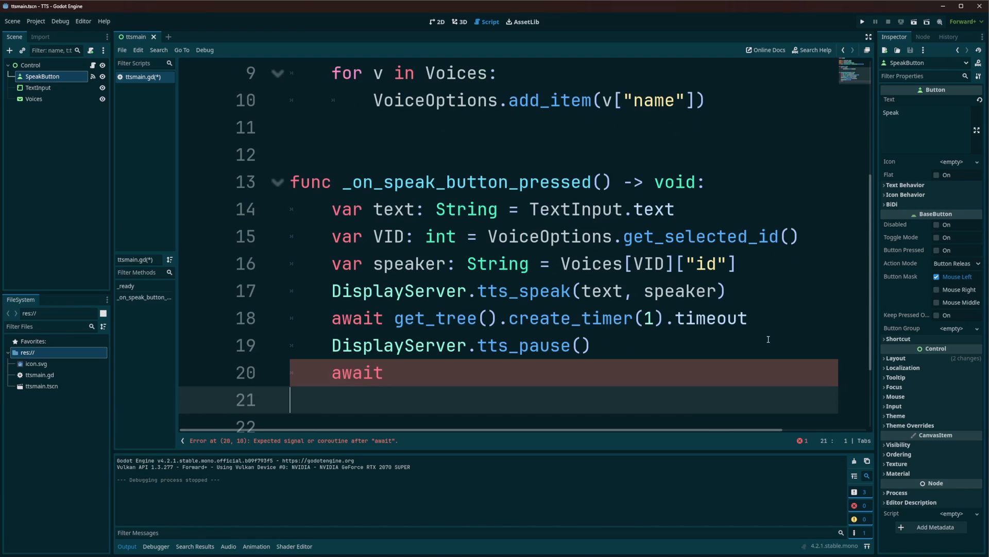
# Add a one-second await timer and DisplayServer.tts_resume(), then save and rerun the project.
pyautogui.write('get_tree().create_timer(1)')
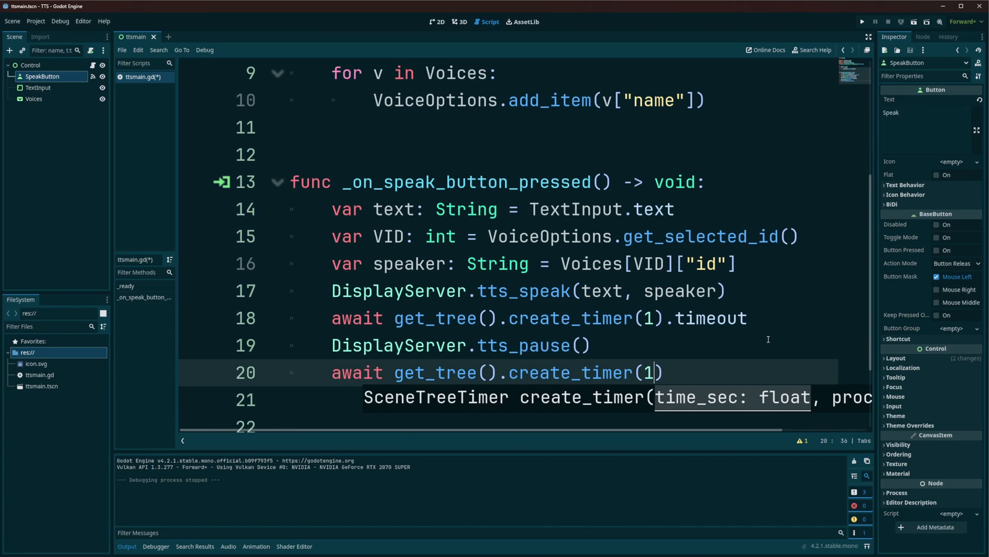
pyautogui.write('.timeout')
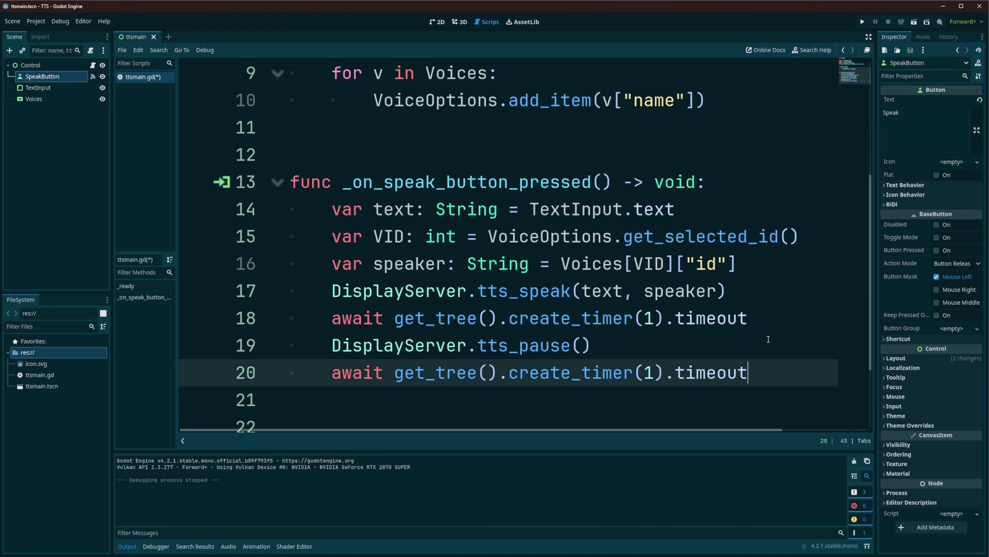
pyautogui.write('display')
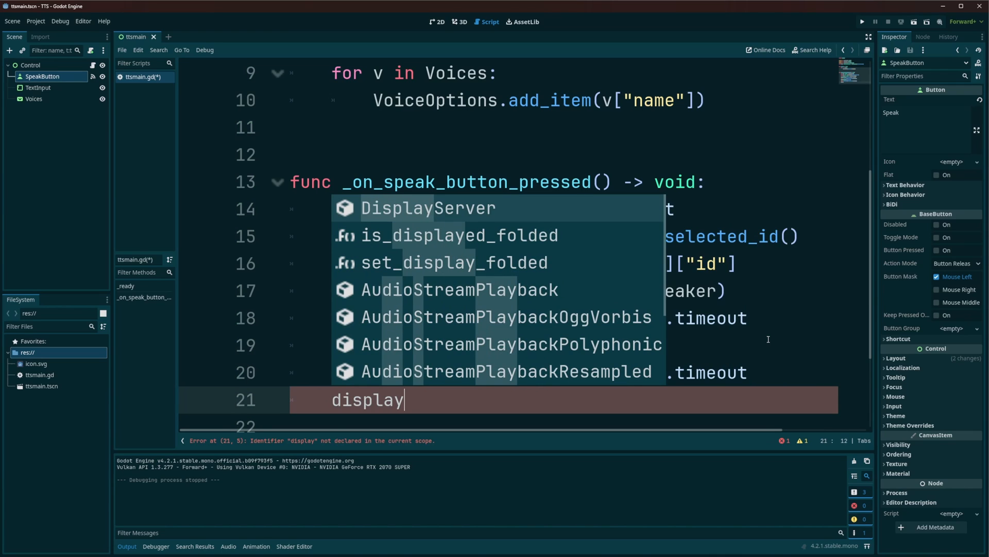
pyautogui.click(427, 208)
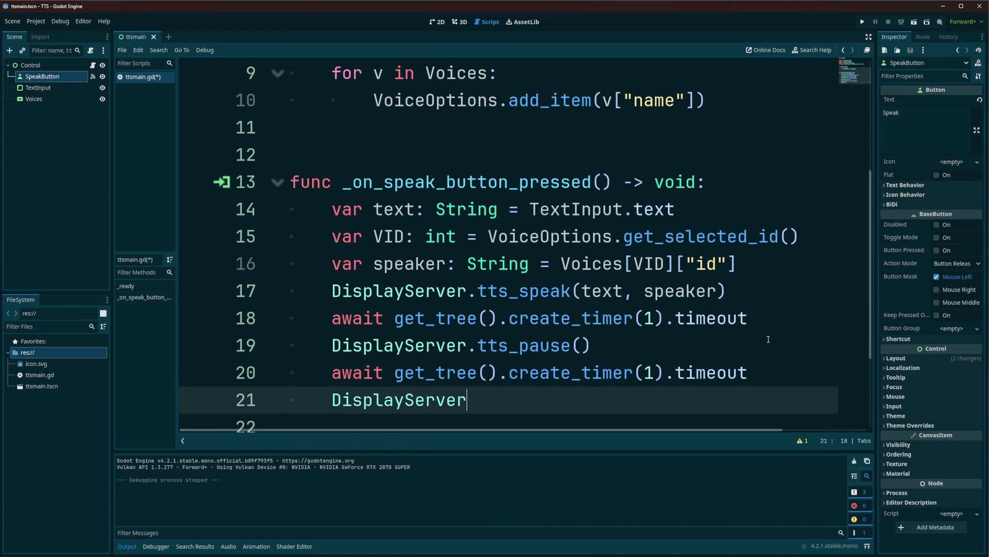
pyautogui.write('.tts_resume(')
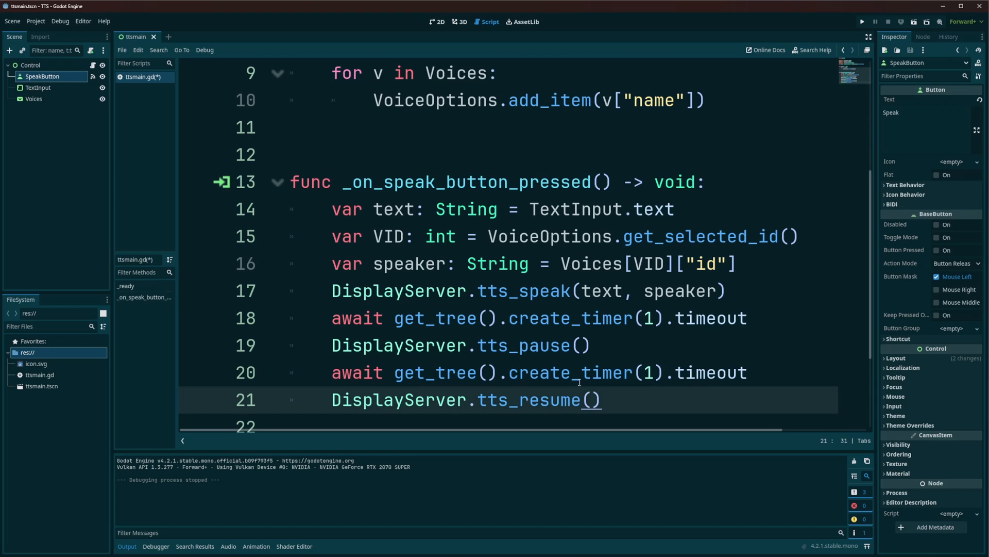
pyautogui.press('ctrl+s')
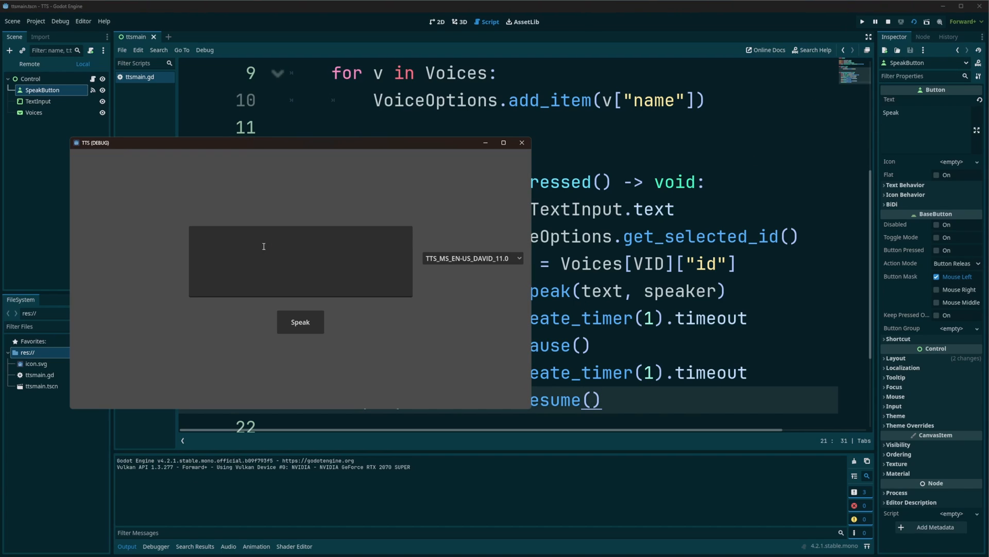
# Enter 'Hey this is text to speach working inside the godot engine' in the relaunched demo.
pyautogui.write('Hey this is text to speach working inside the godot engine')
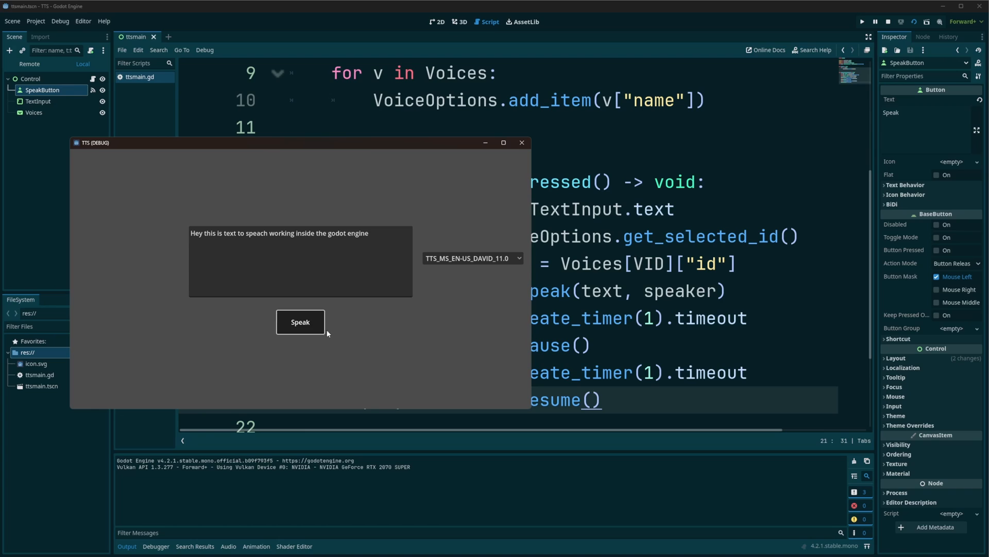
pyautogui.moveTo(391, 351)
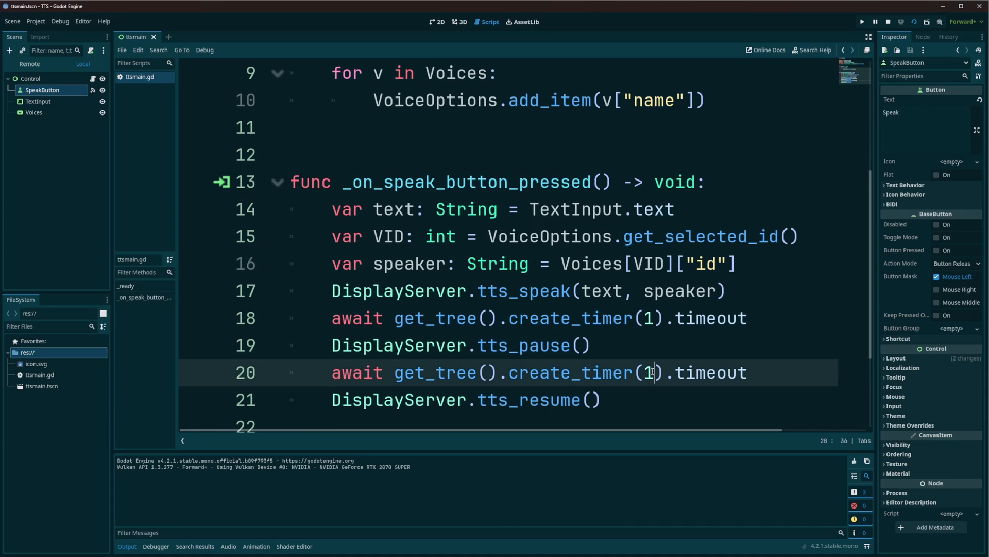
# Change line 20 to create_timer(3) and bring the TTS (DEBUG) window forward.
pyautogui.write('3')
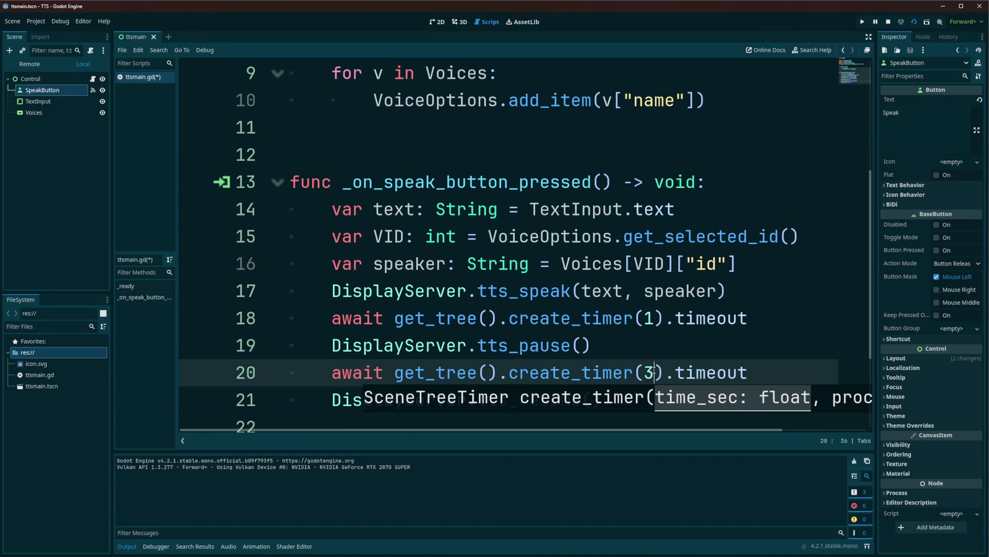
pyautogui.moveTo(914, 22)
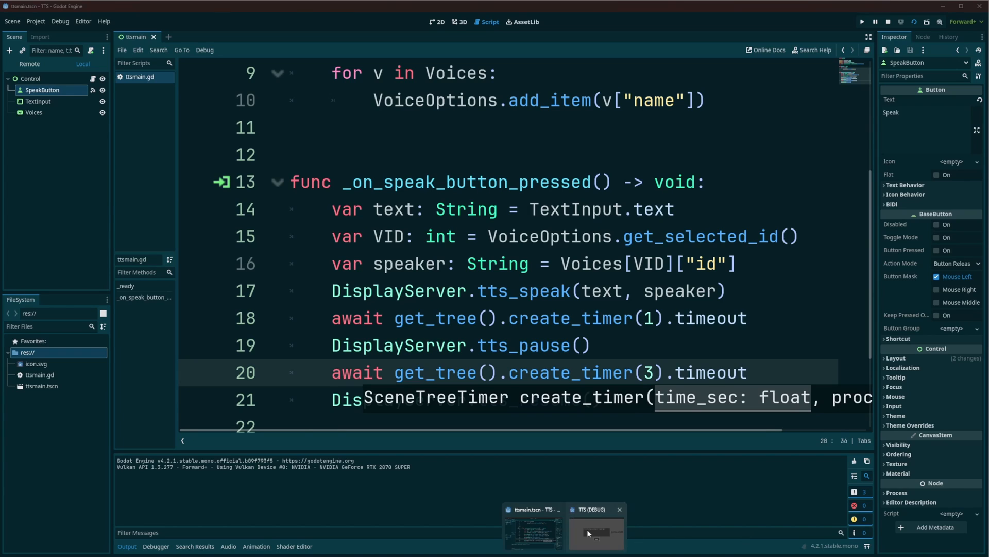
pyautogui.click(596, 528)
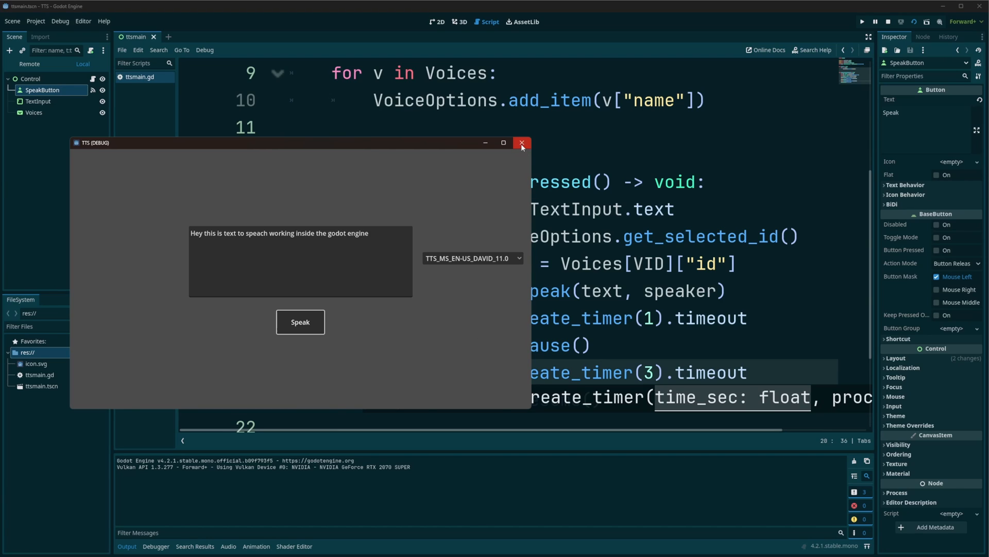
# Close the demo and replace tts_pause() with tts_stop() on line 19.
pyautogui.click(522, 143)
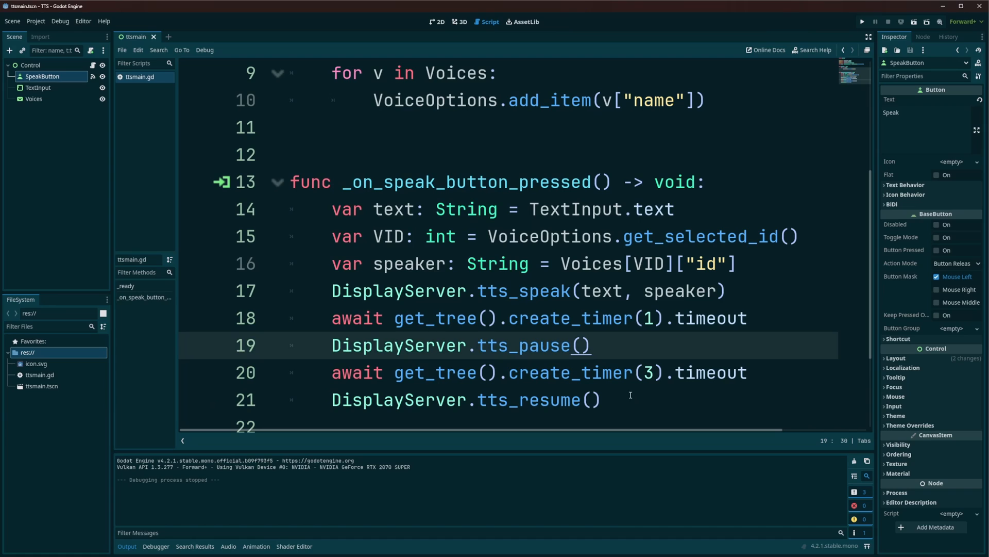
pyautogui.doubleClick(551, 345)
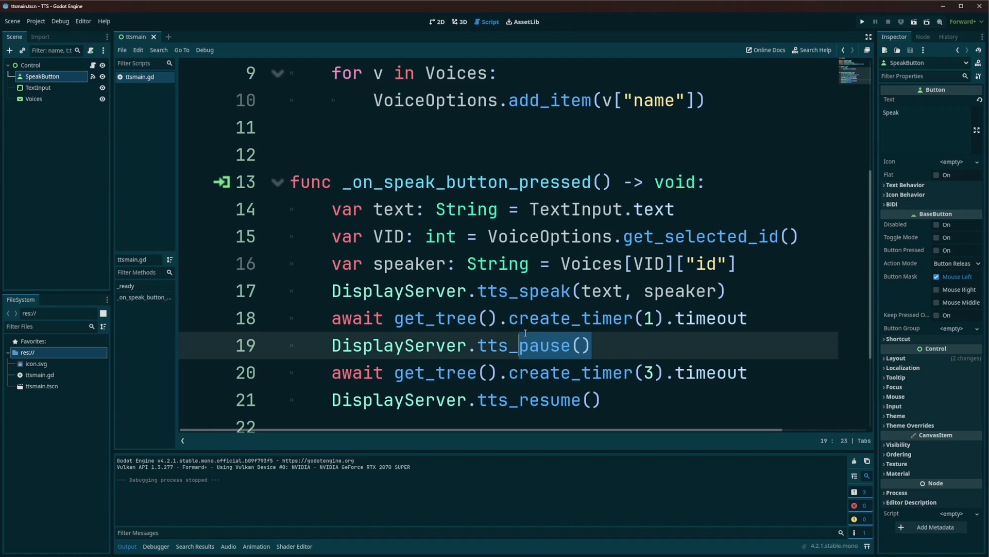
pyautogui.write('stop')
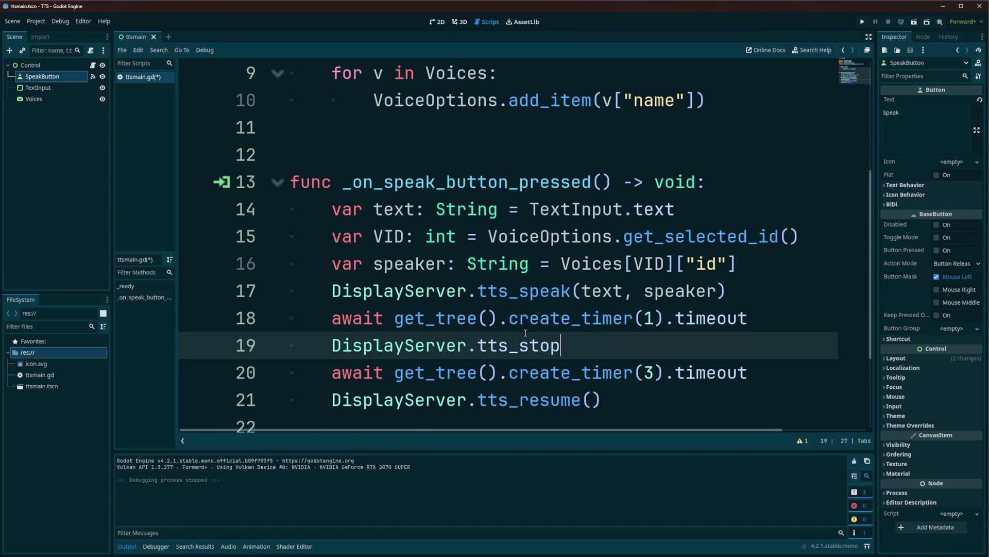
pyautogui.write('()')
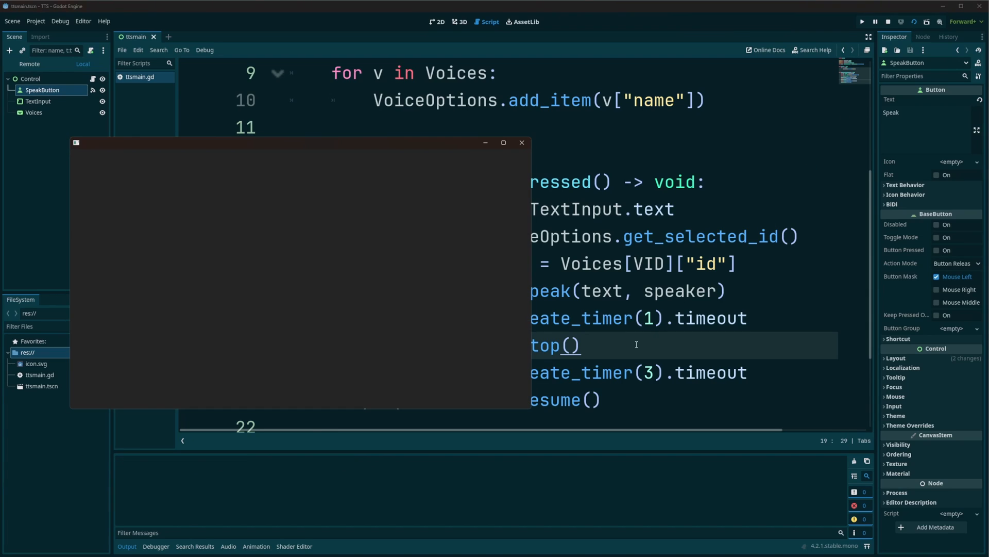
# Test the stop handler with 'Hey this is text to speach working inside the godot engine', then close the demo.
pyautogui.click(862, 21)
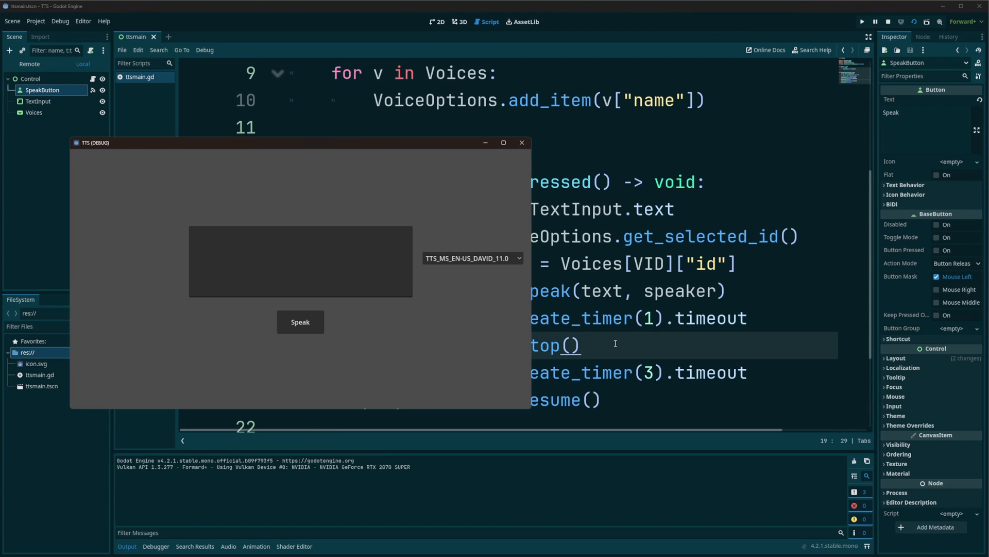
pyautogui.write('Hey this is text to speach working inside the godot engine')
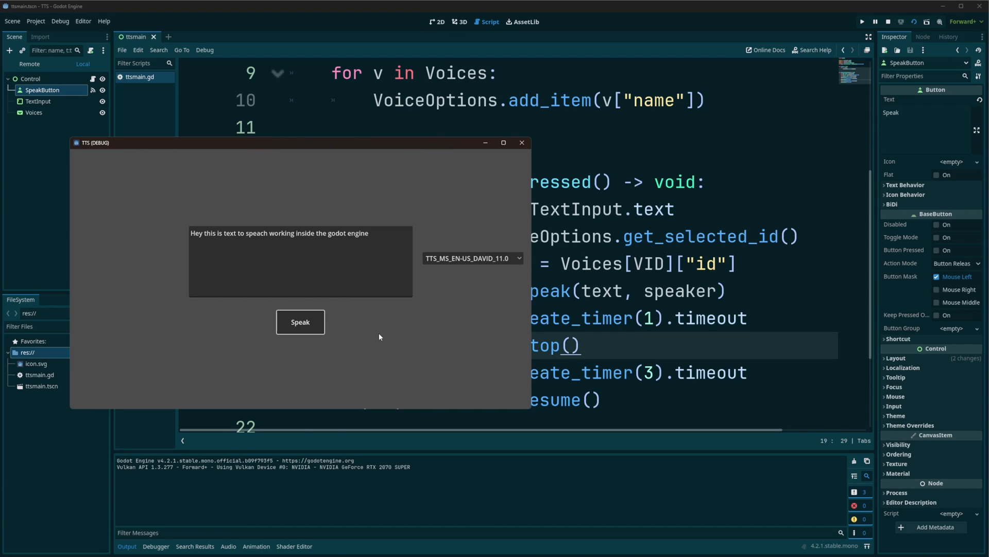
pyautogui.moveTo(377, 337)
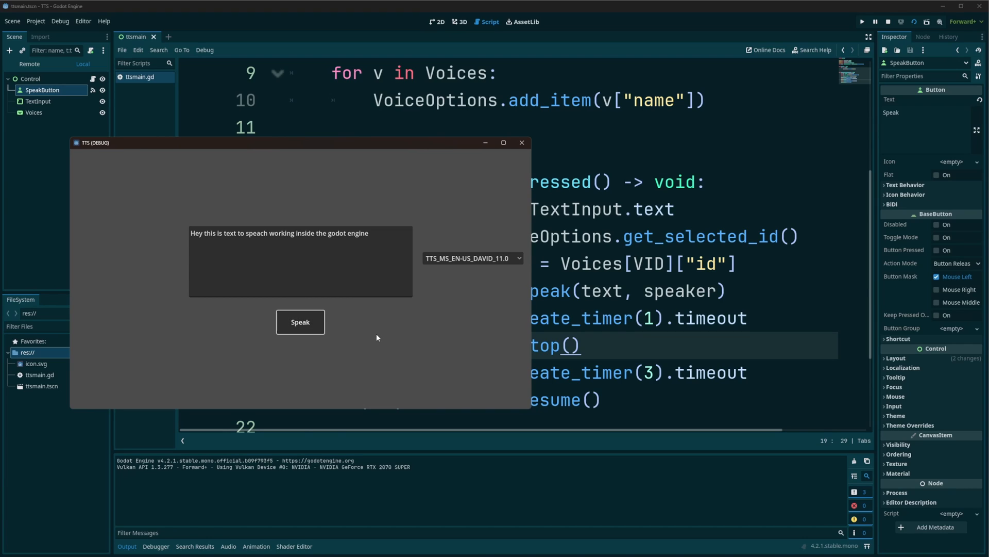
pyautogui.moveTo(497, 384)
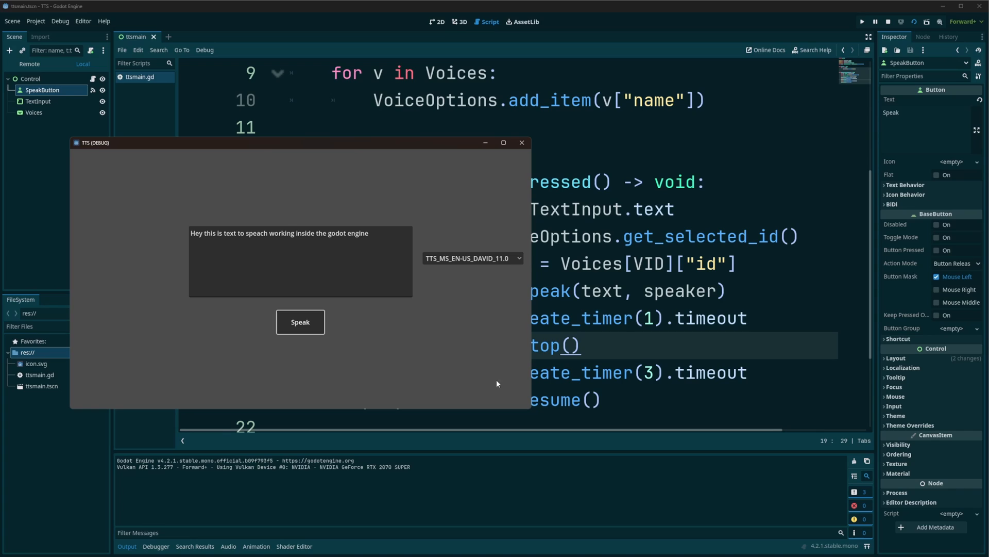
pyautogui.moveTo(600, 407)
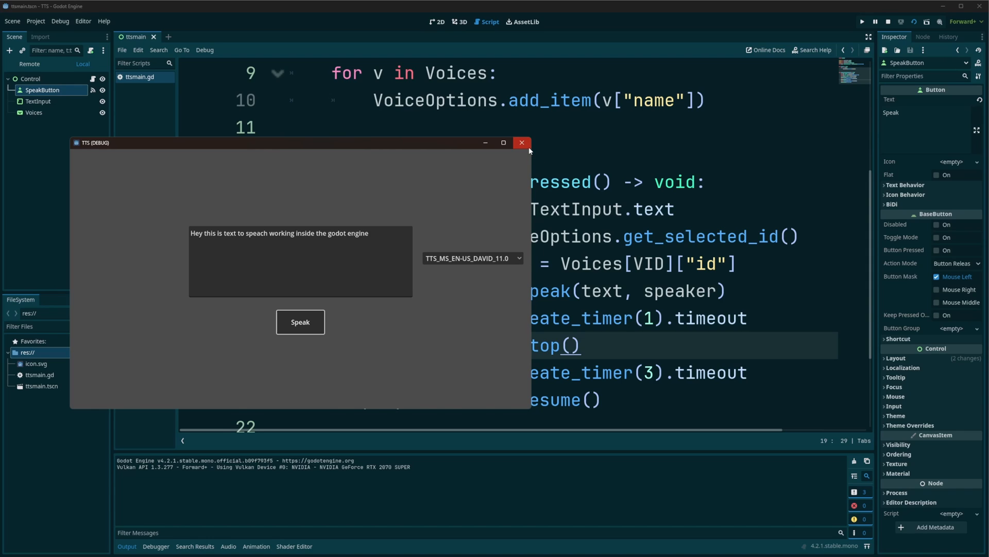
pyautogui.click(521, 142)
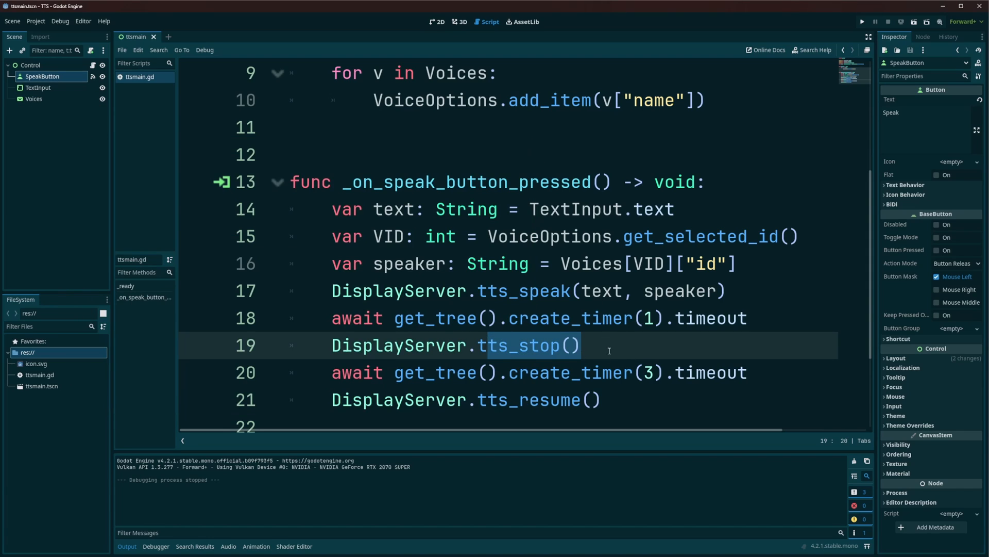